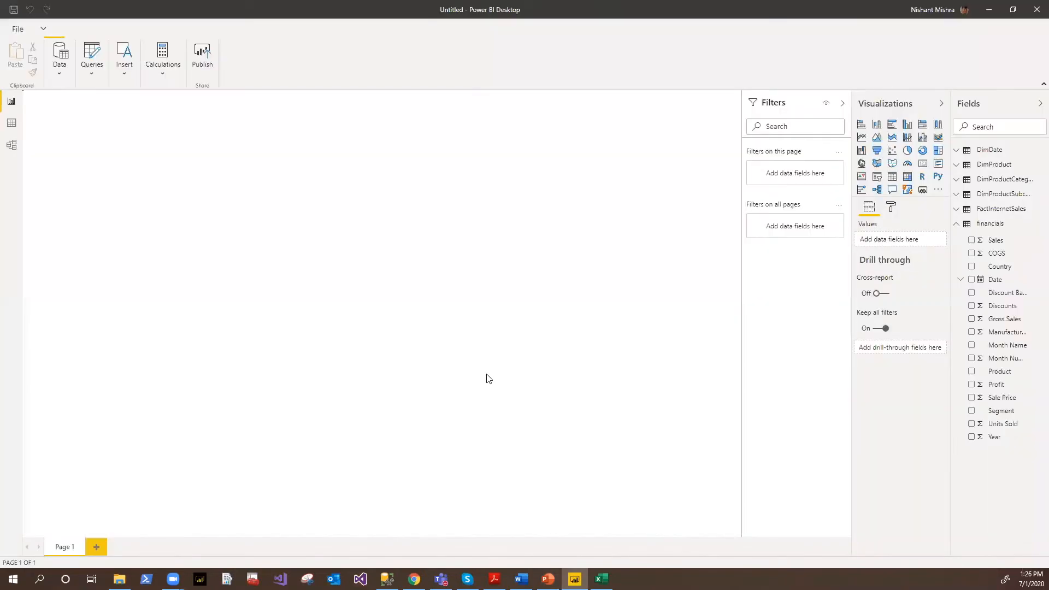
# Expand the Home ribbon to reveal its data, query and visual commands
pyautogui.click(52, 30)
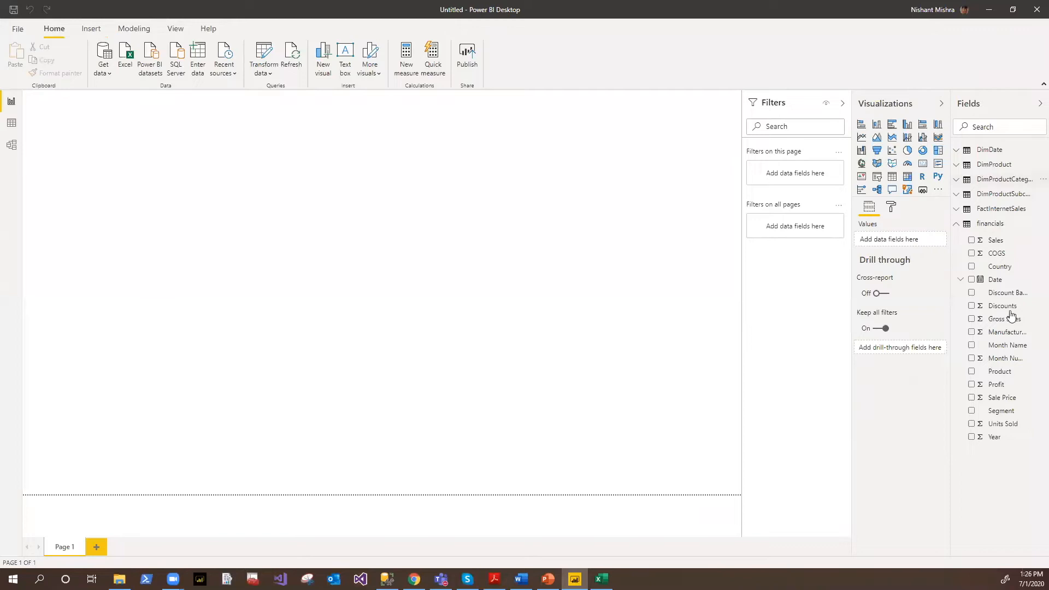
pyautogui.moveTo(377, 328)
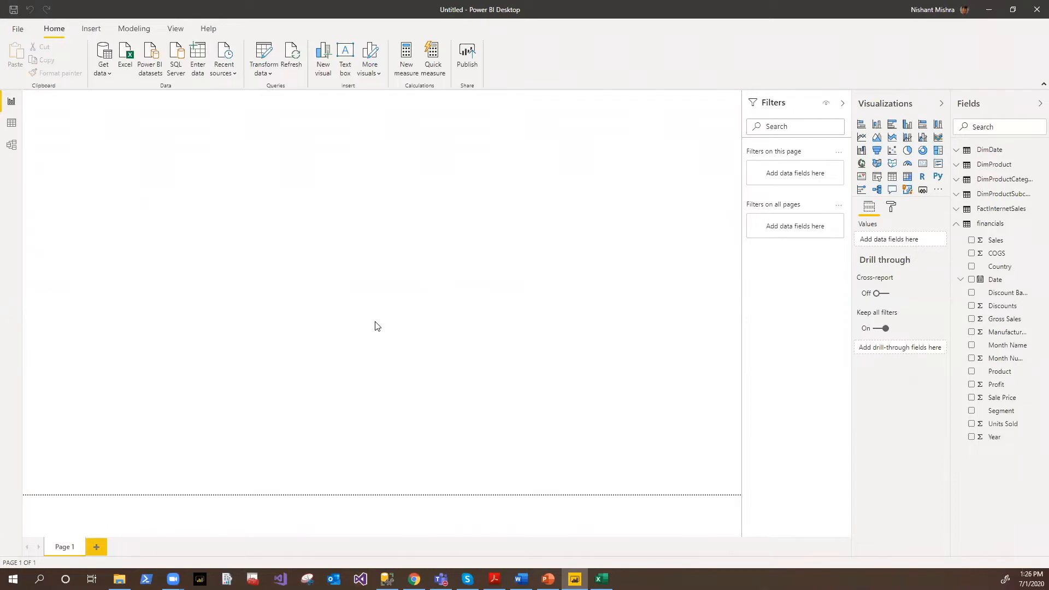
pyautogui.moveTo(105, 78)
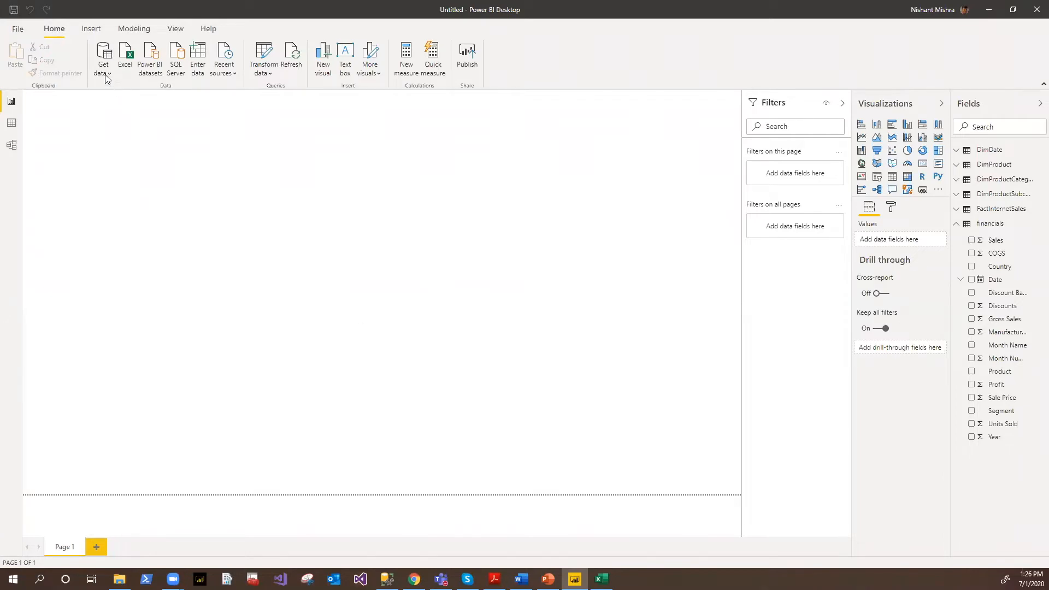
# Bring up the Get Data dialog via Get data > More… from the Home ribbon
pyautogui.click(104, 55)
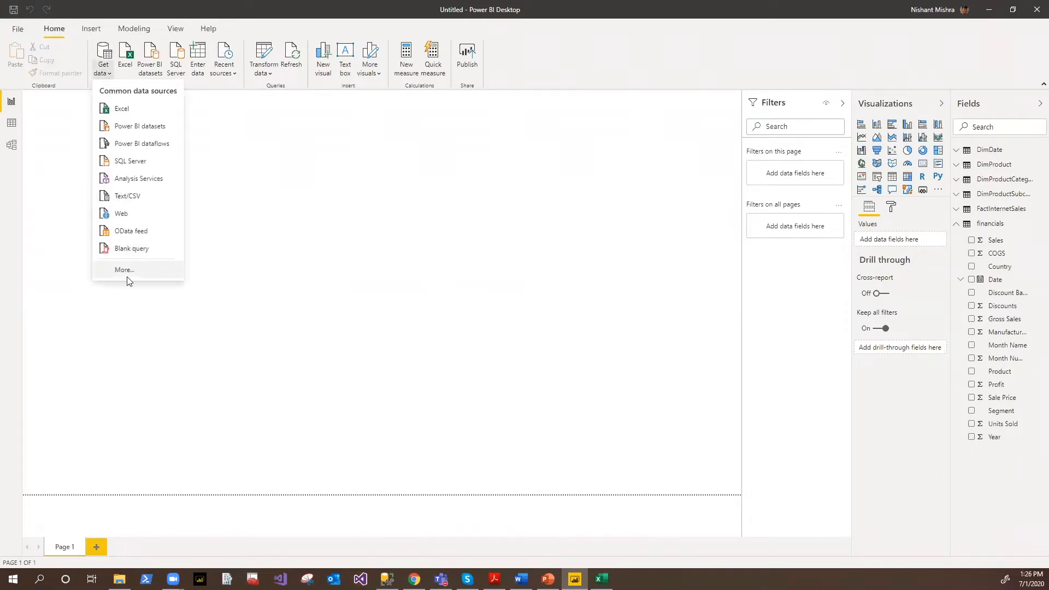
pyautogui.click(144, 249)
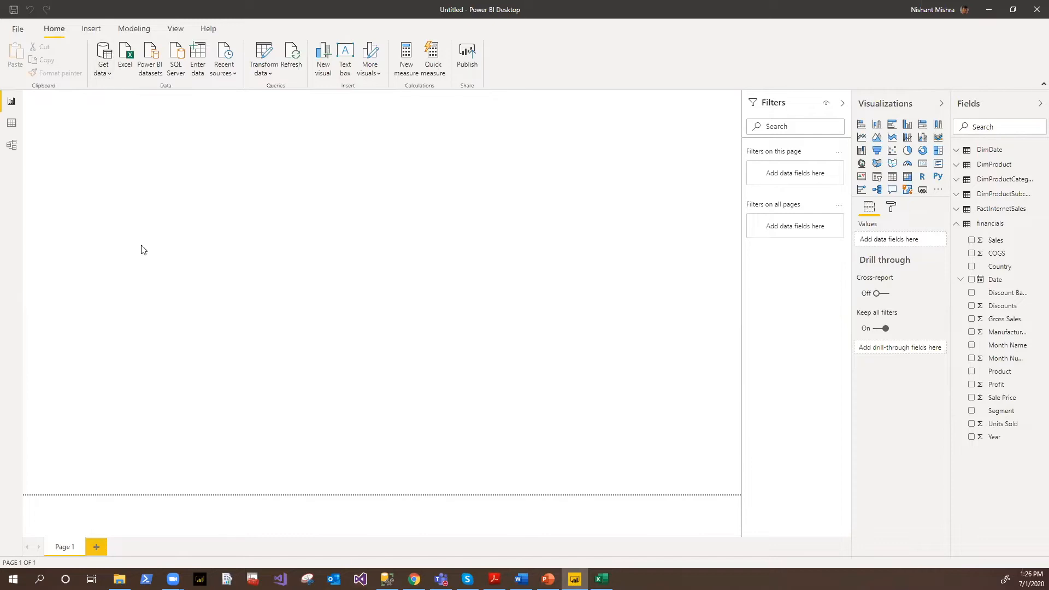
pyautogui.moveTo(141, 247)
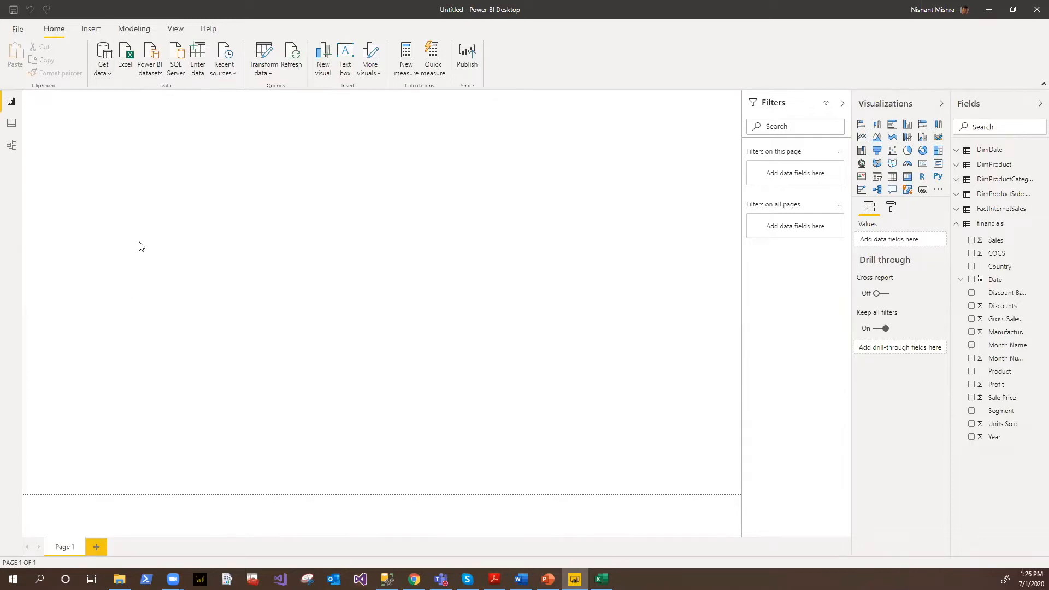
pyautogui.click(103, 55)
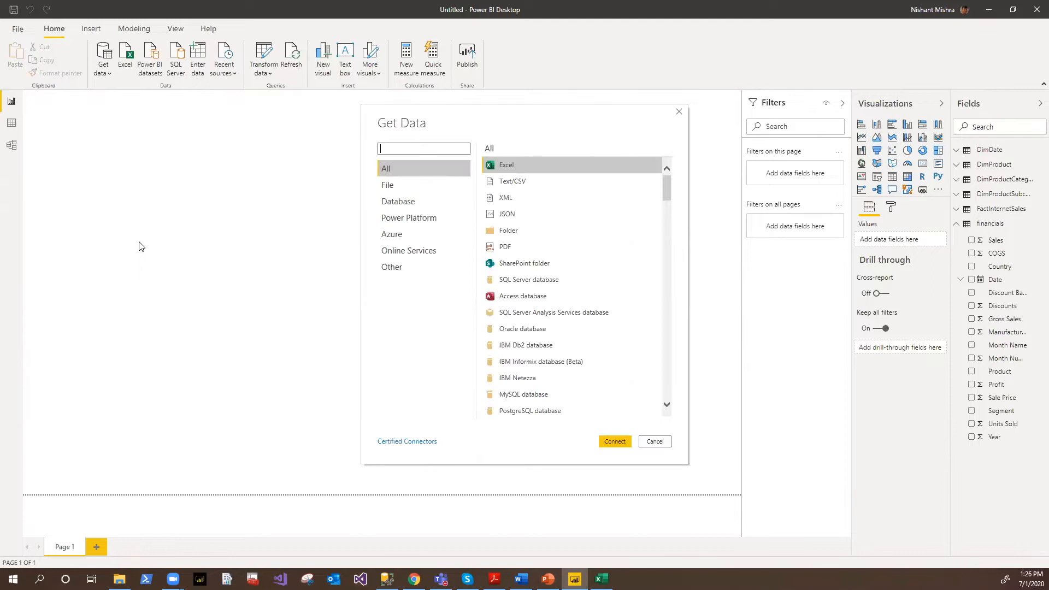
pyautogui.moveTo(161, 233)
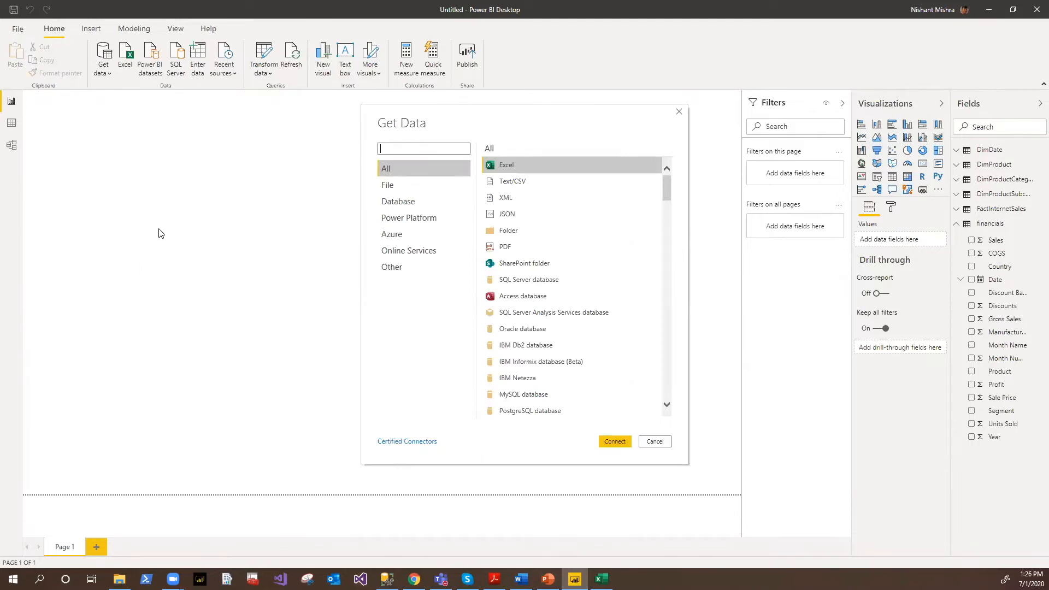
# Browse the File and Database connector lists, ending on Power Platform sources
pyautogui.click(386, 185)
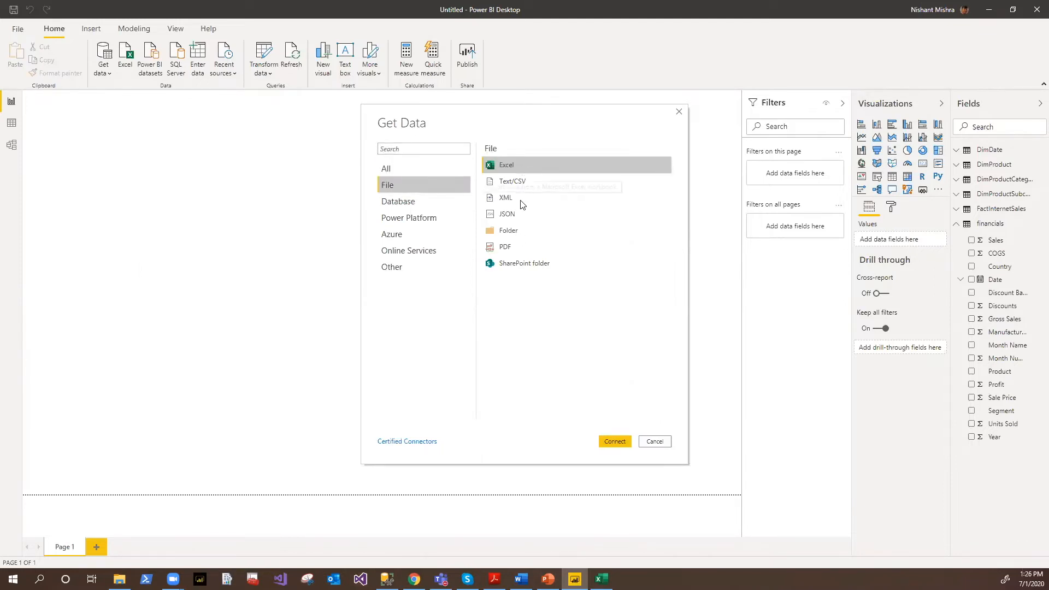
pyautogui.moveTo(505, 198)
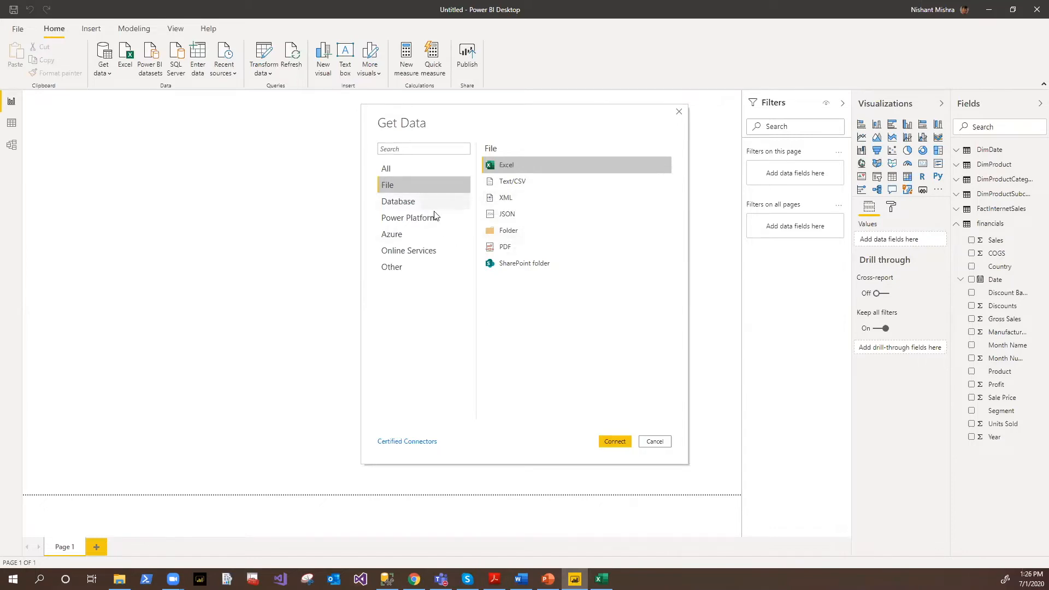
pyautogui.click(398, 201)
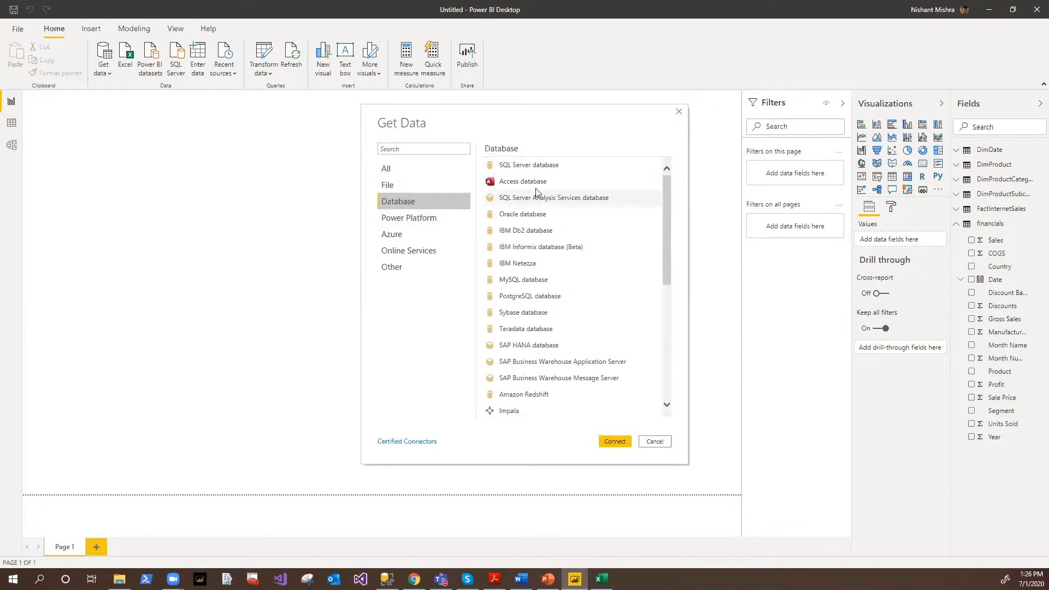
pyautogui.scroll(-3)
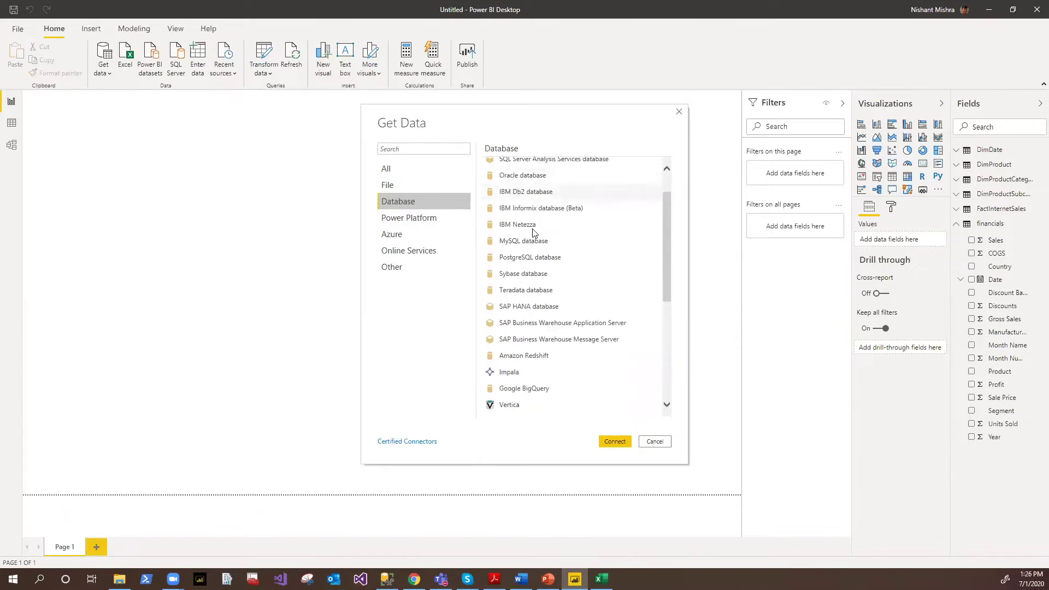
pyautogui.scroll(-3)
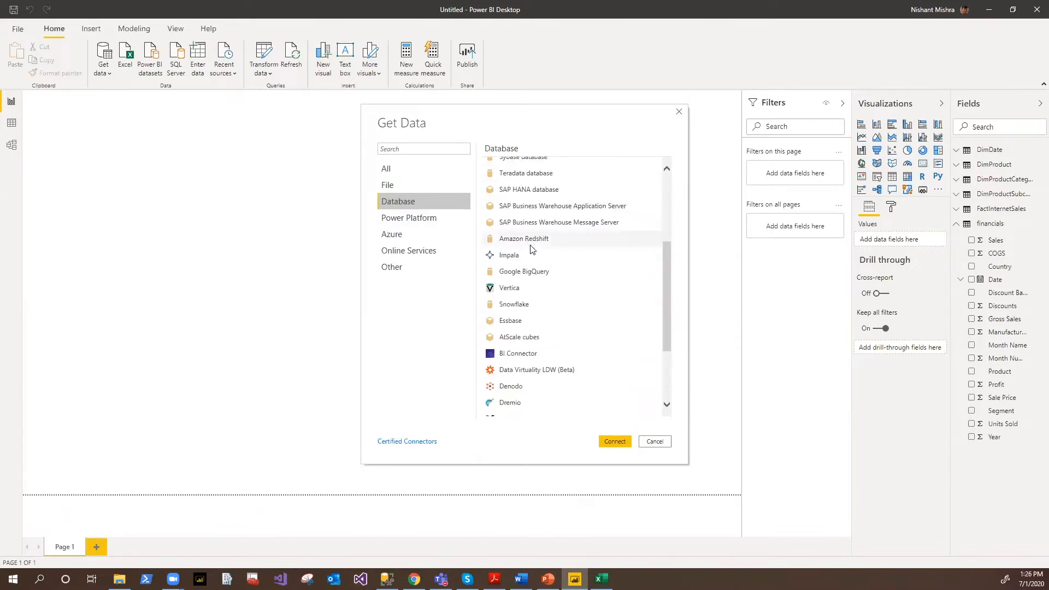
pyautogui.click(408, 218)
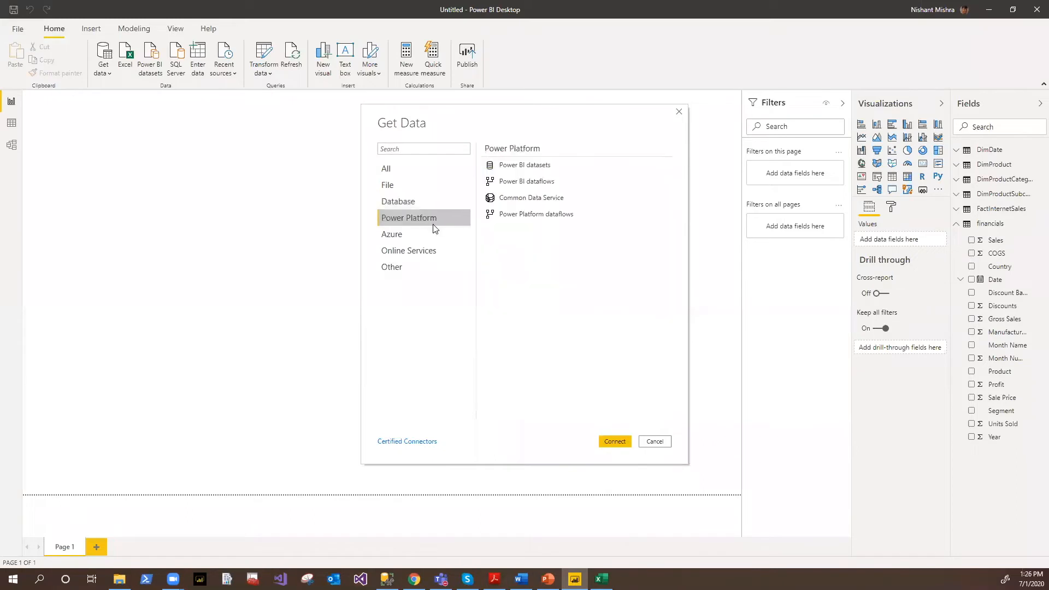
pyautogui.moveTo(520, 254)
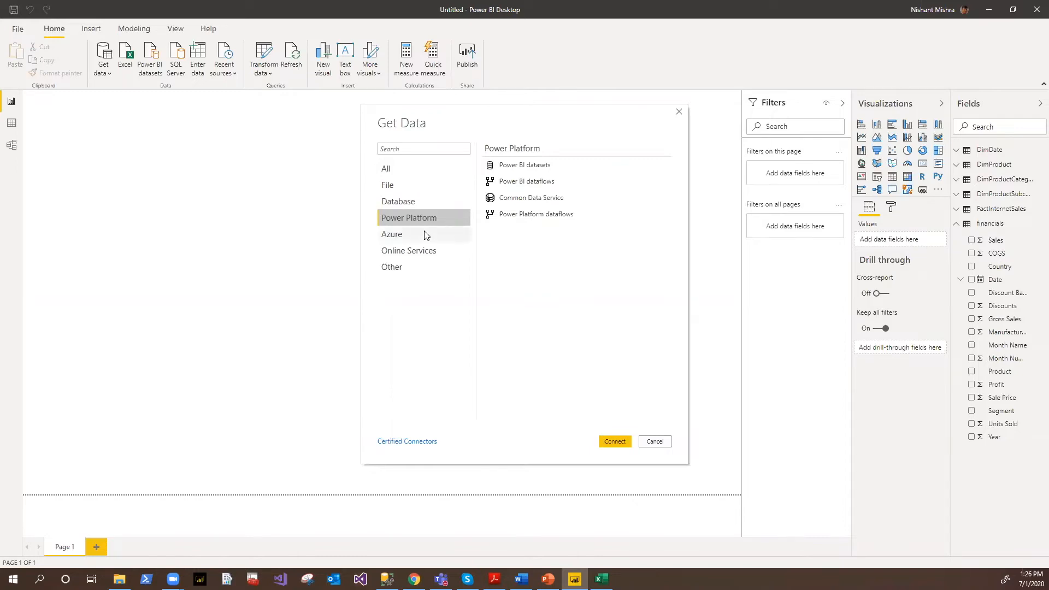
# Browse the Azure connectors, then scroll through the Online Services connectors
pyautogui.click(391, 234)
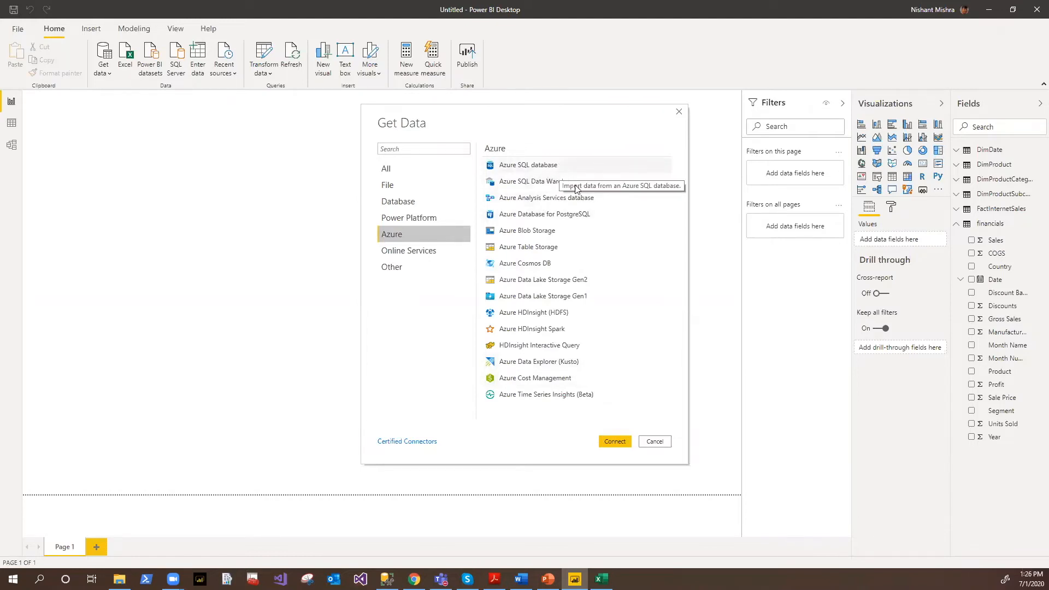
pyautogui.moveTo(584, 208)
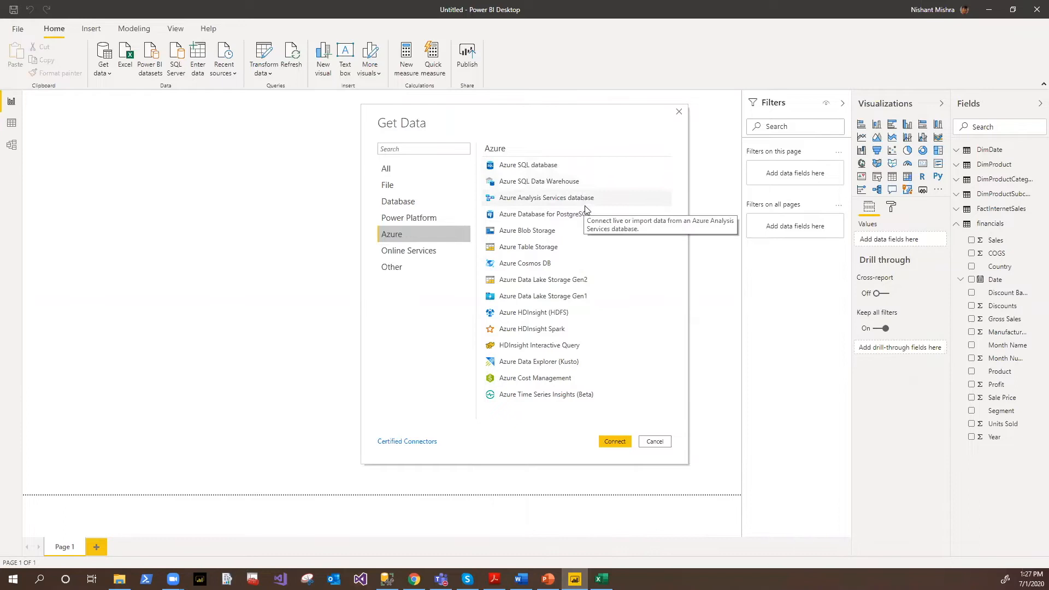
pyautogui.moveTo(569, 278)
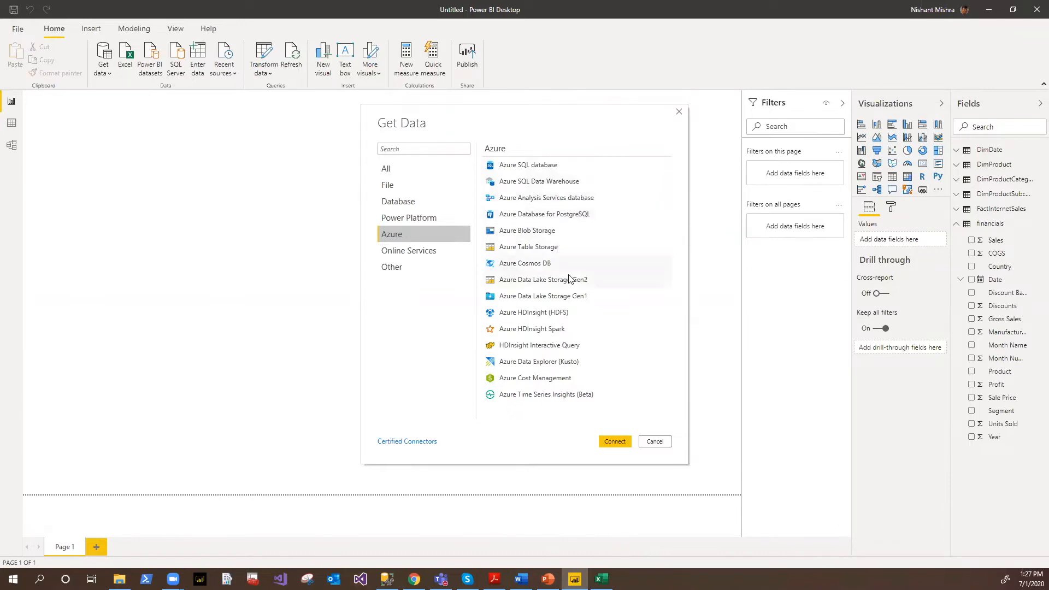
pyautogui.moveTo(464, 281)
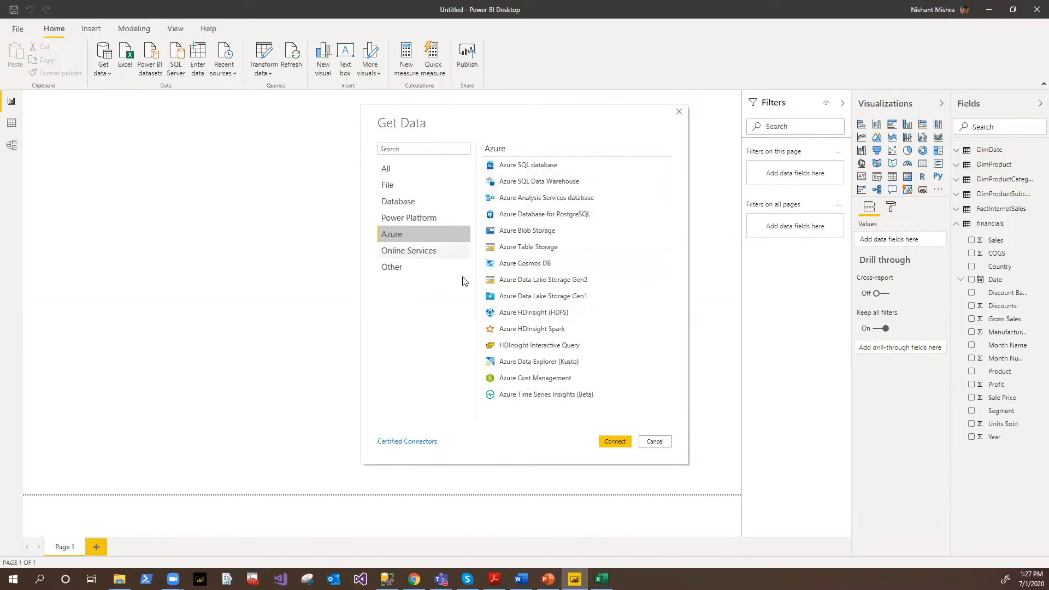
pyautogui.click(409, 250)
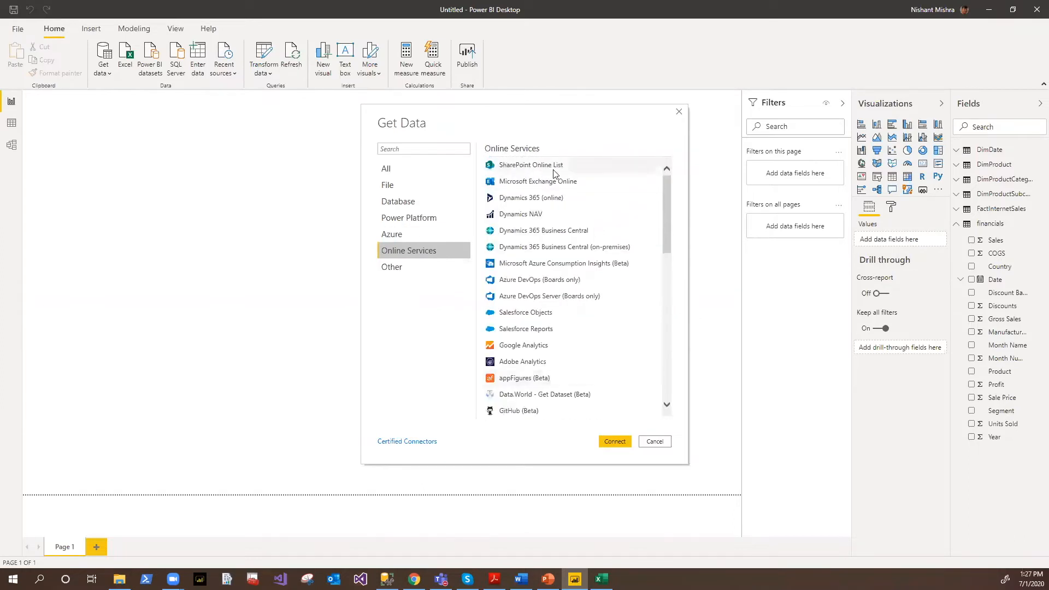
pyautogui.moveTo(570, 247)
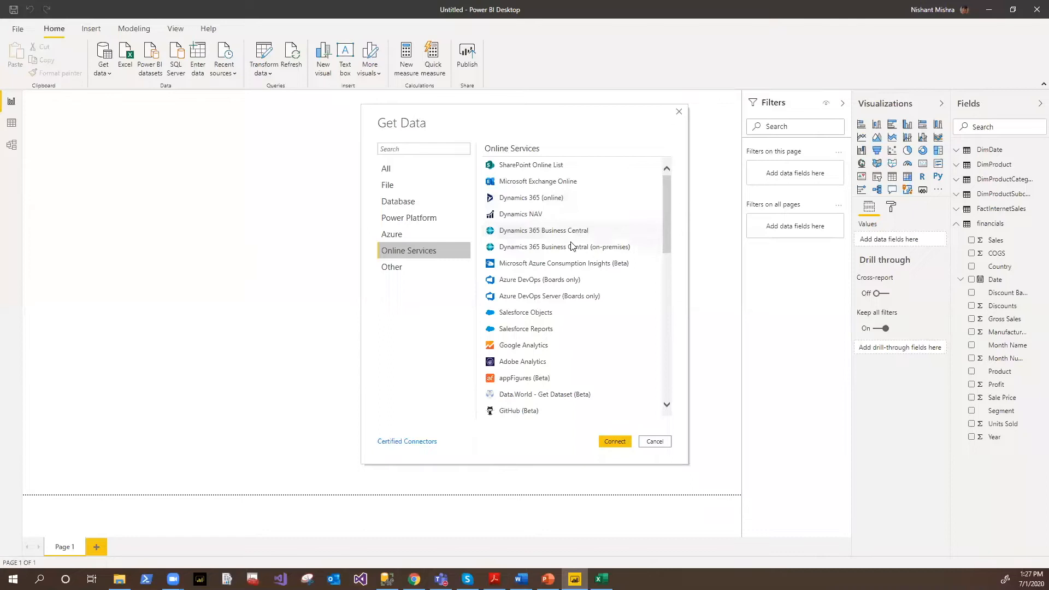
pyautogui.scroll(-3)
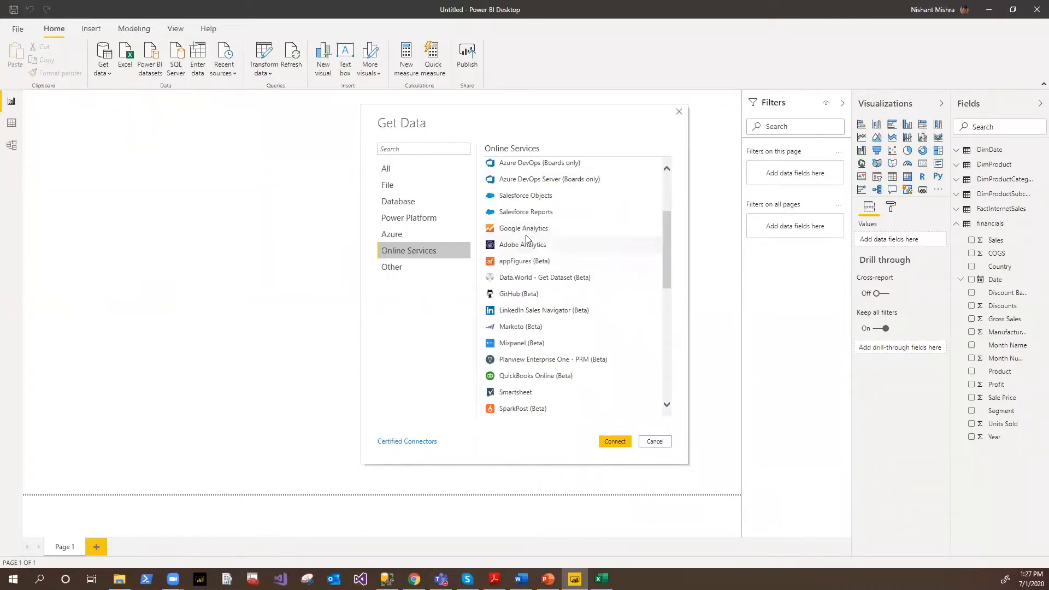
pyautogui.scroll(-3)
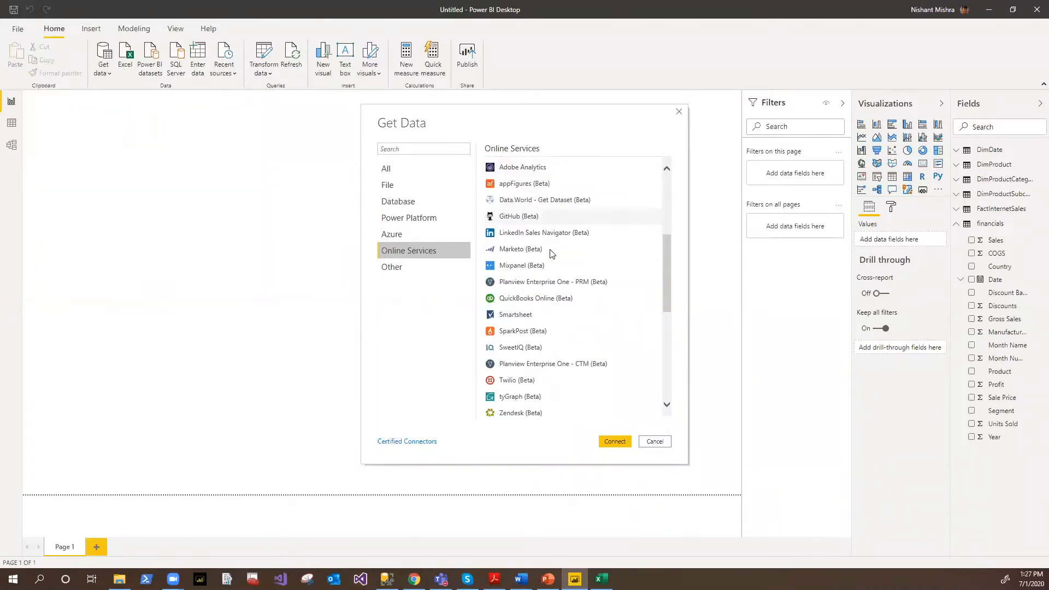
pyautogui.scroll(-3)
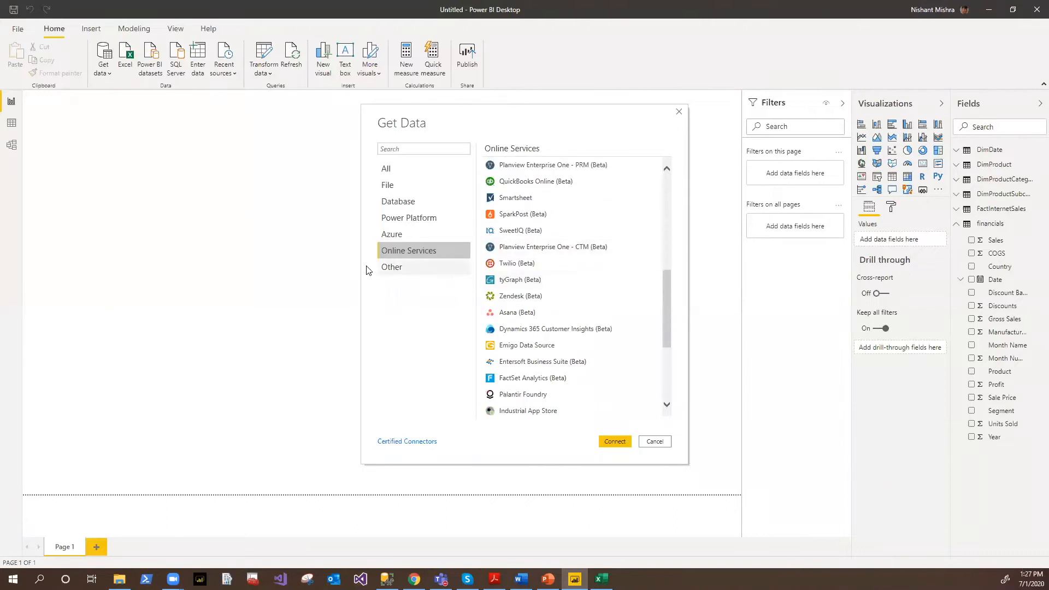
pyautogui.click(391, 267)
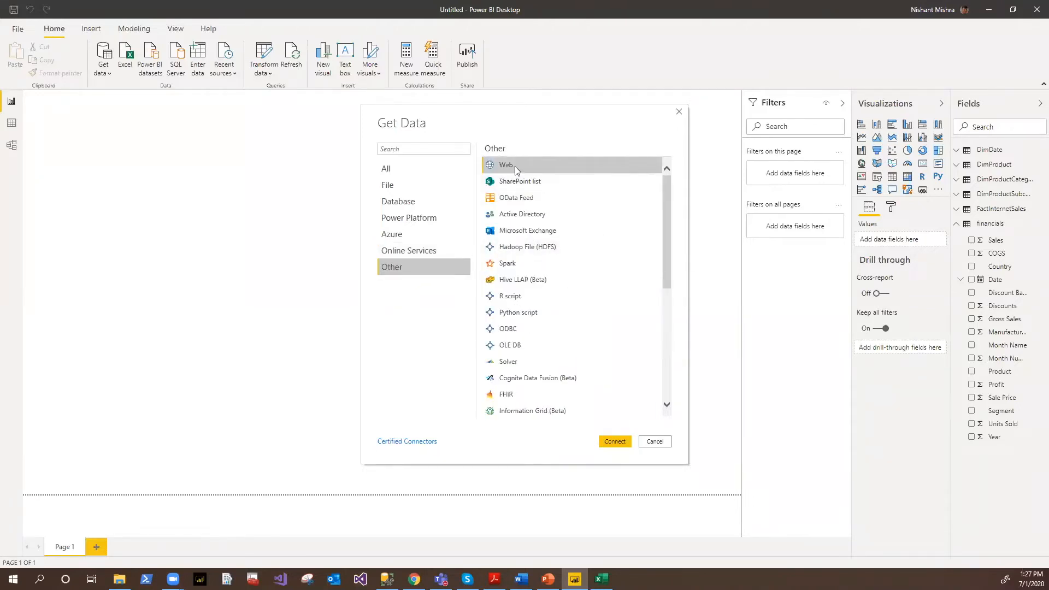
pyautogui.moveTo(542, 222)
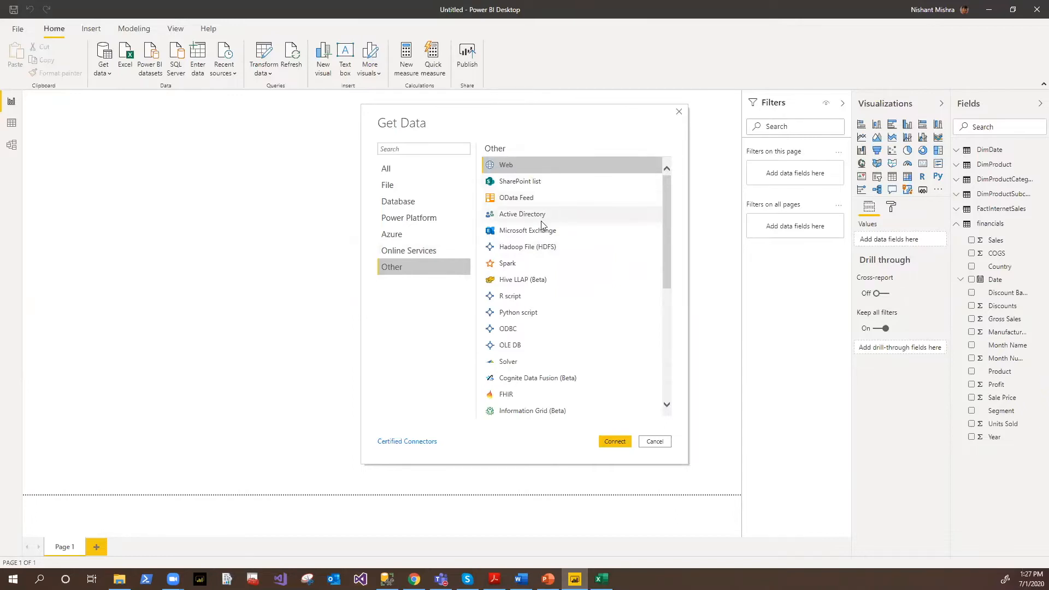
pyautogui.moveTo(543, 272)
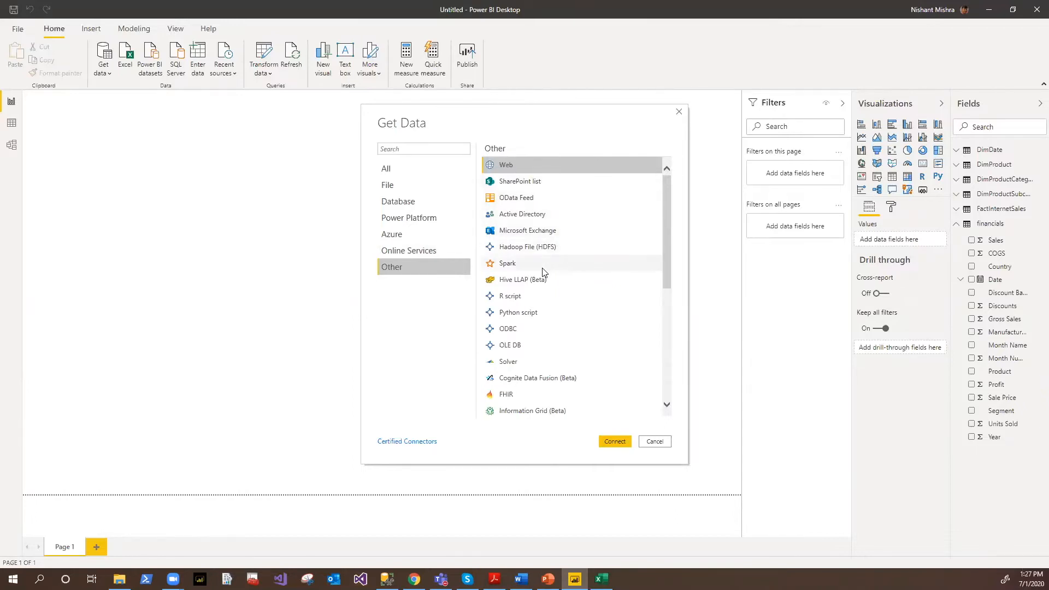
pyautogui.scroll(-3)
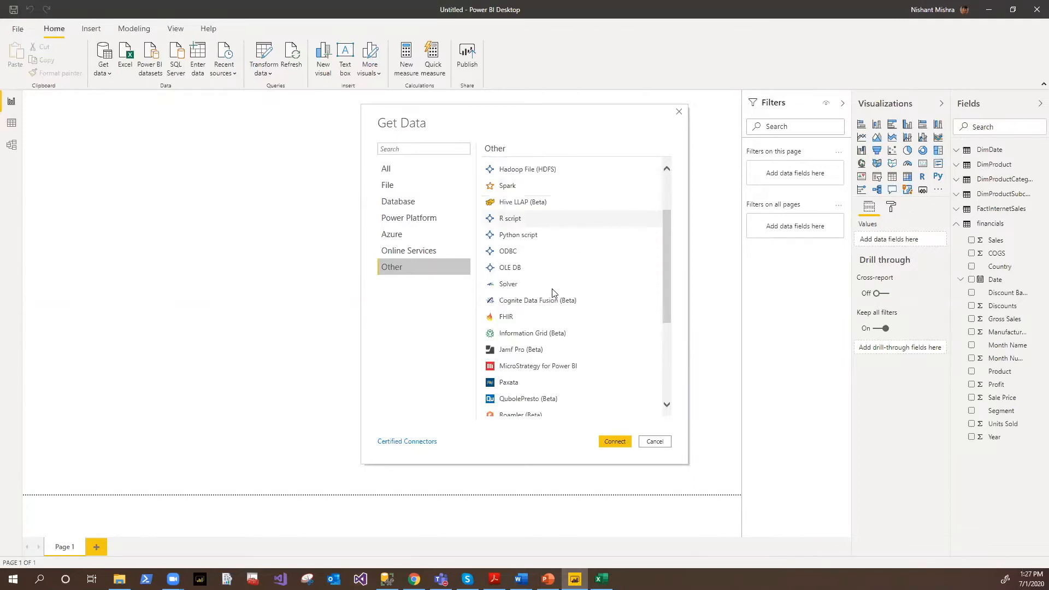
pyautogui.moveTo(556, 305)
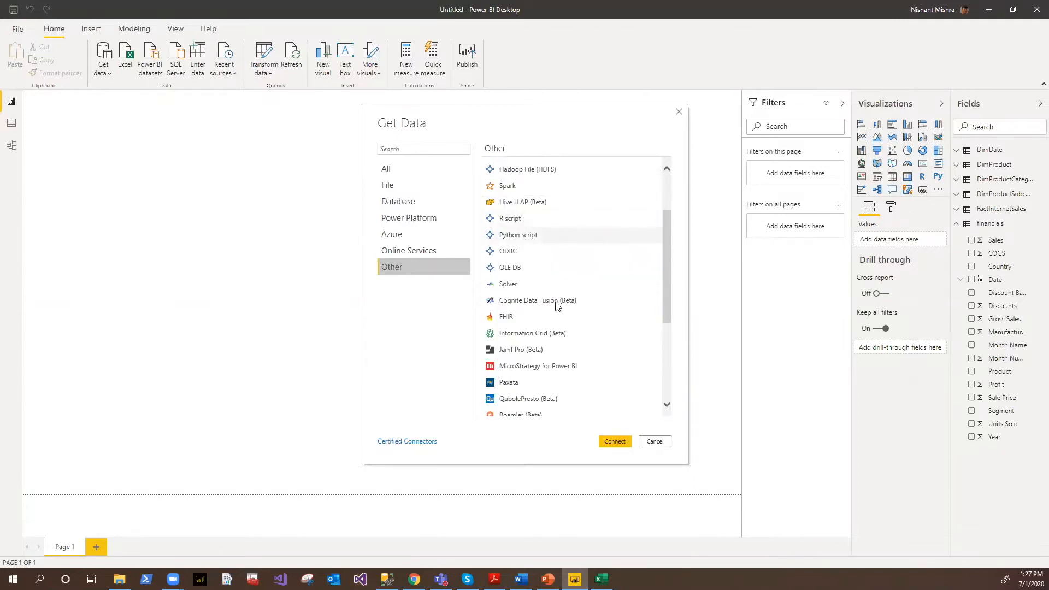
pyautogui.moveTo(560, 284)
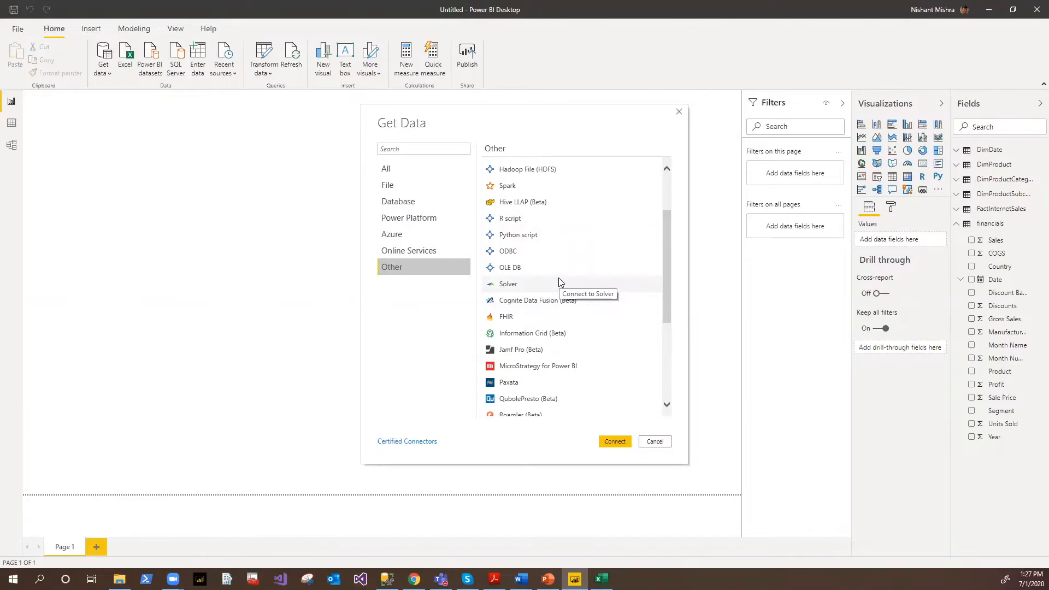
pyautogui.moveTo(560, 282)
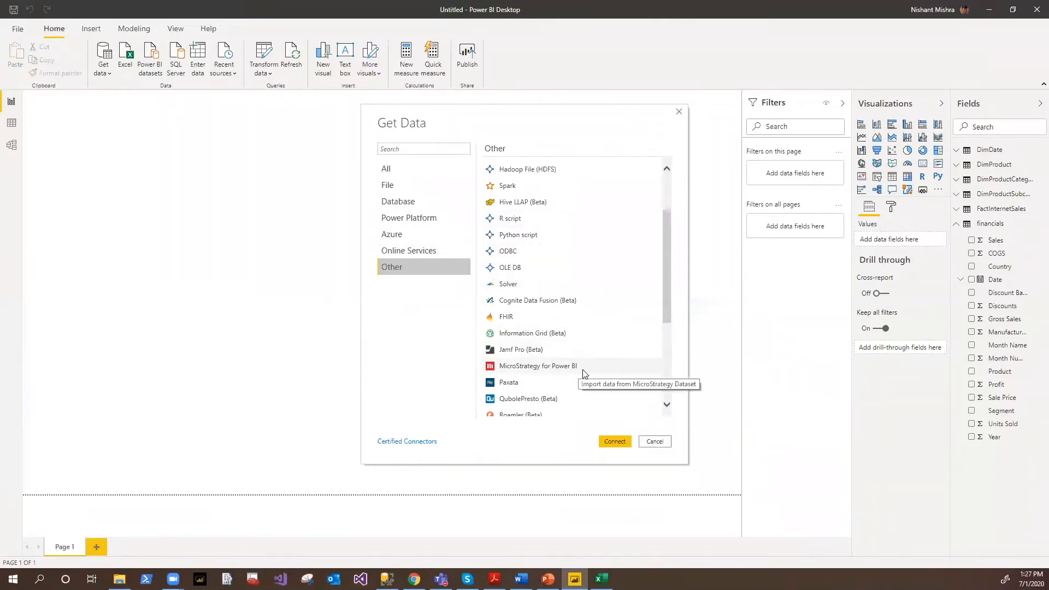
pyautogui.moveTo(597, 372)
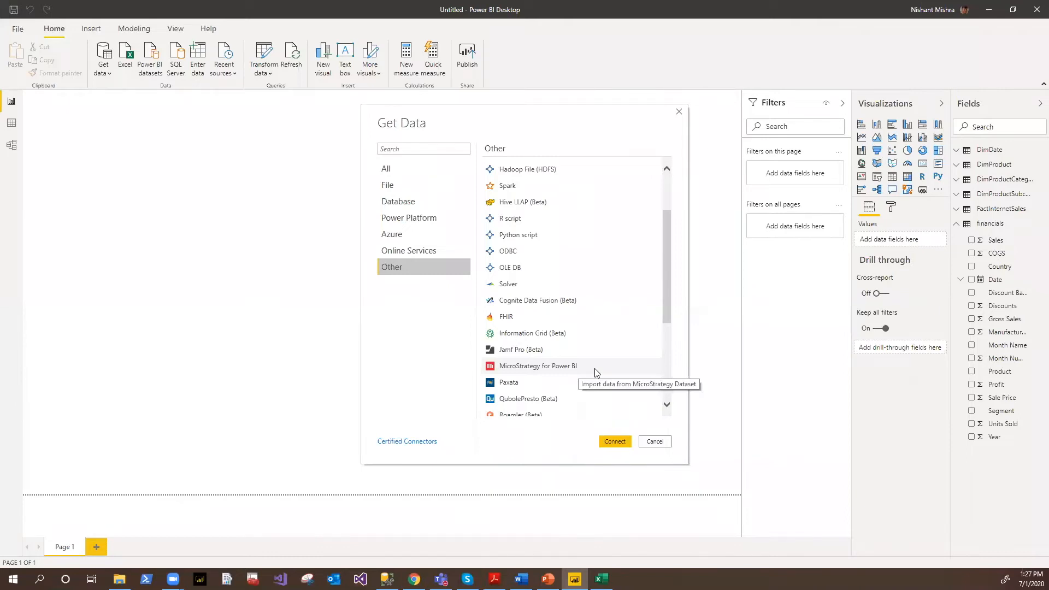
pyautogui.moveTo(656, 452)
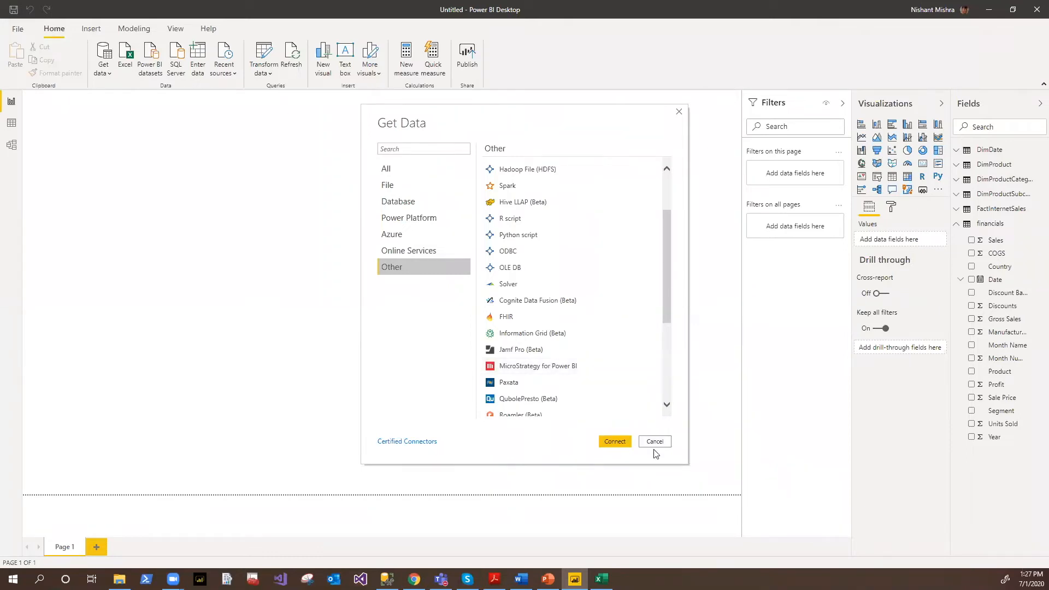
# Cancel the Get Data dialog without connecting to any source
pyautogui.click(654, 441)
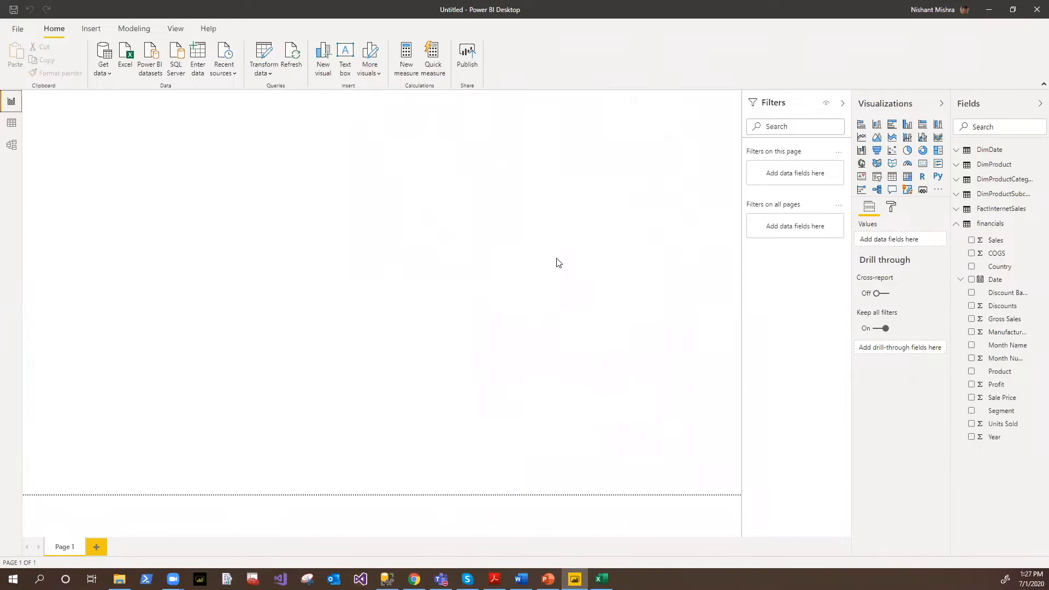
pyautogui.moveTo(585, 274)
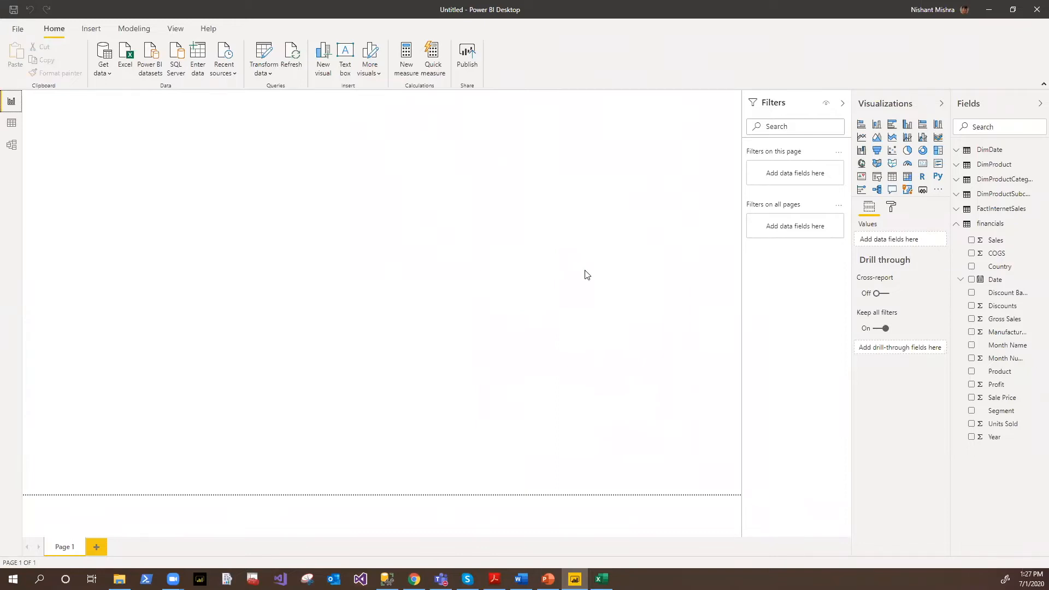
pyautogui.moveTo(428, 223)
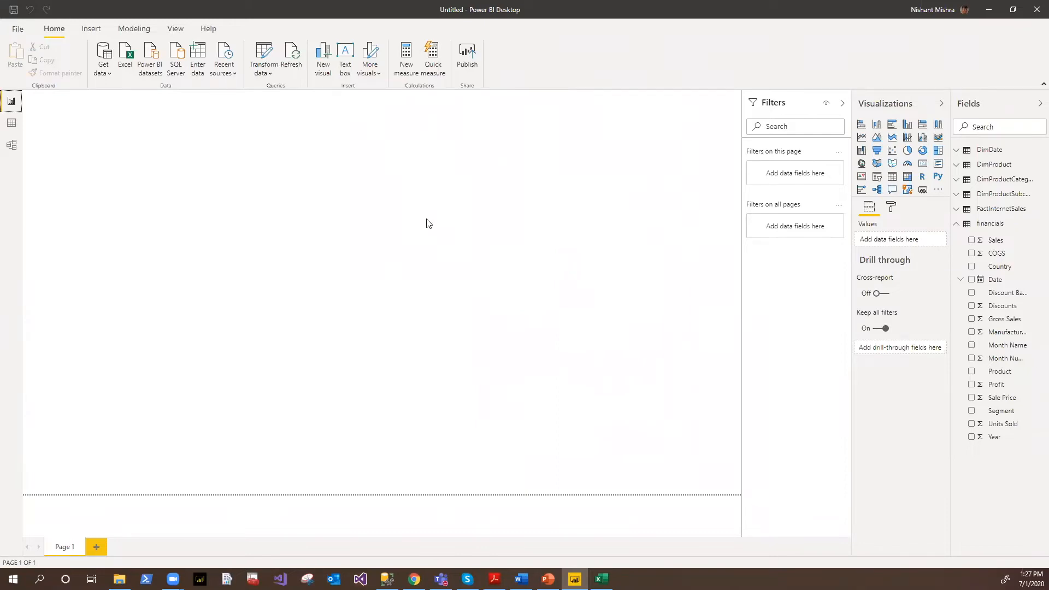
pyautogui.moveTo(310, 184)
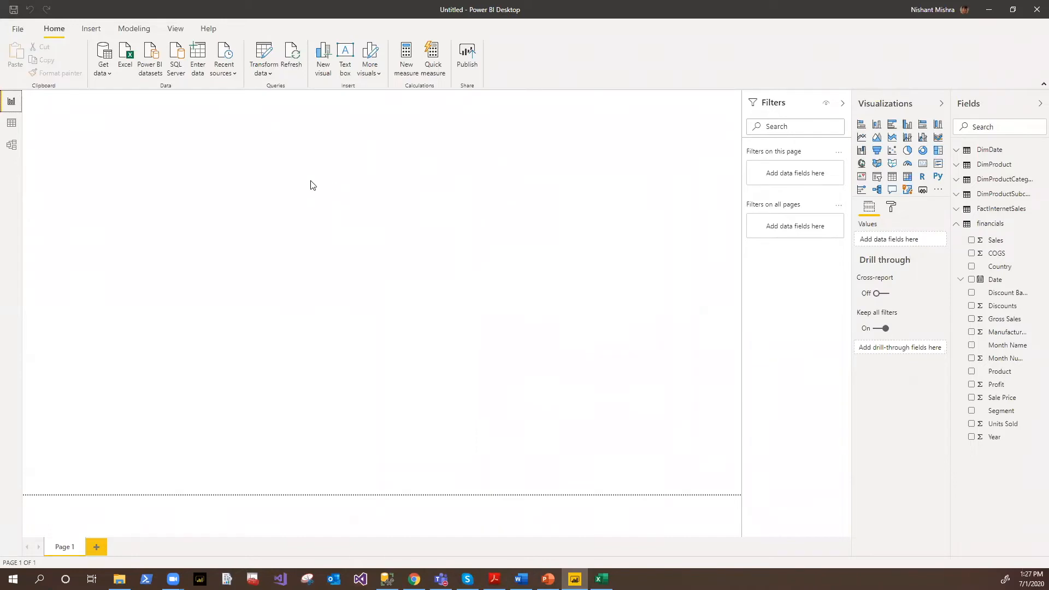
pyautogui.moveTo(164, 142)
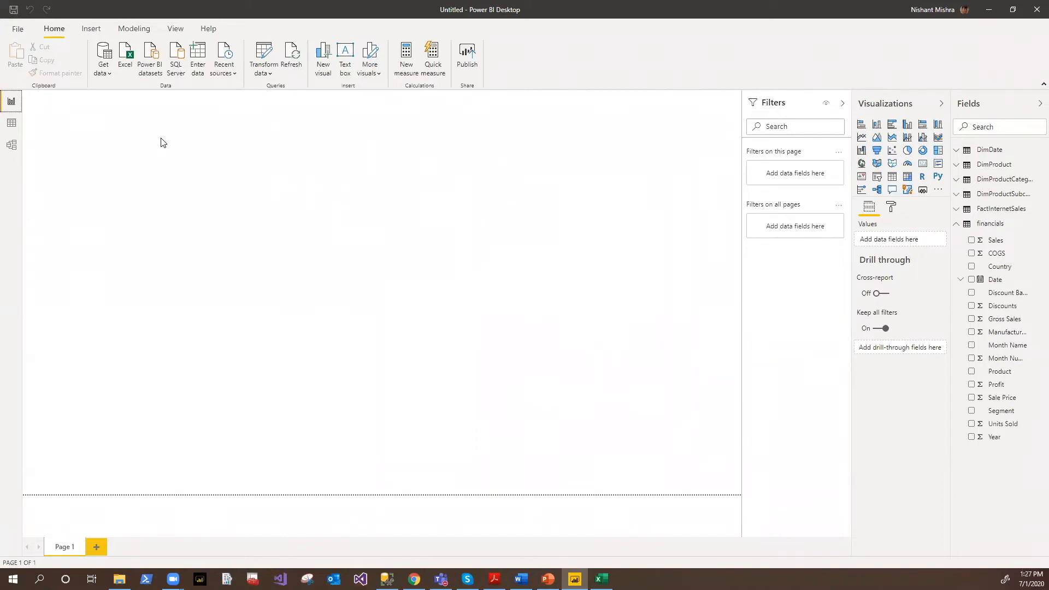
pyautogui.moveTo(990, 150)
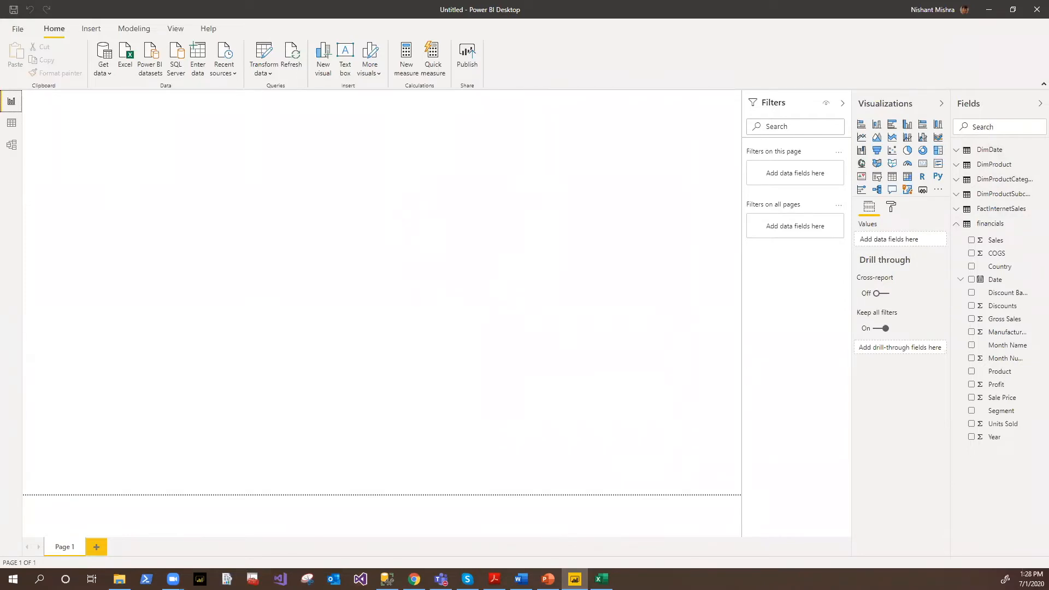
pyautogui.moveTo(352, 157)
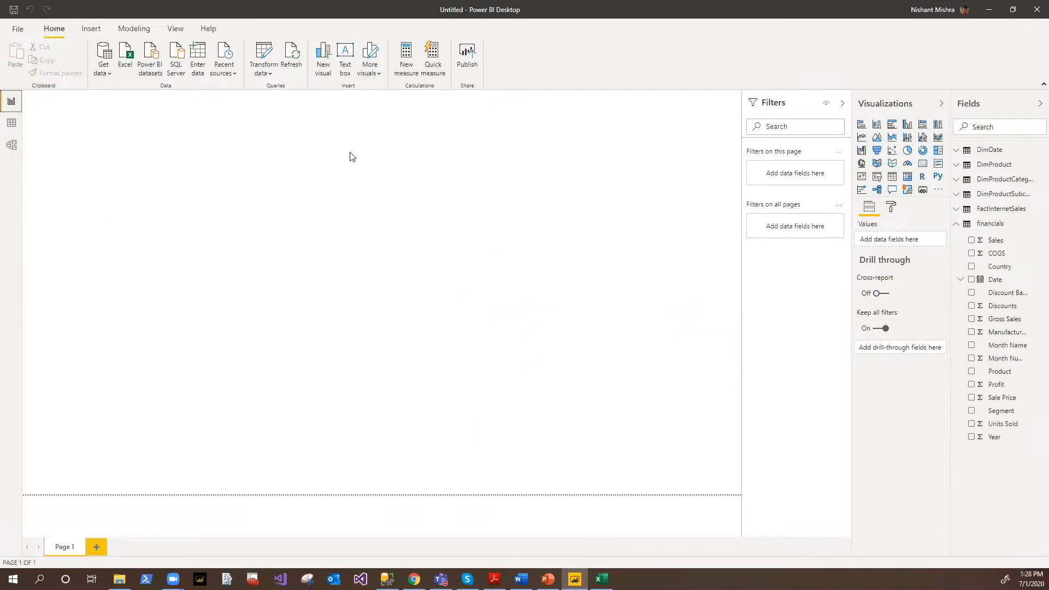
pyautogui.moveTo(11, 103)
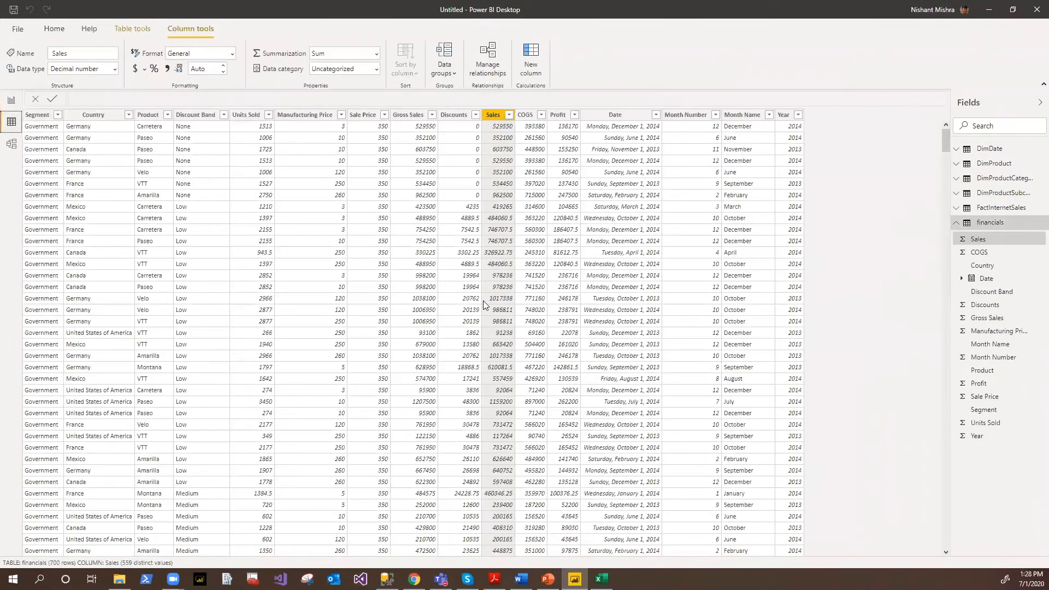
pyautogui.moveTo(387, 198)
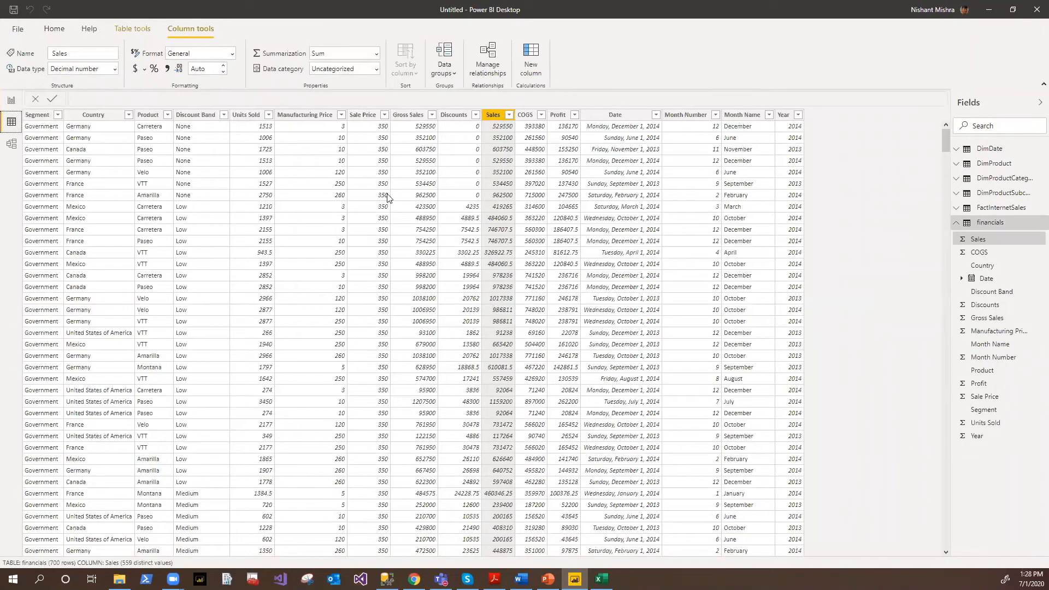
# In Model view, inspect the DimProductSubcategory–DimProductCategory relationship
pyautogui.click(11, 144)
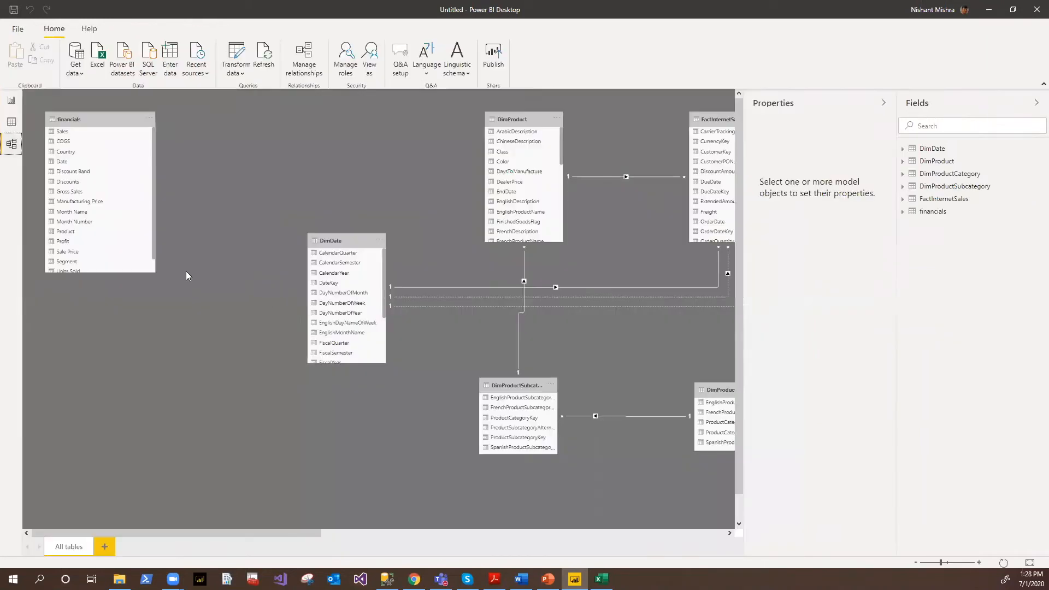
pyautogui.moveTo(271, 535)
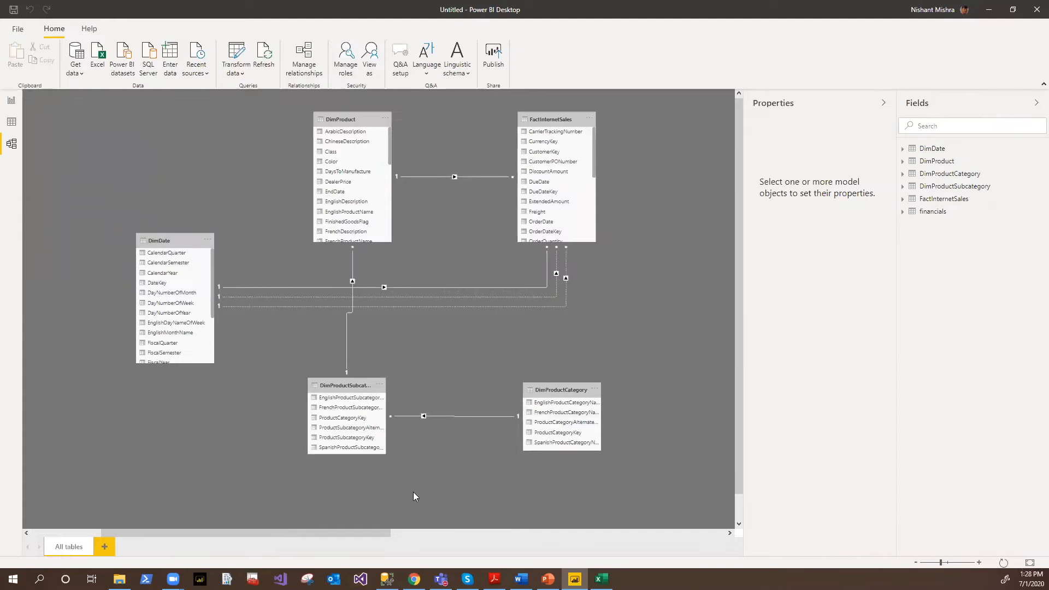
pyautogui.moveTo(507, 387)
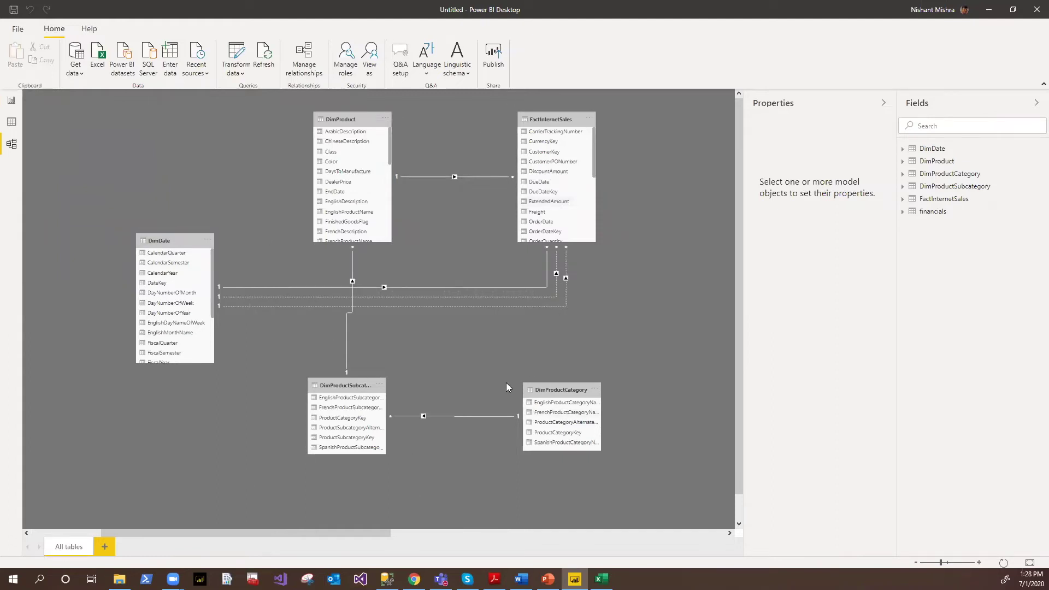
pyautogui.moveTo(482, 408)
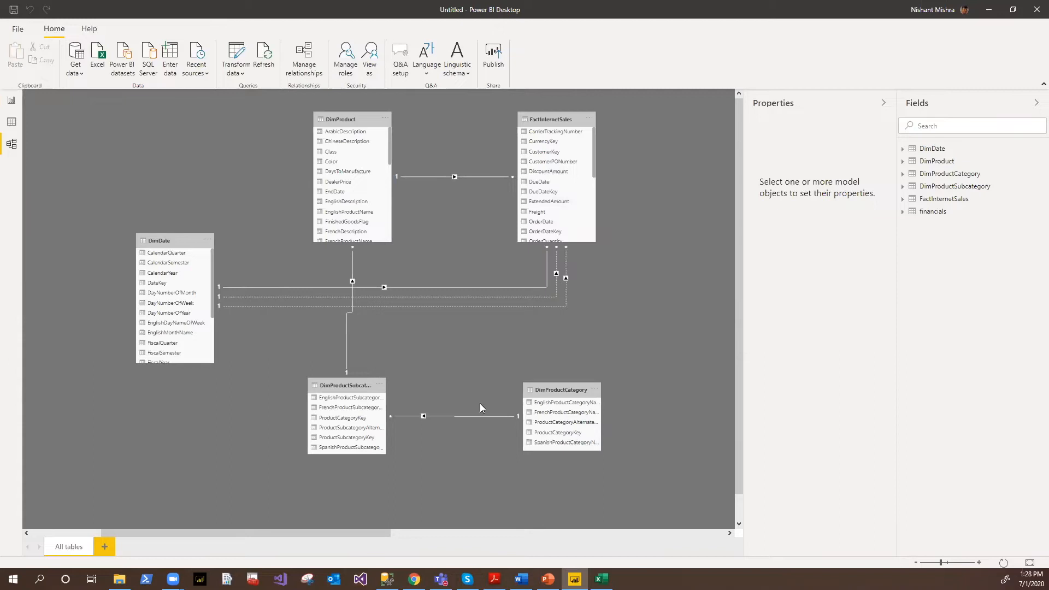
pyautogui.click(455, 415)
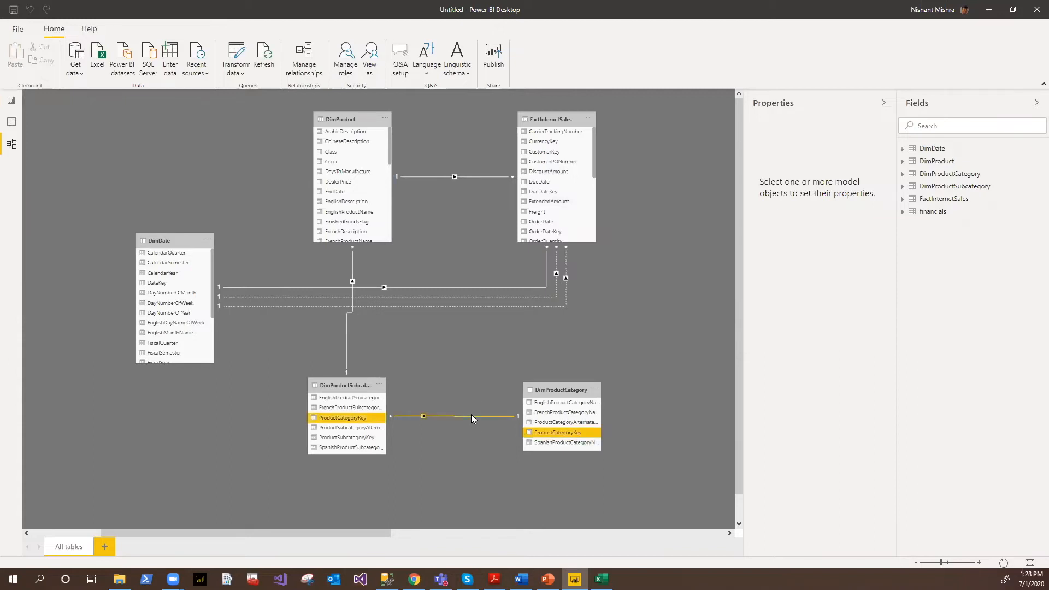
pyautogui.doubleClick(454, 416)
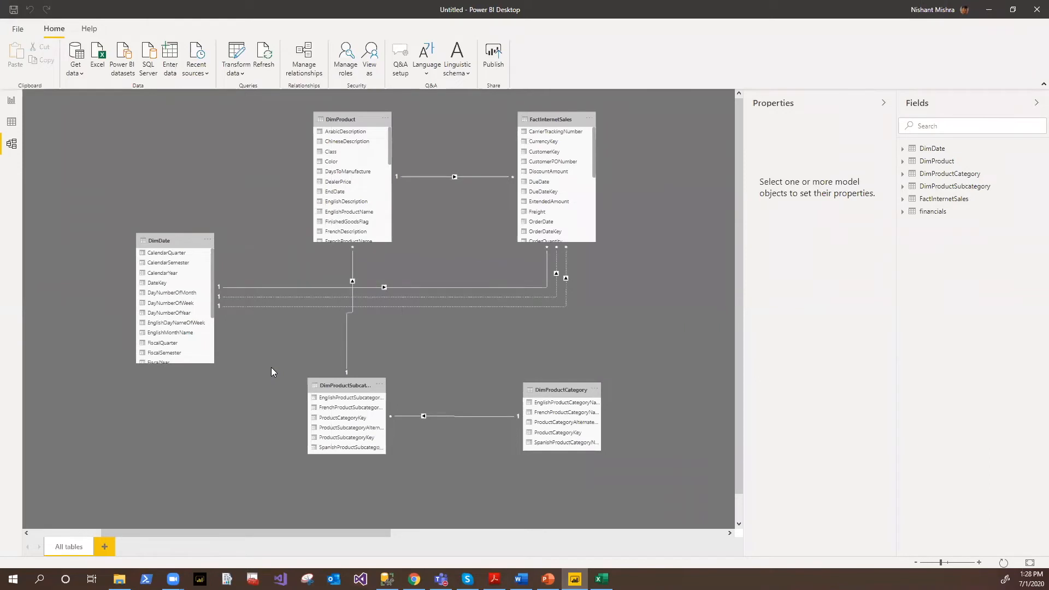
pyautogui.moveTo(131, 190)
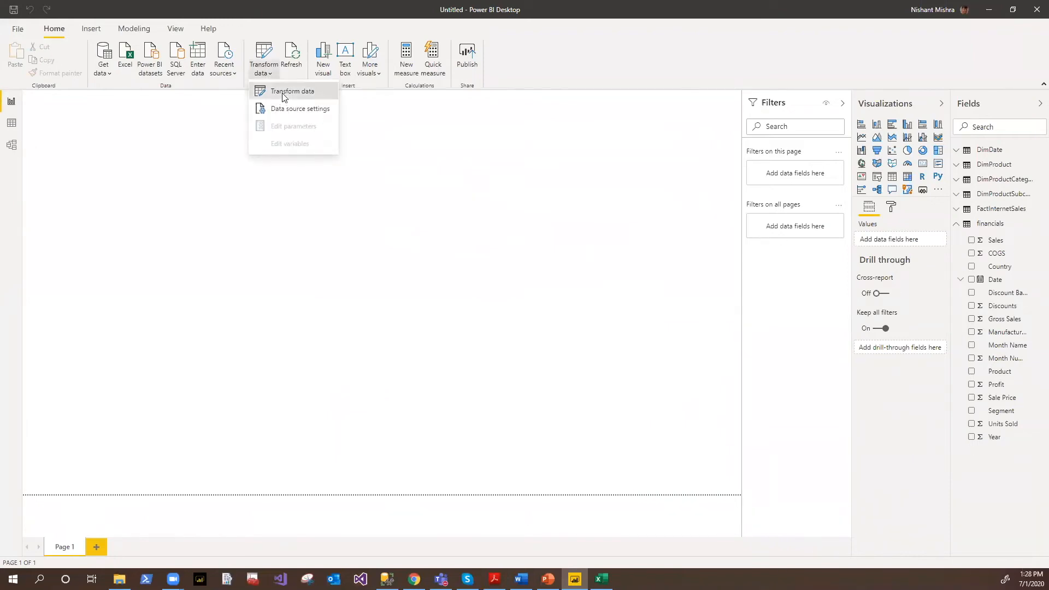
# Launch the Power Query Editor on the financials query via Transform data
pyautogui.click(292, 92)
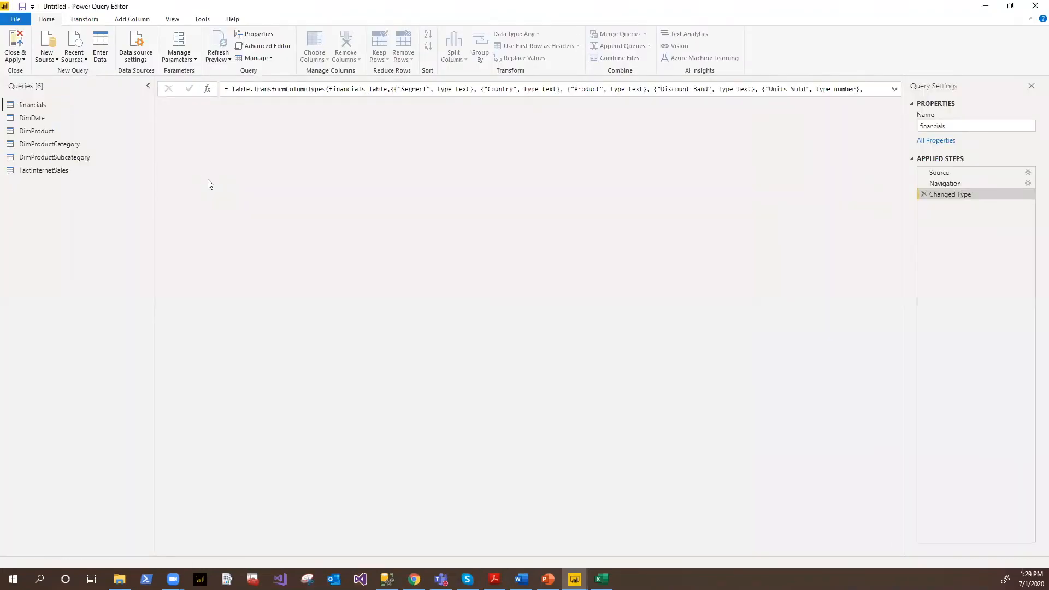
pyautogui.click(32, 105)
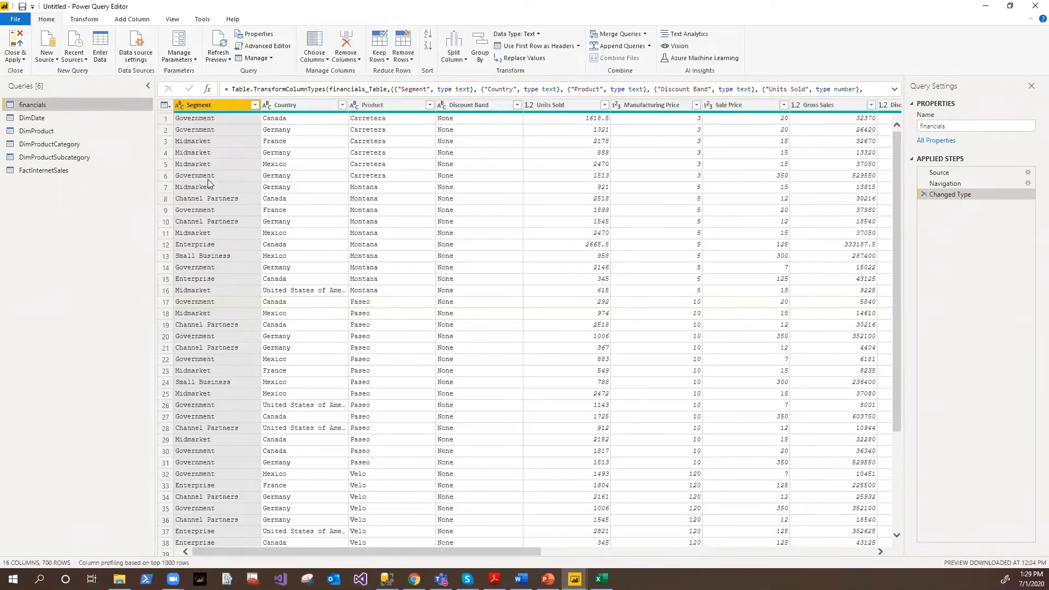
pyautogui.moveTo(136, 45)
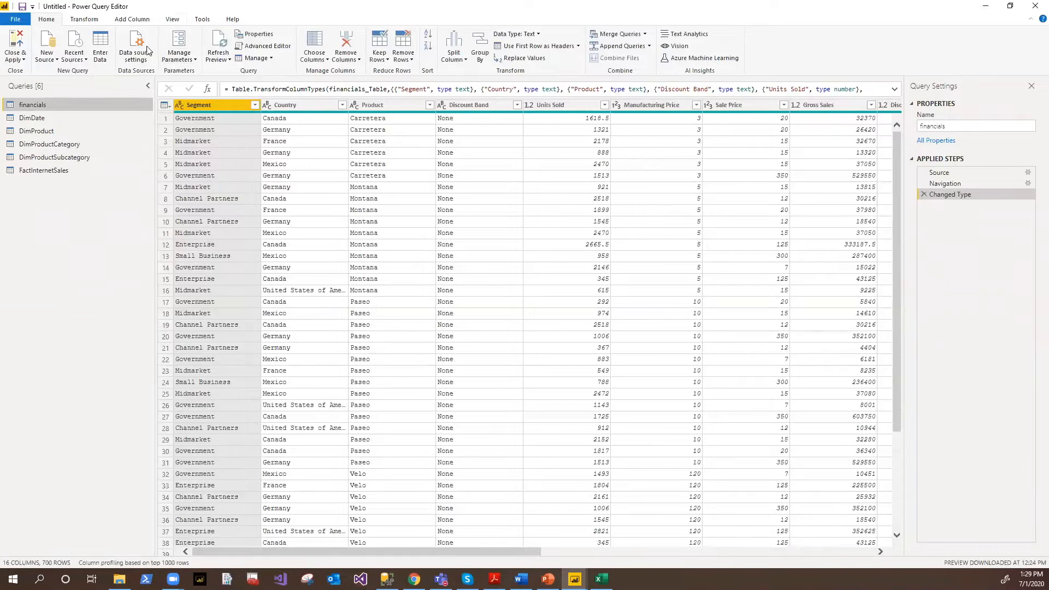
pyautogui.click(84, 18)
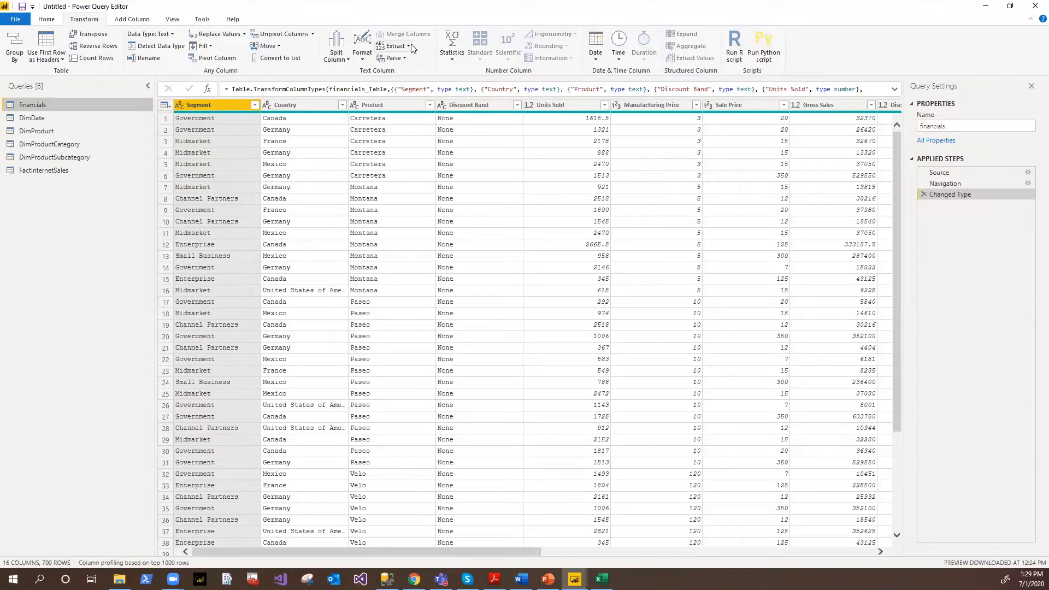
pyautogui.moveTo(459, 65)
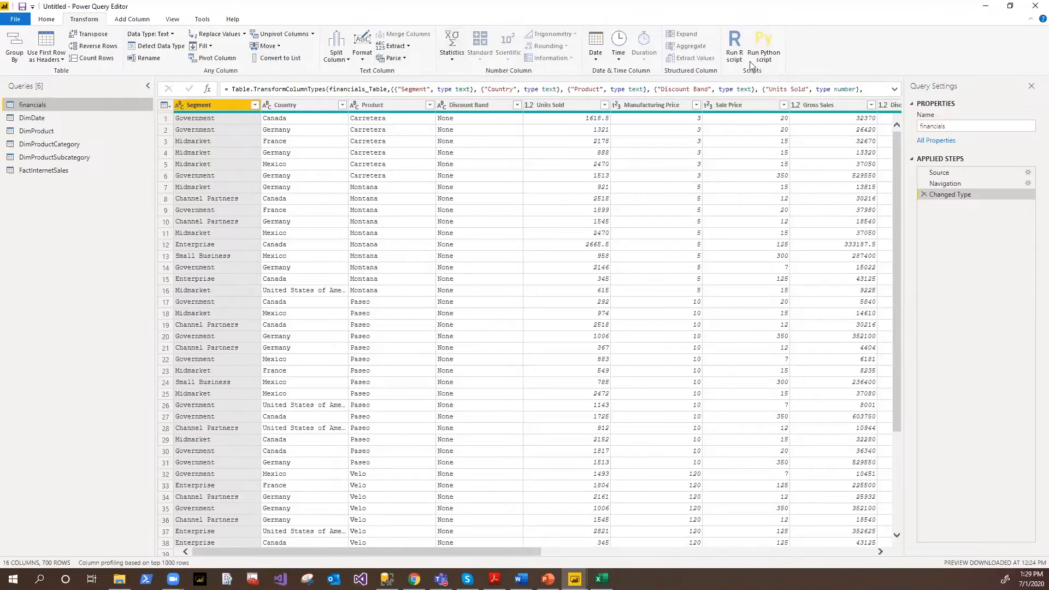
pyautogui.moveTo(413, 267)
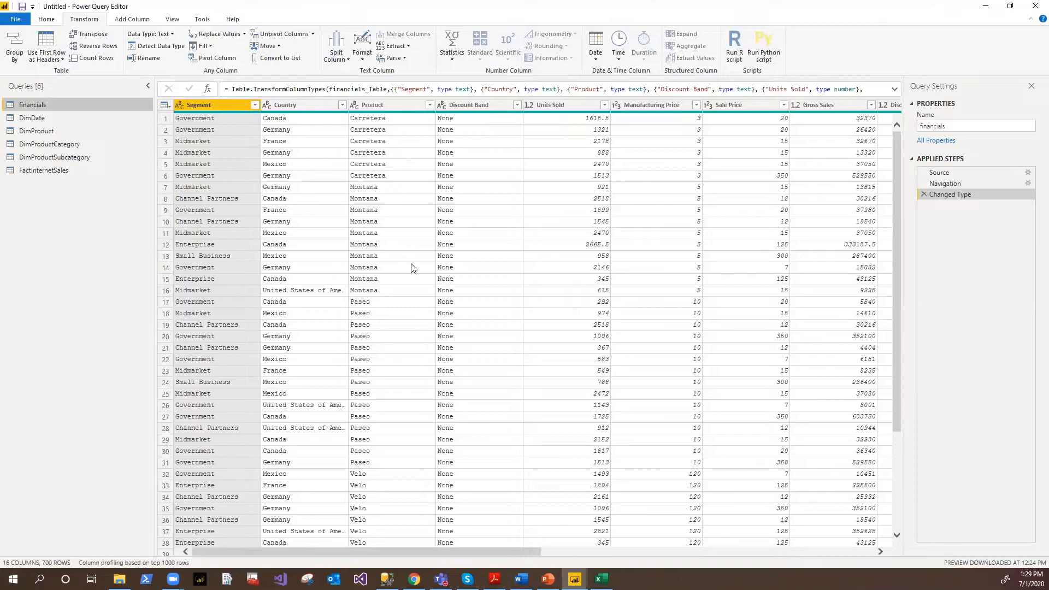
pyautogui.moveTo(963, 256)
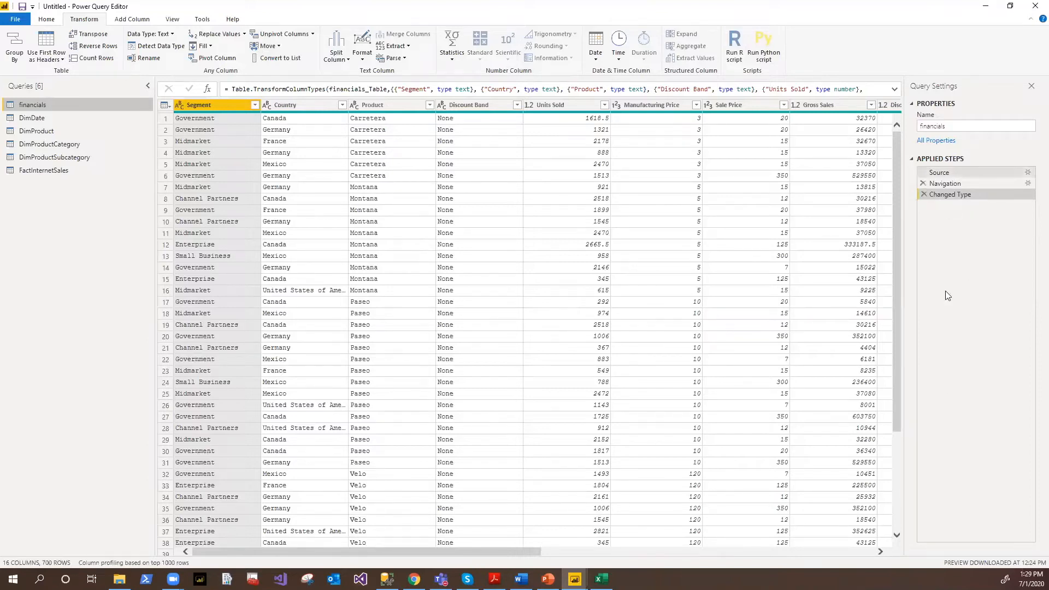
pyautogui.moveTo(959, 185)
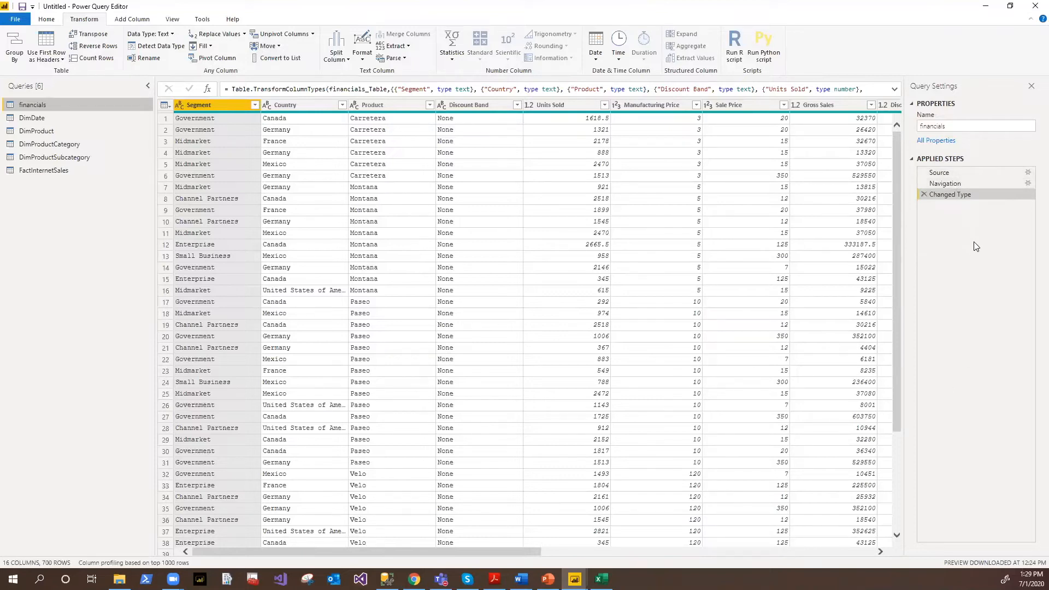
pyautogui.moveTo(951, 232)
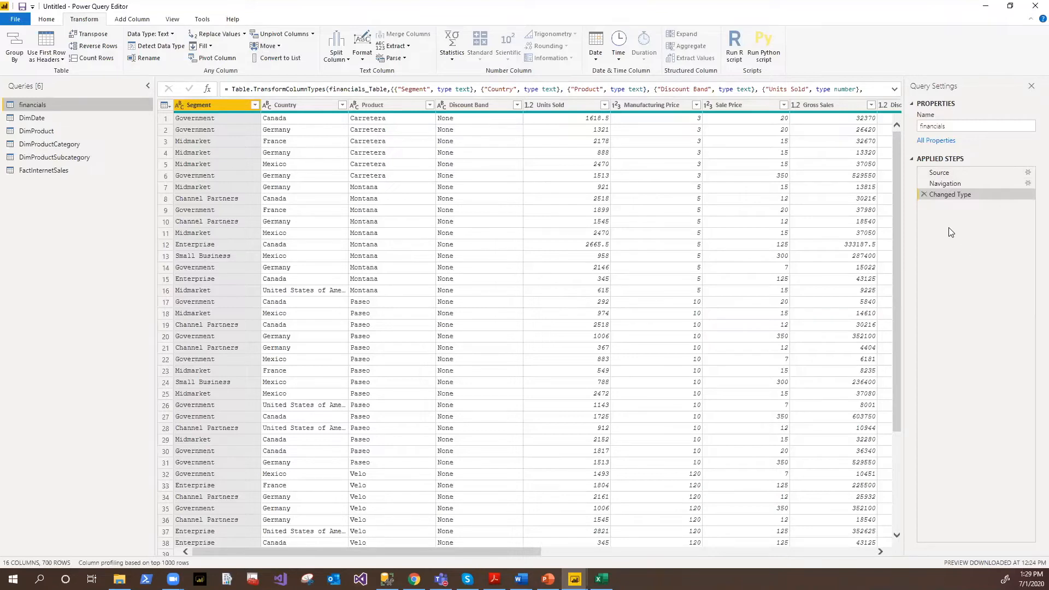
pyautogui.moveTo(924, 195)
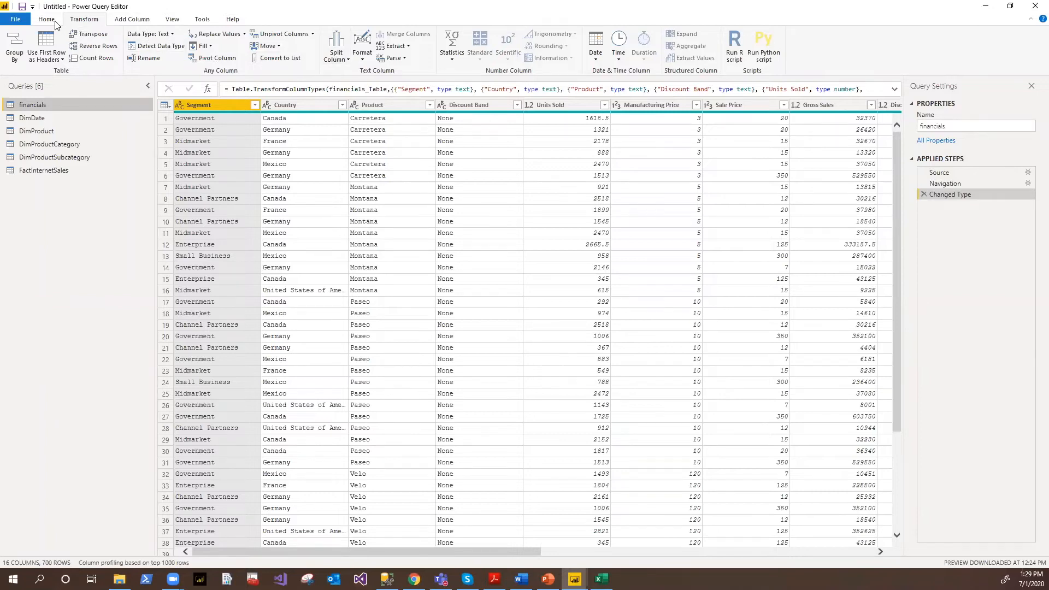
pyautogui.click(262, 46)
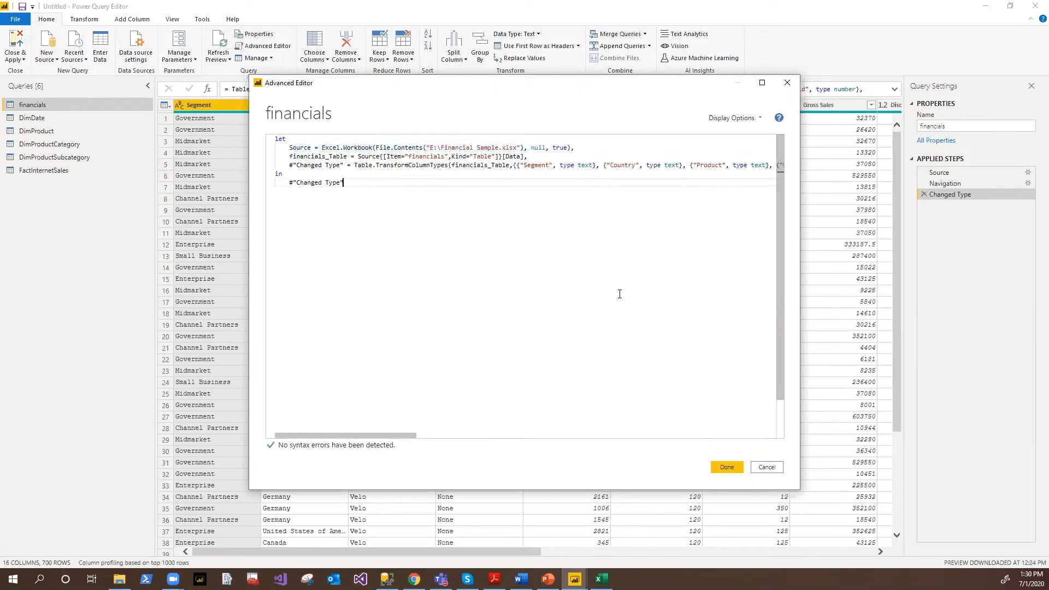
pyautogui.moveTo(729, 453)
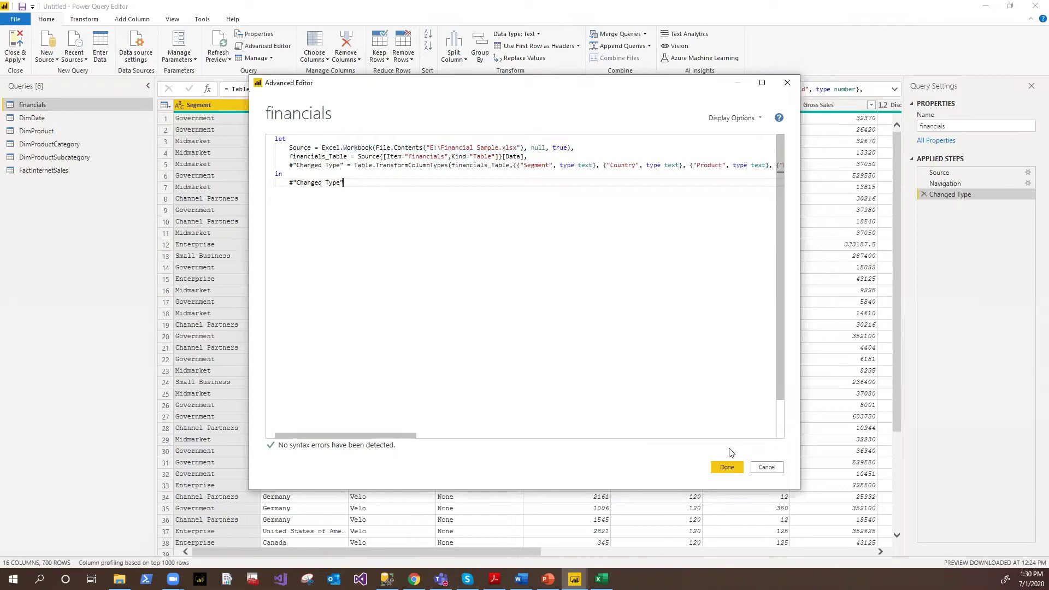
pyautogui.moveTo(478, 302)
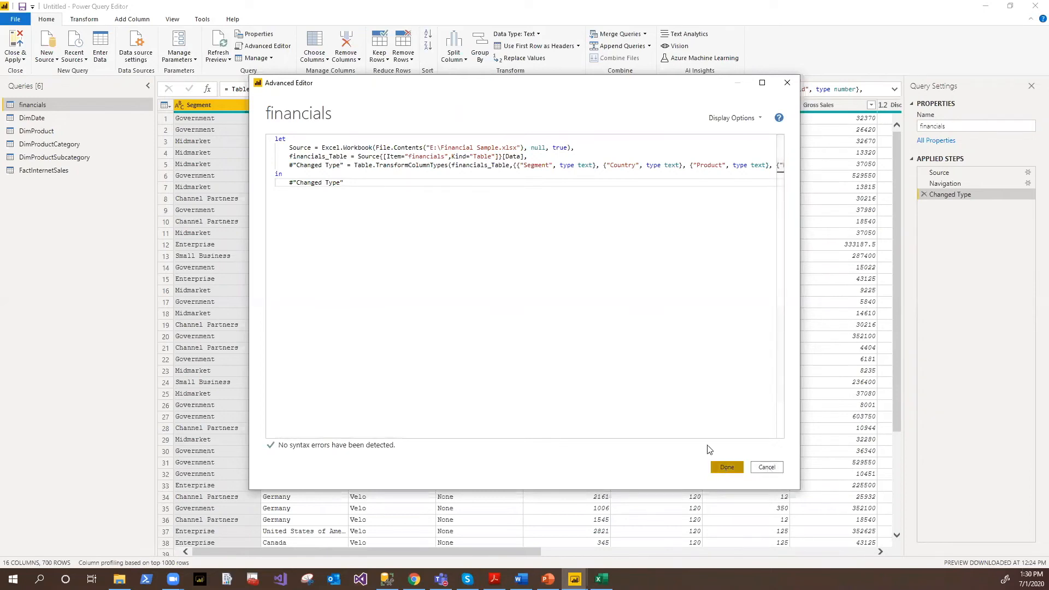
pyautogui.click(727, 468)
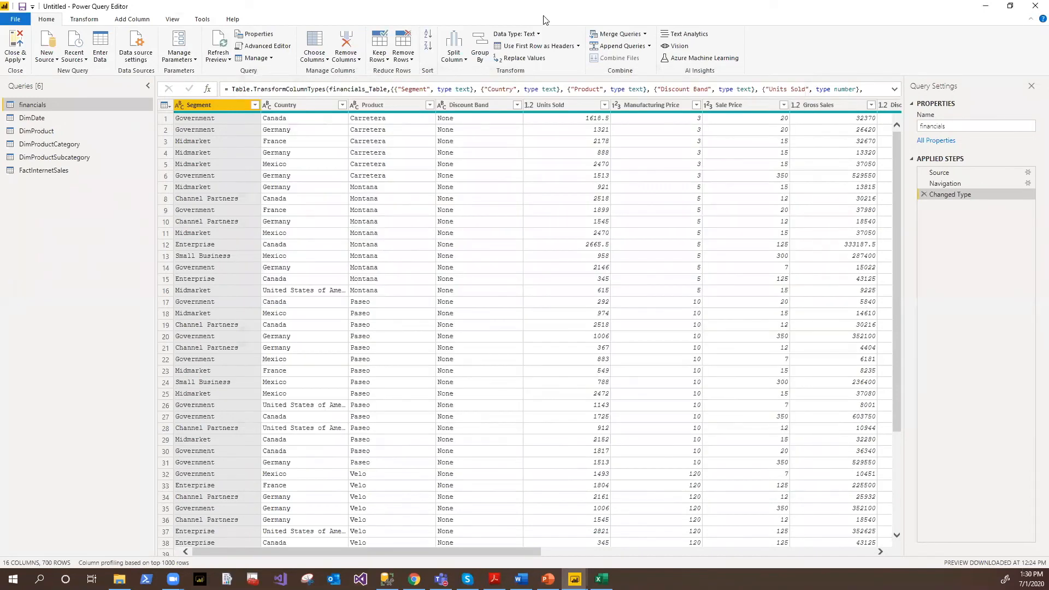
# Close & Apply the query changes, returning to the blank report page
pyautogui.click(12, 46)
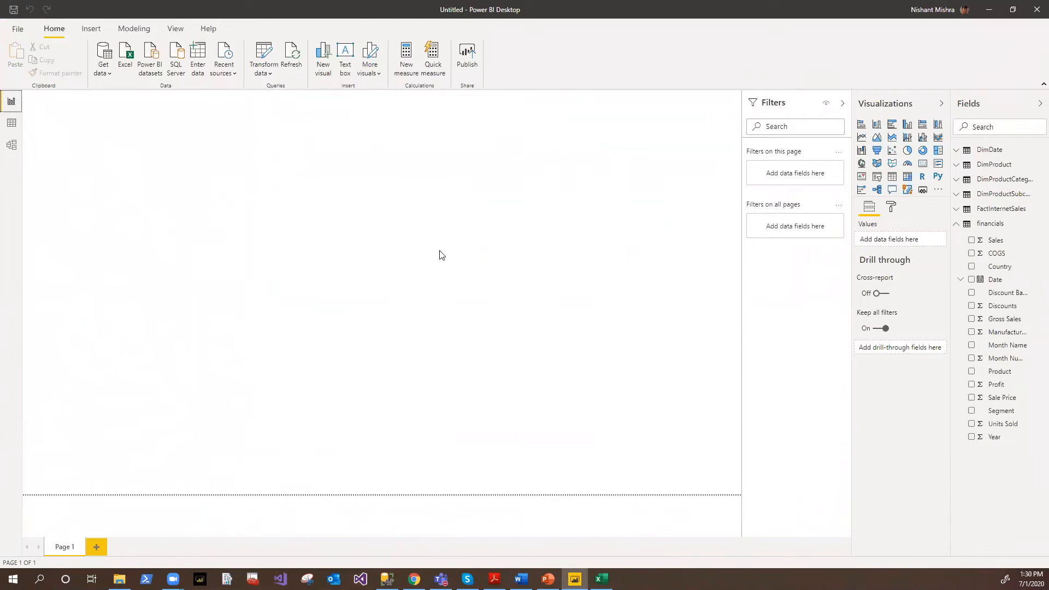
pyautogui.moveTo(923, 305)
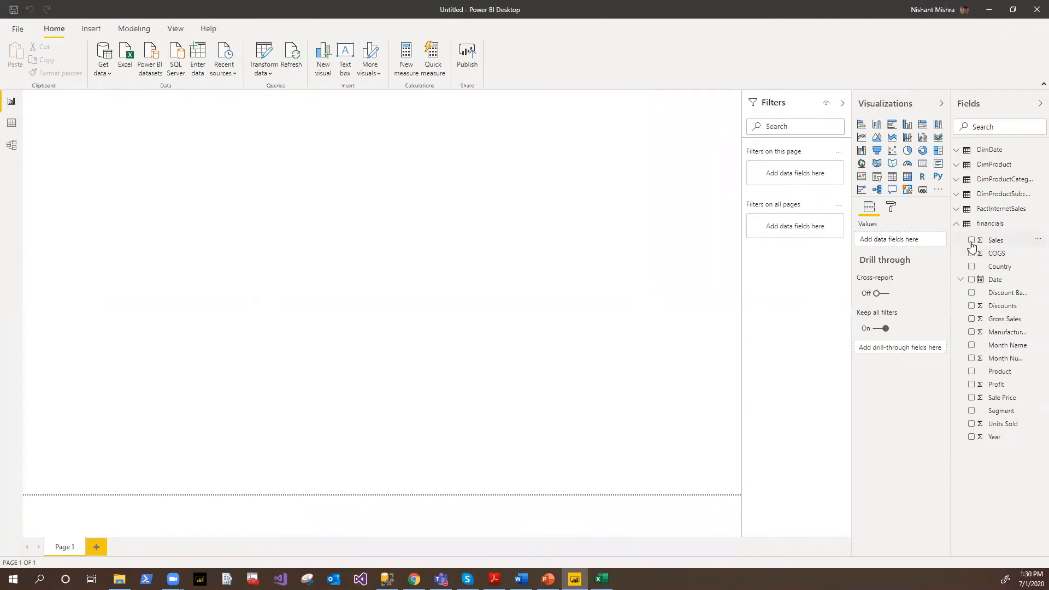
# Create a clustered column chart of Sales by Product from the financials fields
pyautogui.click(972, 239)
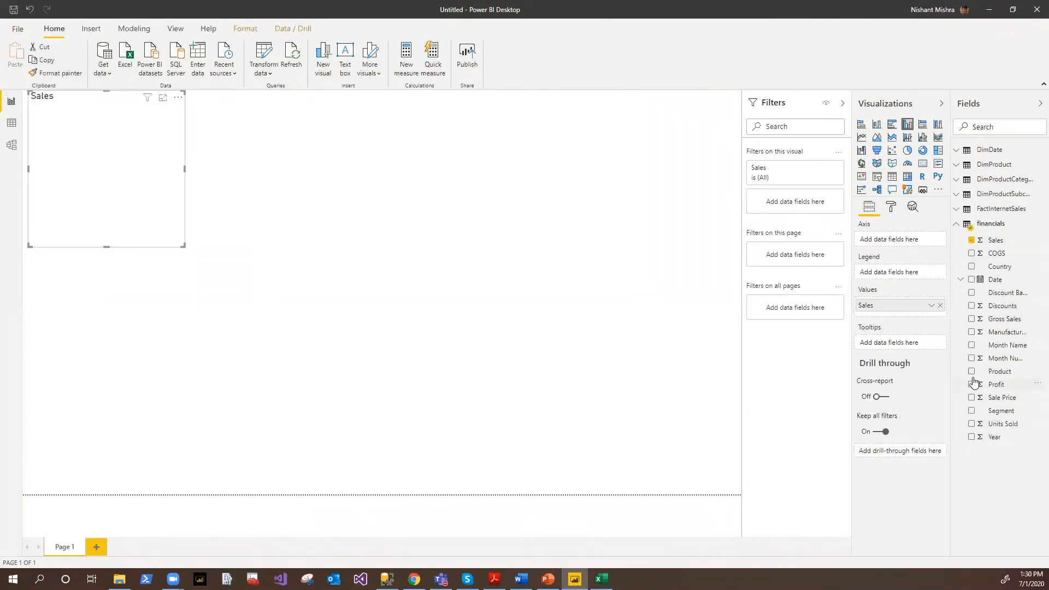
pyautogui.click(971, 372)
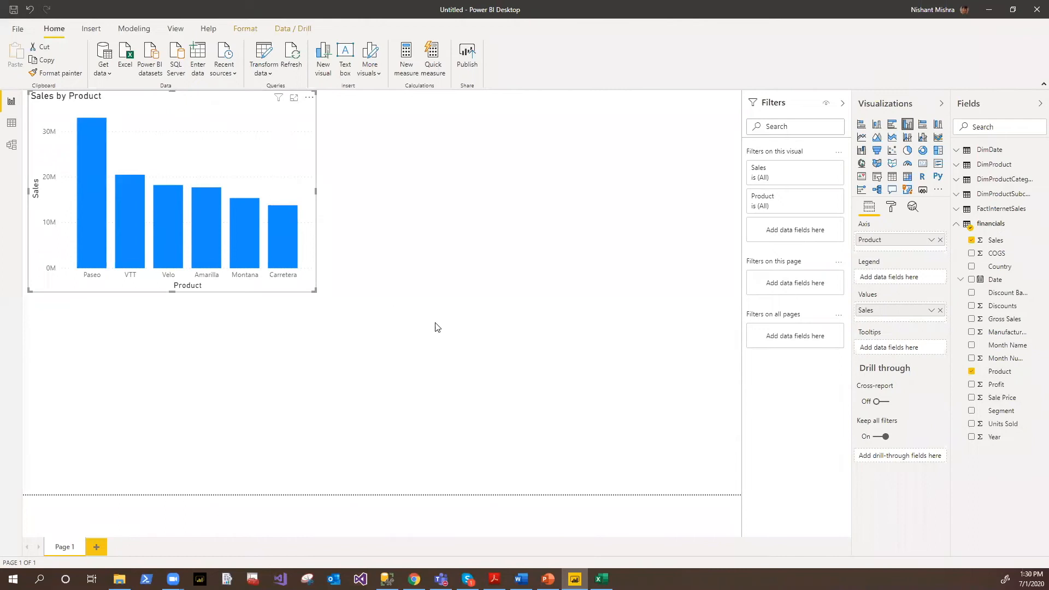
pyautogui.moveTo(533, 330)
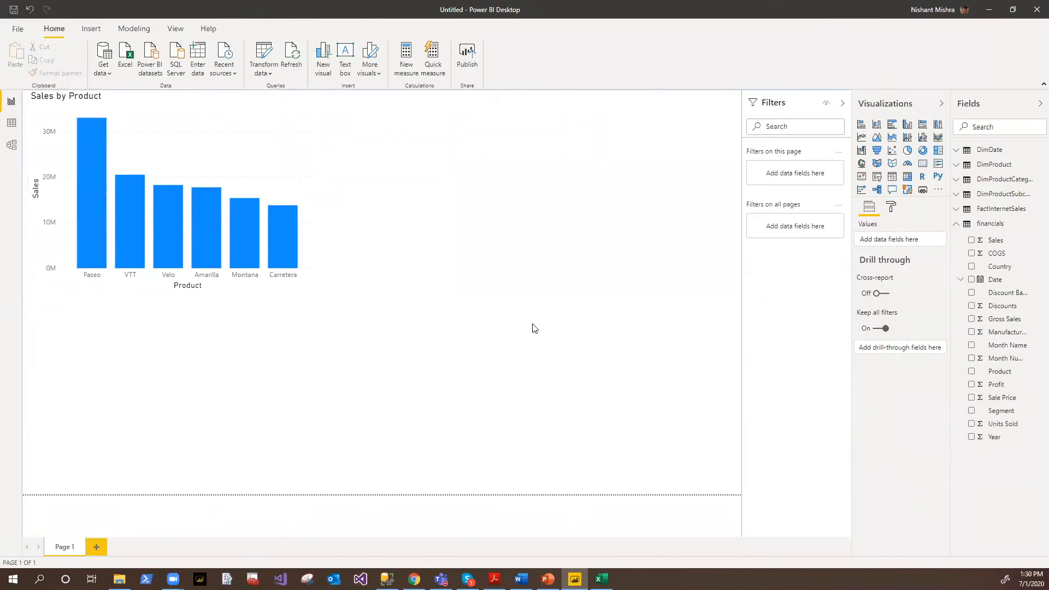
pyautogui.moveTo(564, 330)
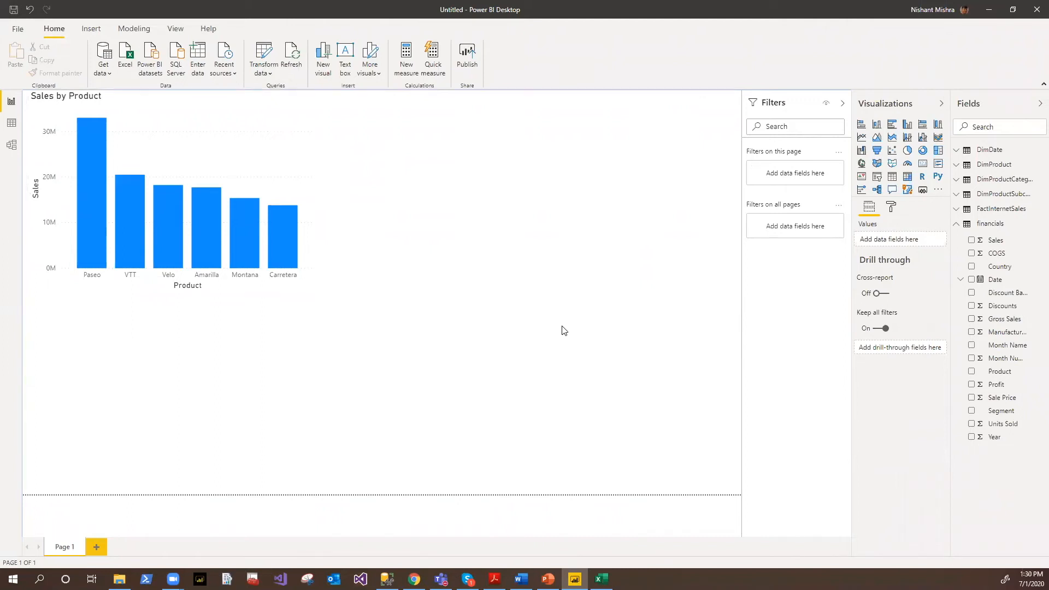
pyautogui.moveTo(876, 191)
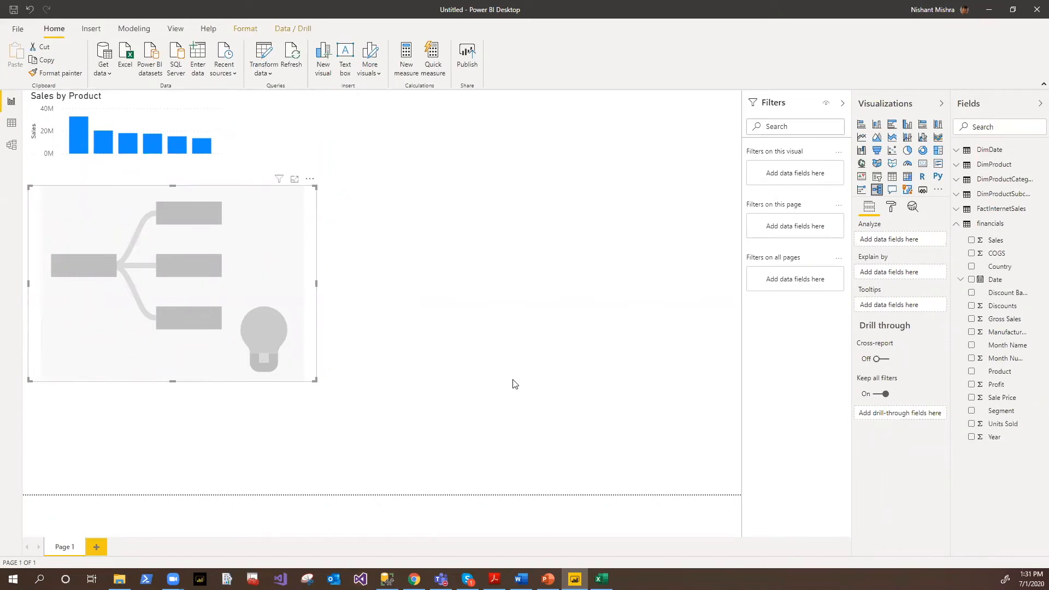
pyautogui.moveTo(312, 376)
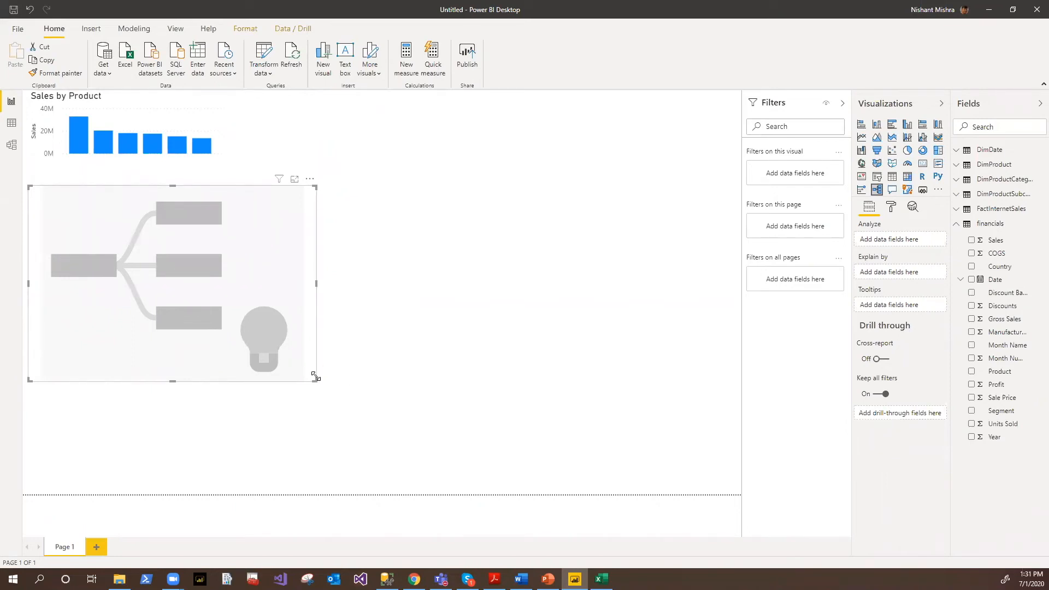
pyautogui.moveTo(943, 379)
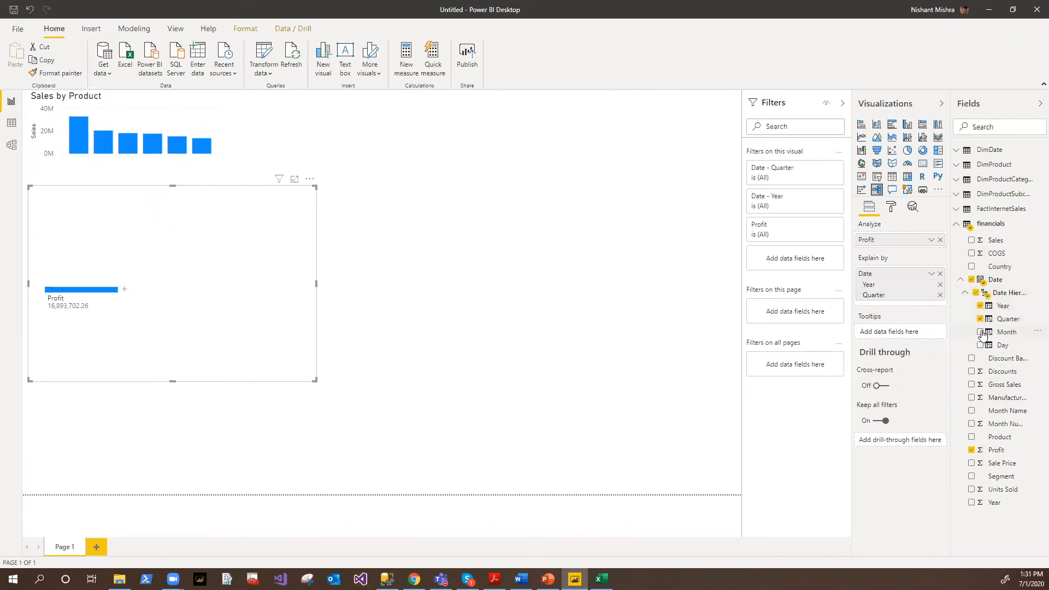
pyautogui.moveTo(982, 345)
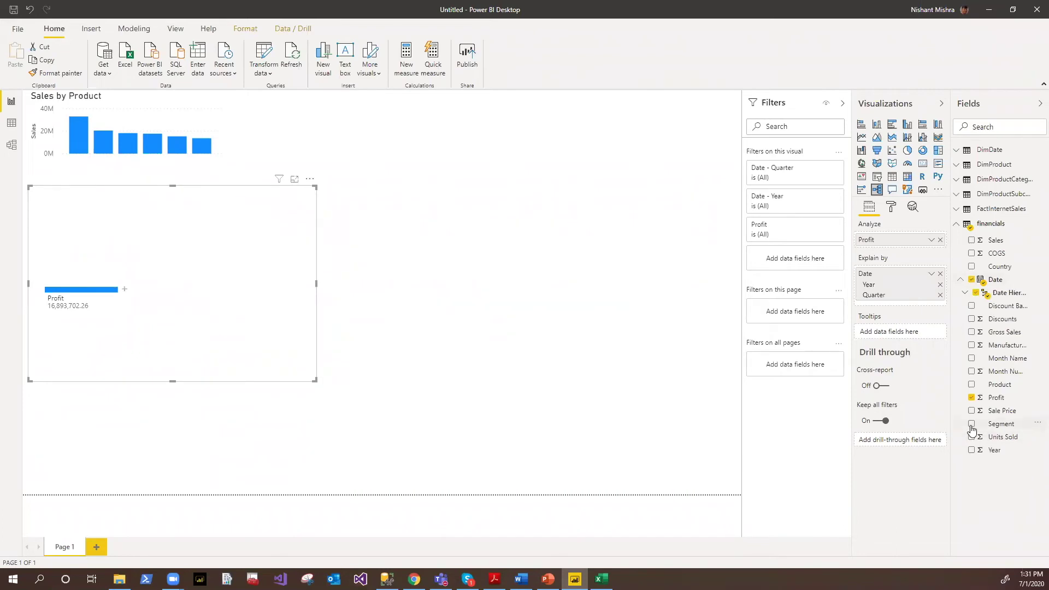
# Add Segment to the decomposition tree's Explain by factors
pyautogui.click(971, 424)
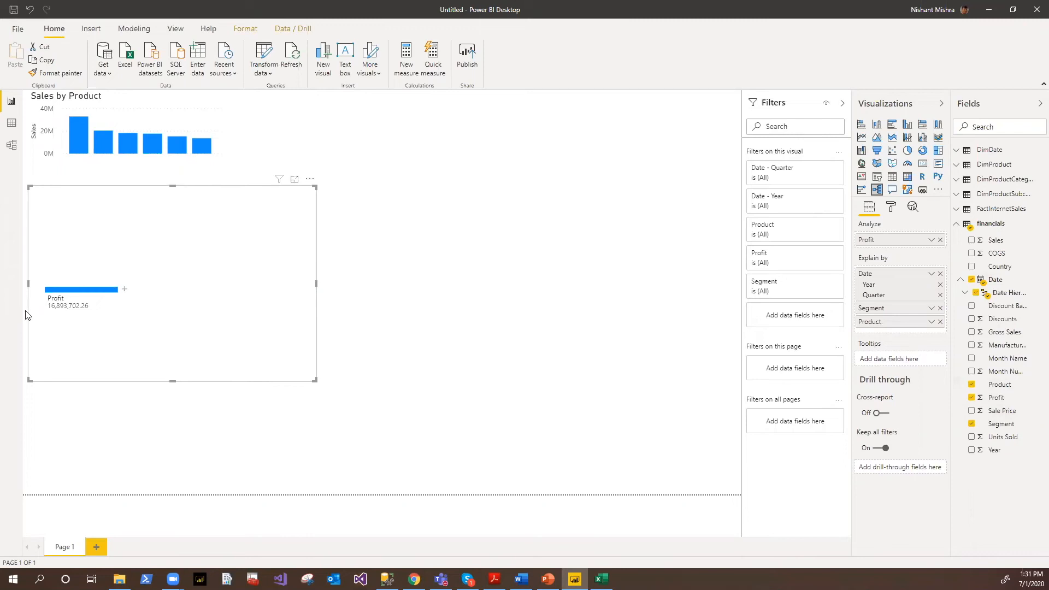
pyautogui.moveTo(892, 305)
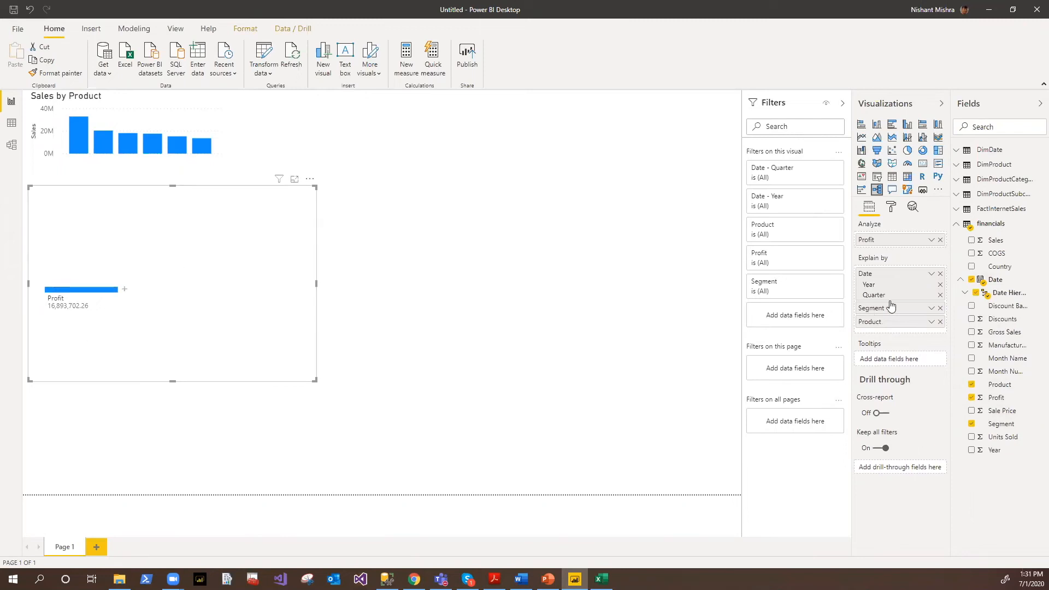
pyautogui.moveTo(863, 249)
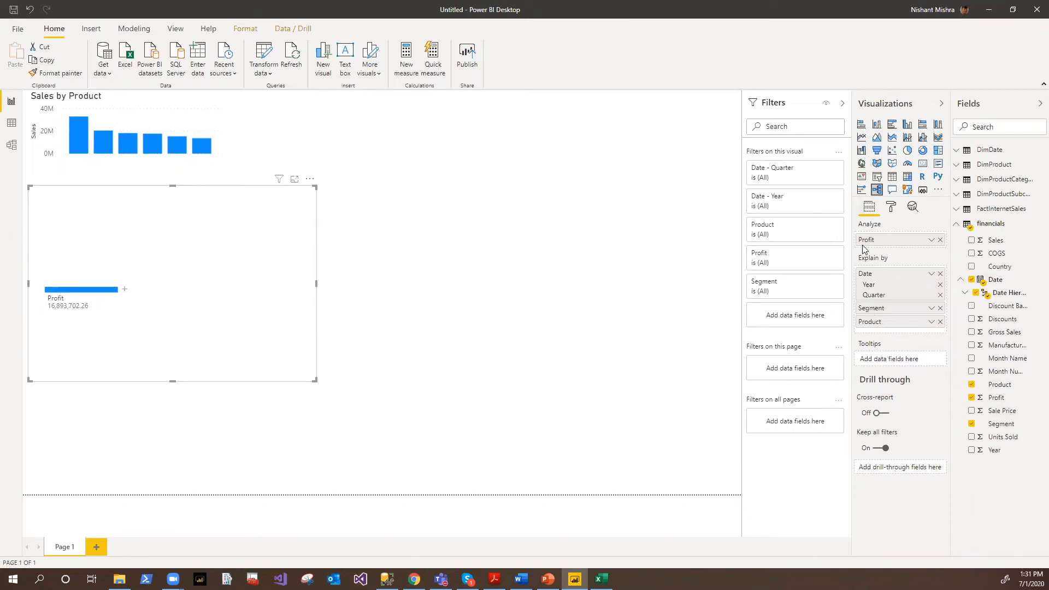
pyautogui.moveTo(98, 300)
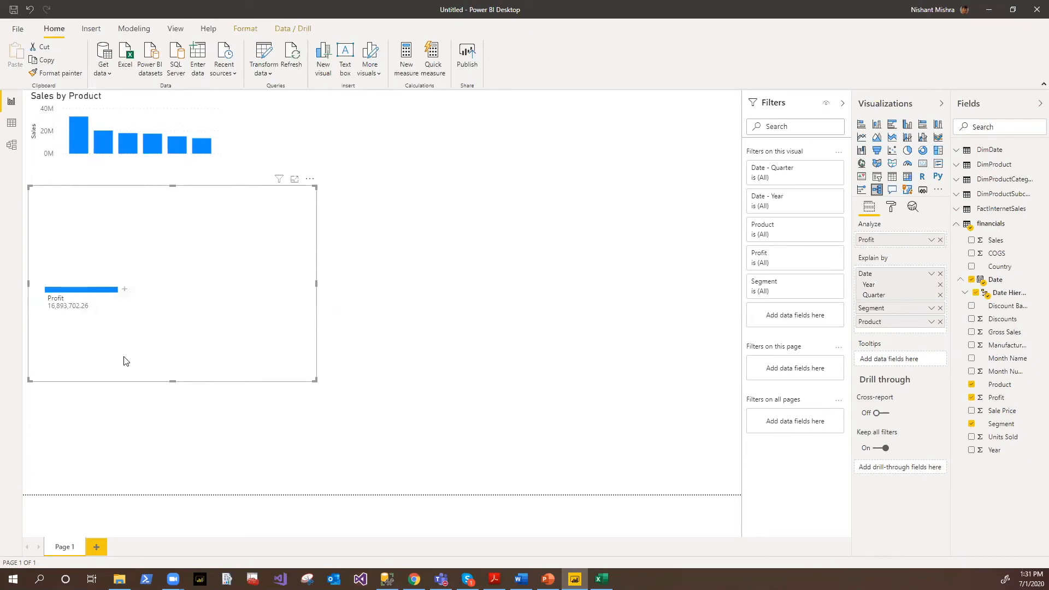
pyautogui.moveTo(136, 354)
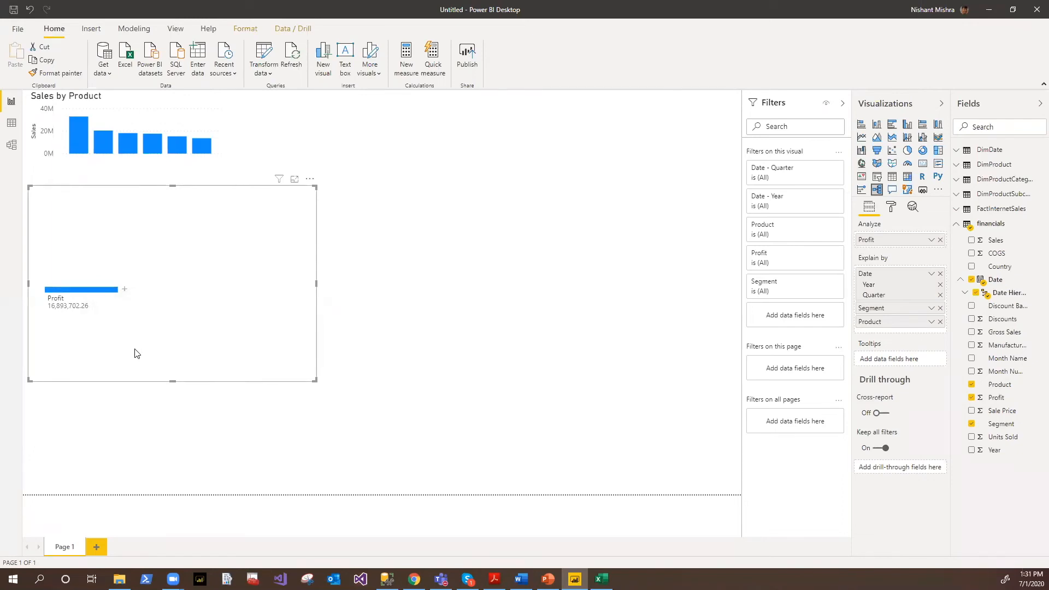
pyautogui.moveTo(136, 339)
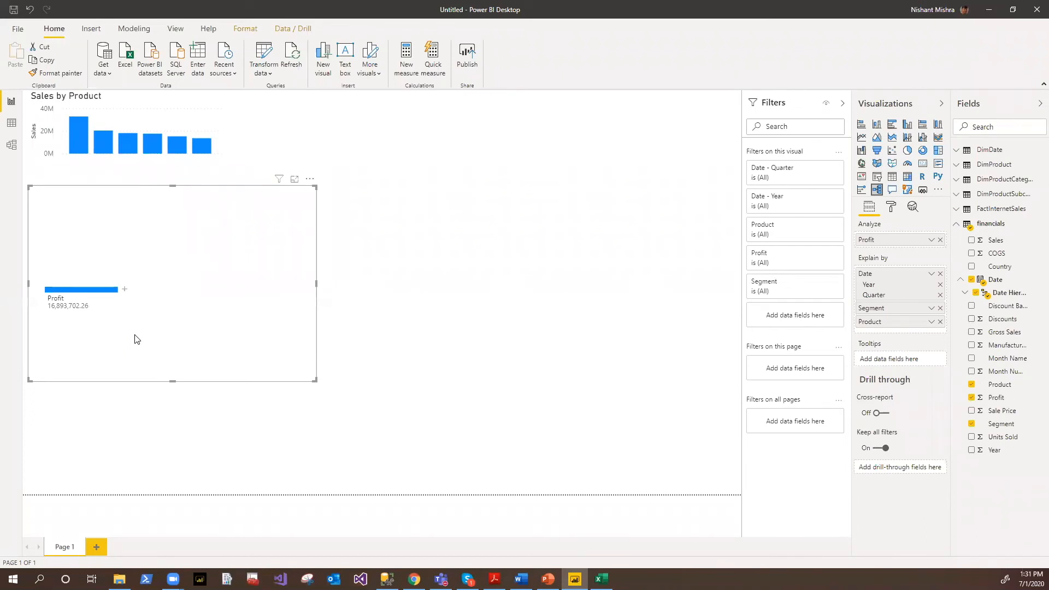
pyautogui.moveTo(124, 292)
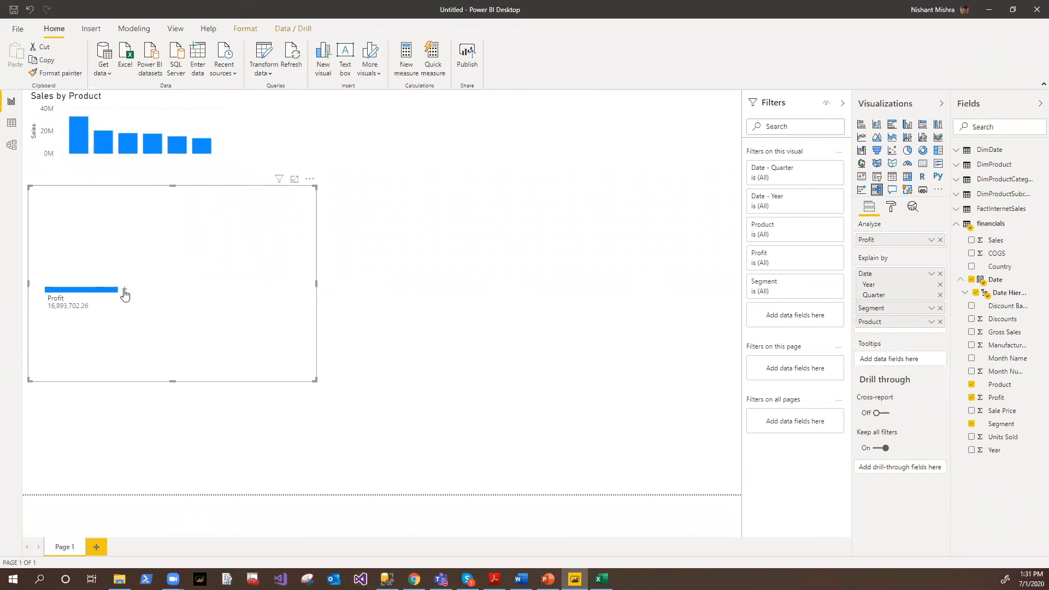
pyautogui.moveTo(190, 330)
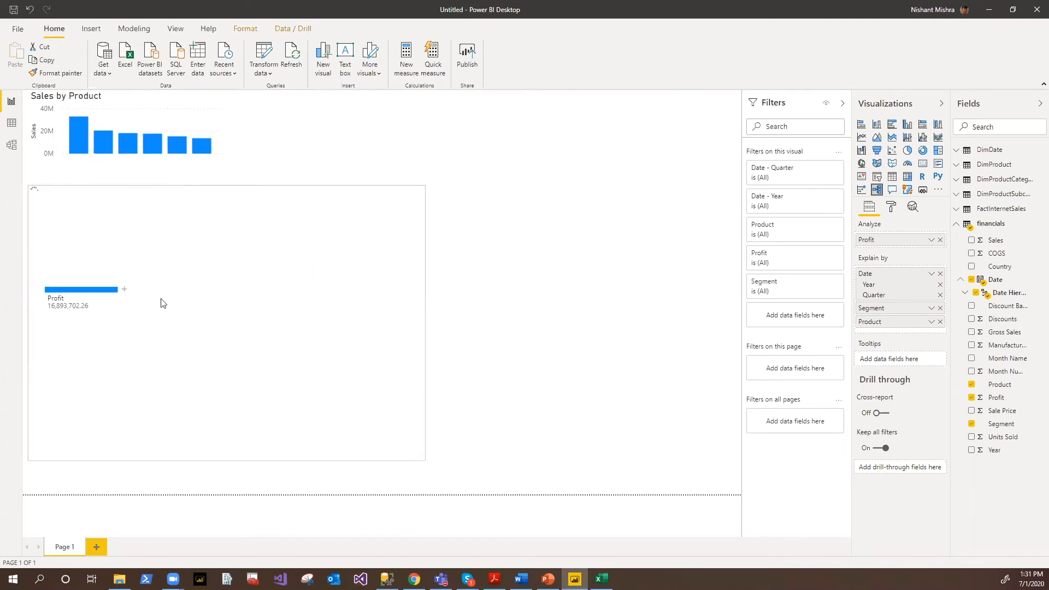
# Drill Profit by Year, 2013 by Quarter, then Qtr 3 by Segment
pyautogui.click(124, 290)
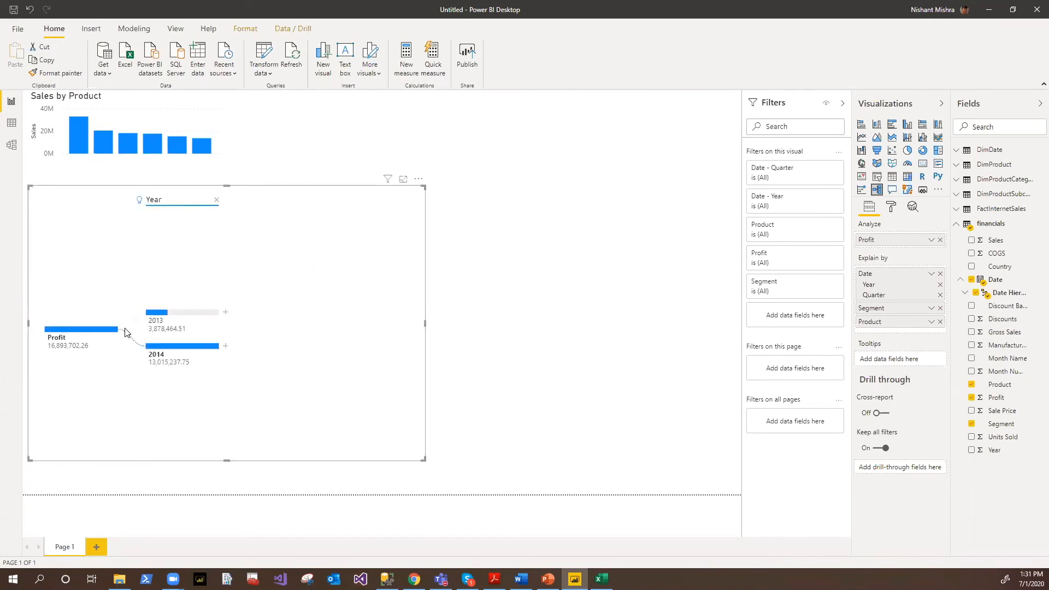
pyautogui.moveTo(177, 226)
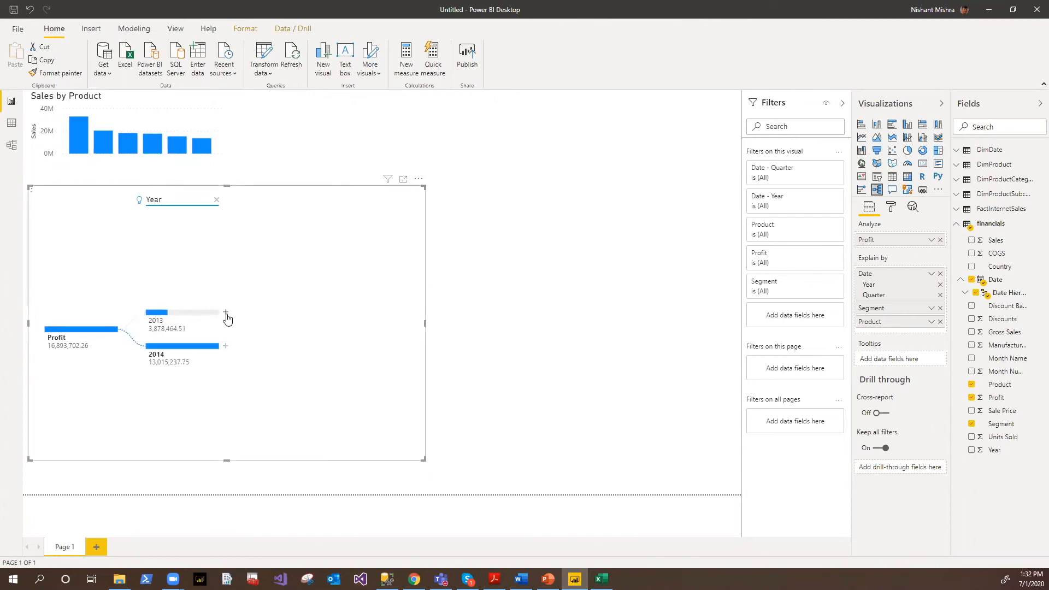
pyautogui.click(225, 313)
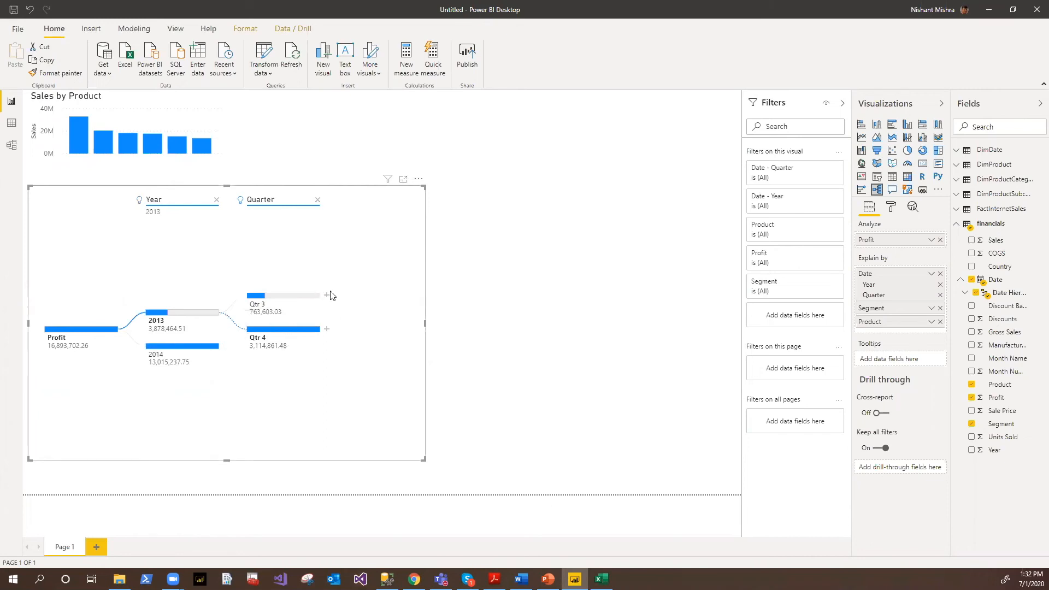
pyautogui.click(327, 295)
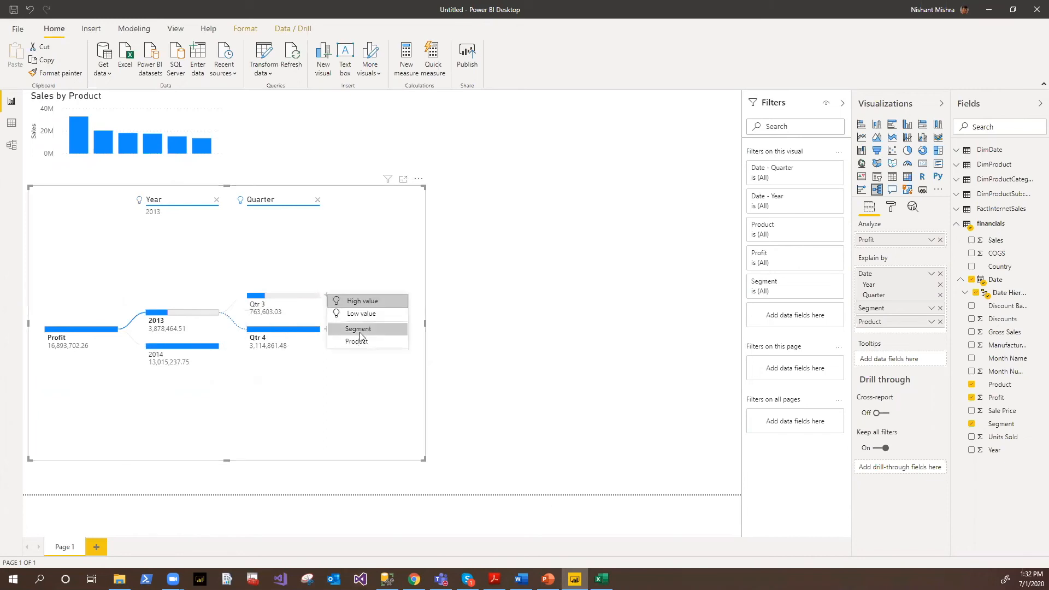
pyautogui.click(358, 329)
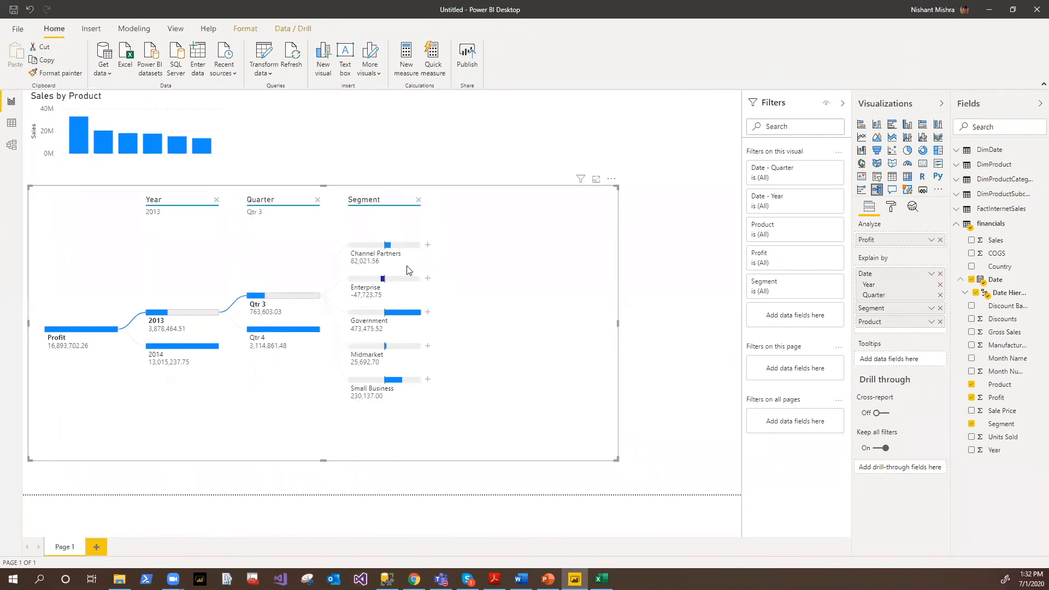
pyautogui.moveTo(265, 315)
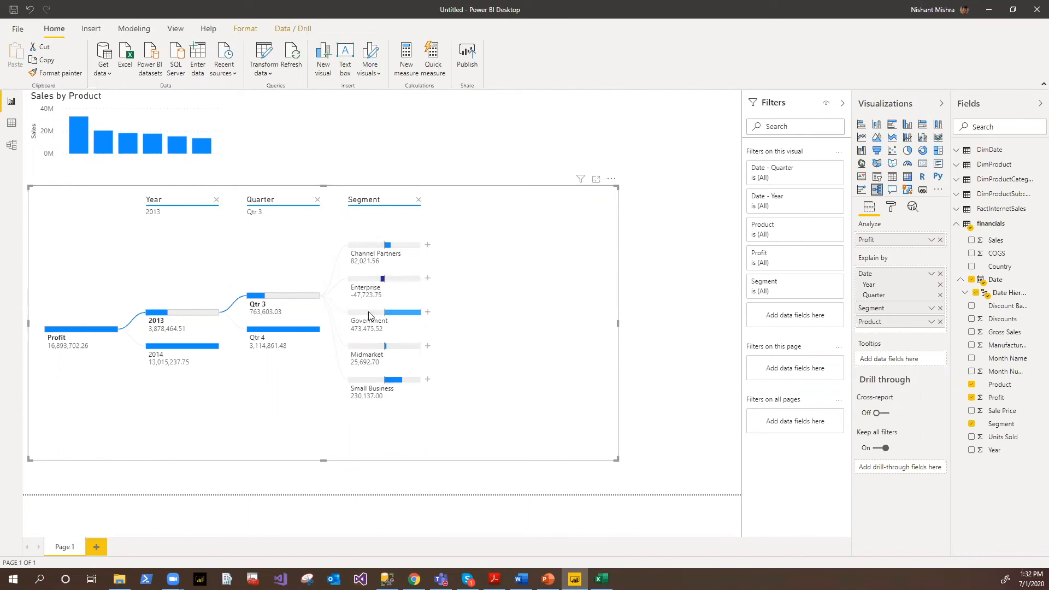
pyautogui.moveTo(369, 314)
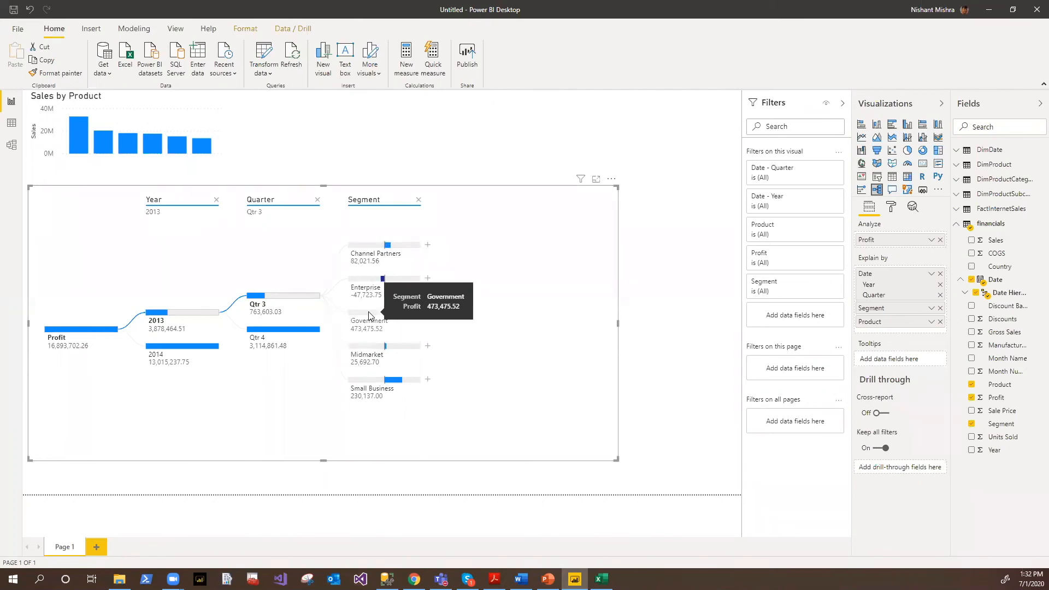
pyautogui.moveTo(581, 337)
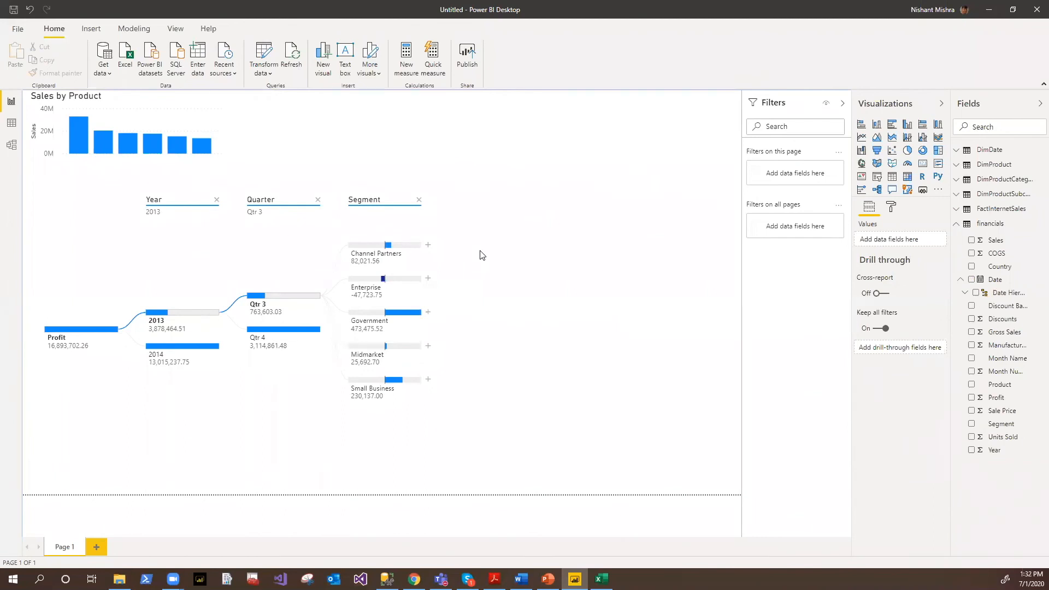
pyautogui.moveTo(564, 166)
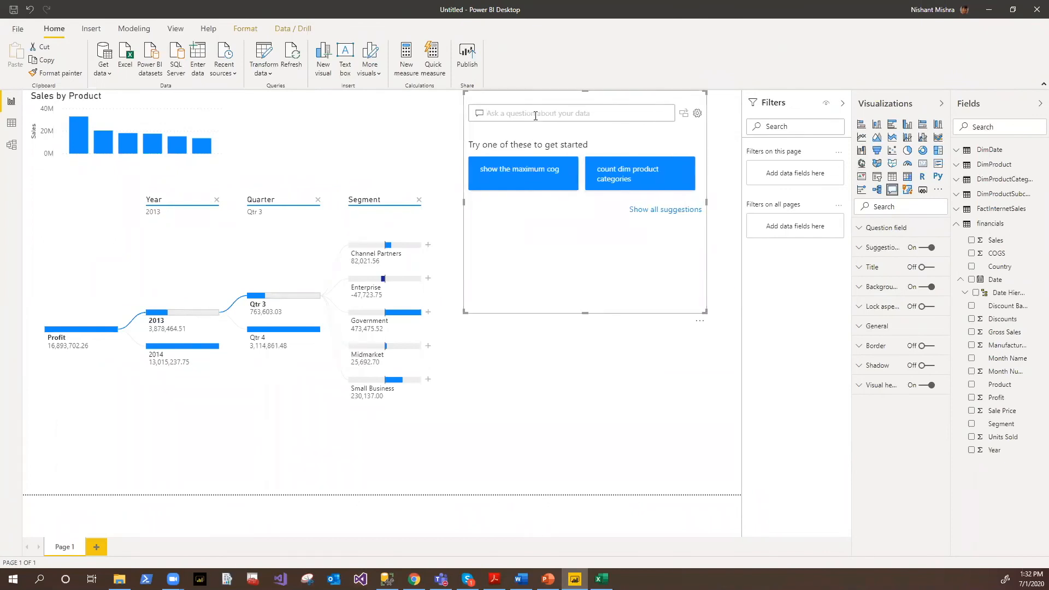
# Ask the Q&A visual 'profit by product' and accept the suggested question
pyautogui.write('profit b')
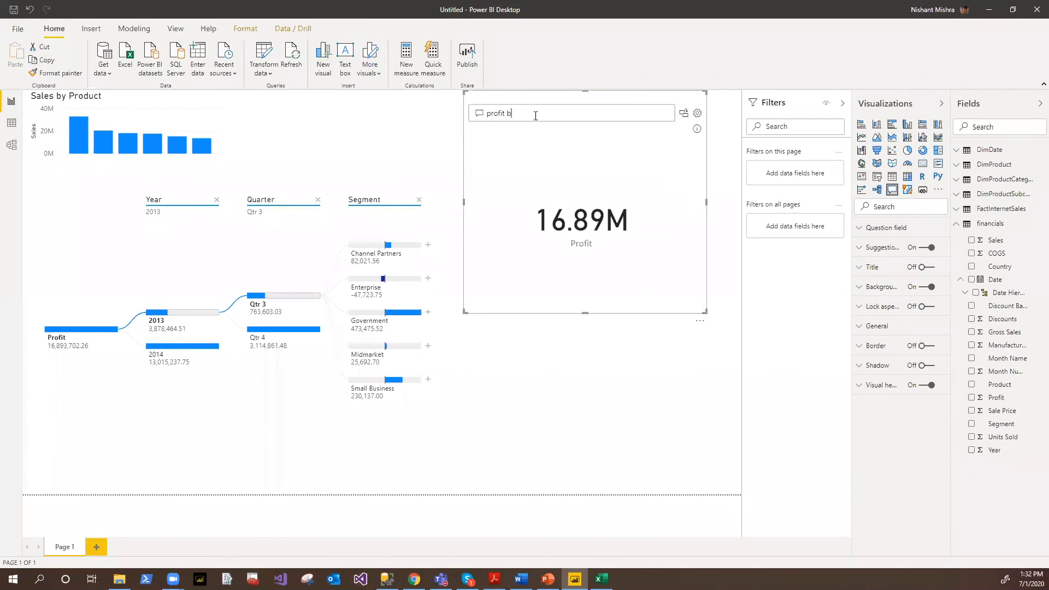
pyautogui.write('prof')
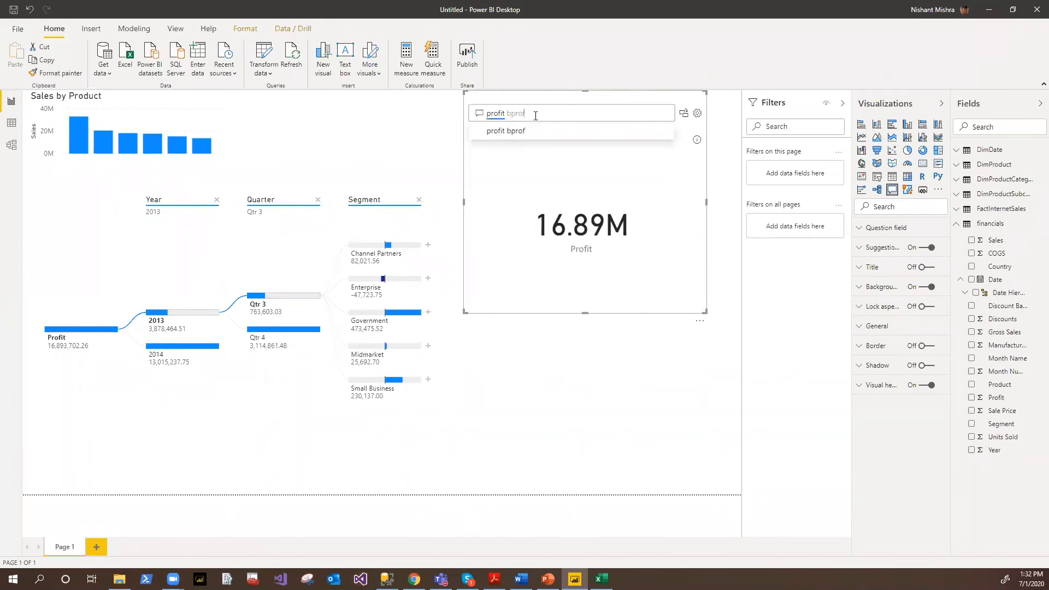
pyautogui.press('Backspace')
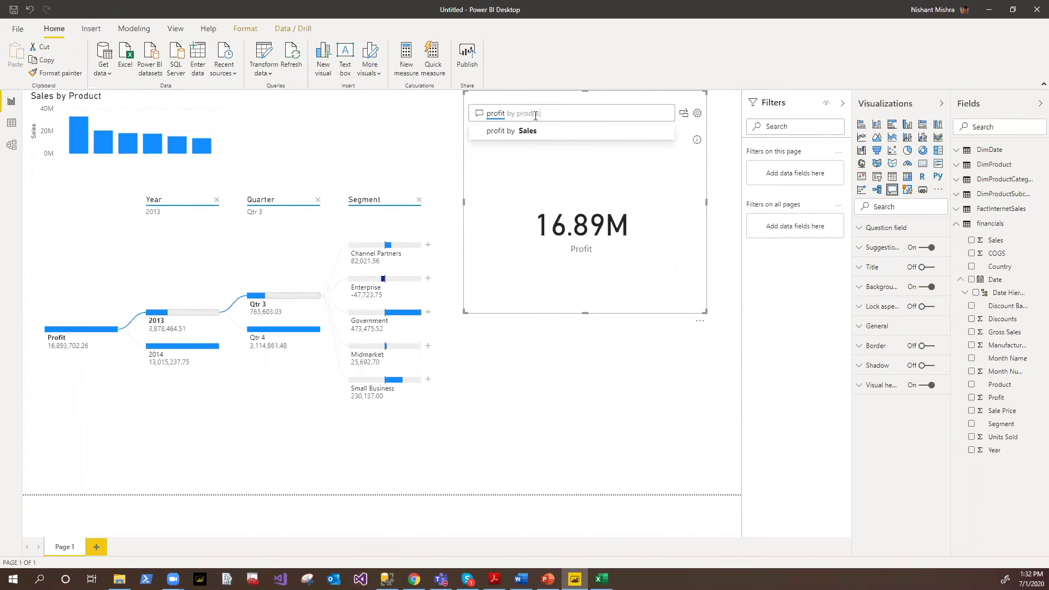
pyautogui.write('product')
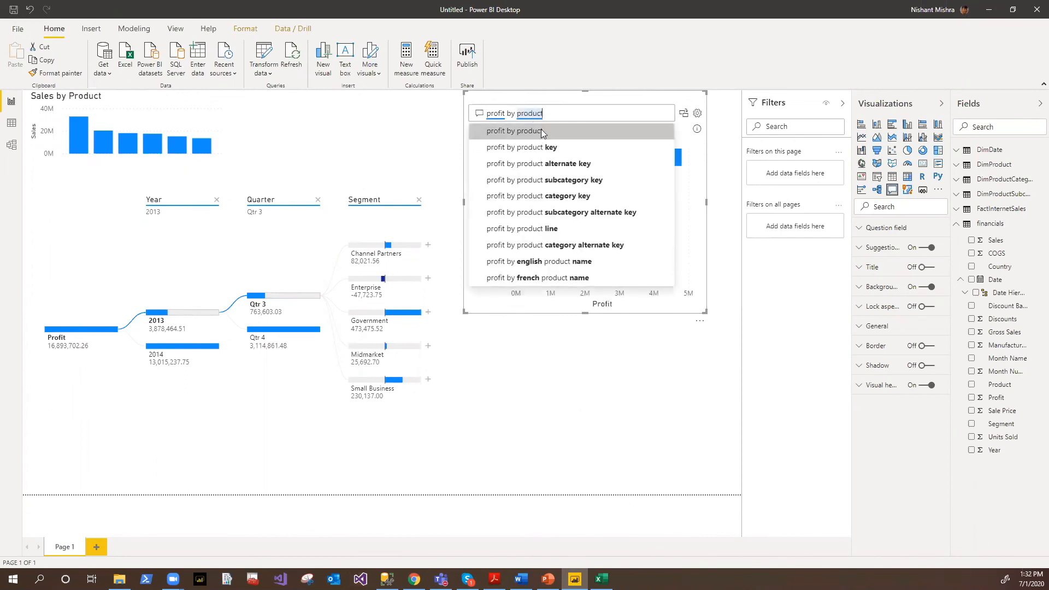
pyautogui.click(514, 132)
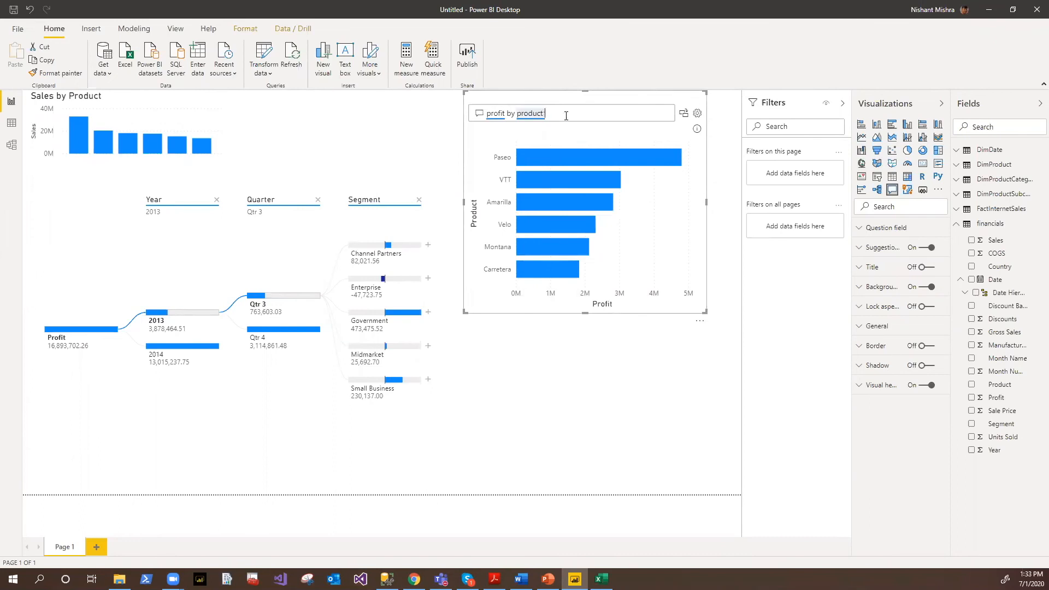
# Append 'in pie' so the answer renders as a pie chart of Profit per product
pyautogui.write('in ie')
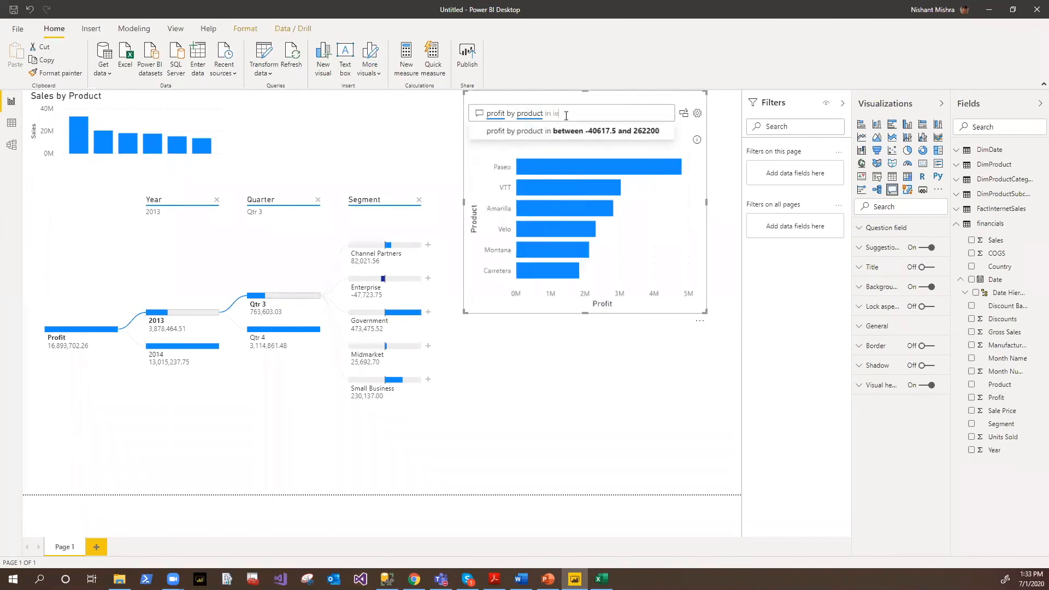
pyautogui.write('pi')
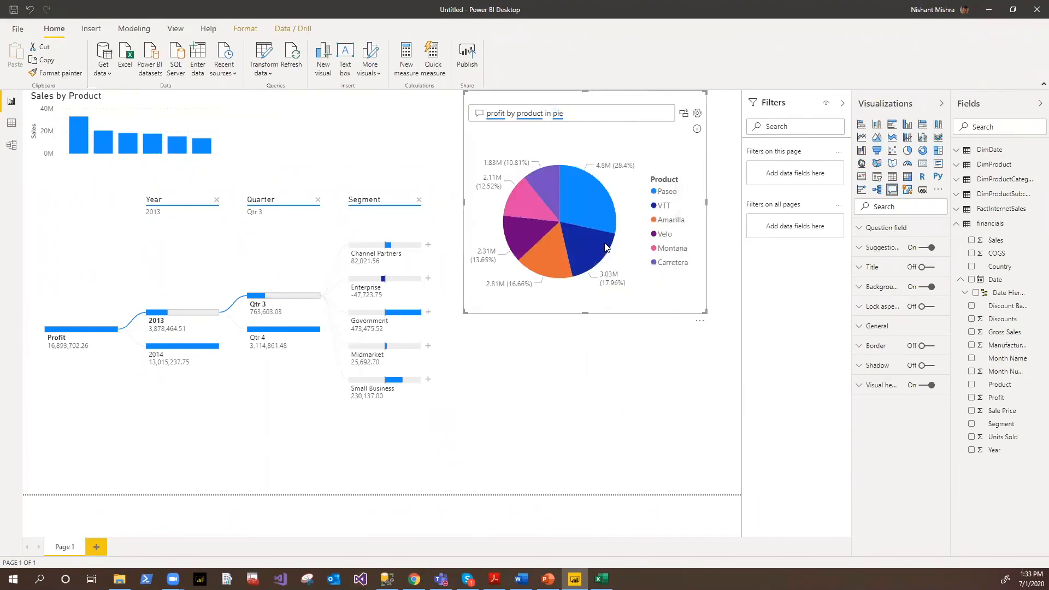
pyautogui.moveTo(572, 245)
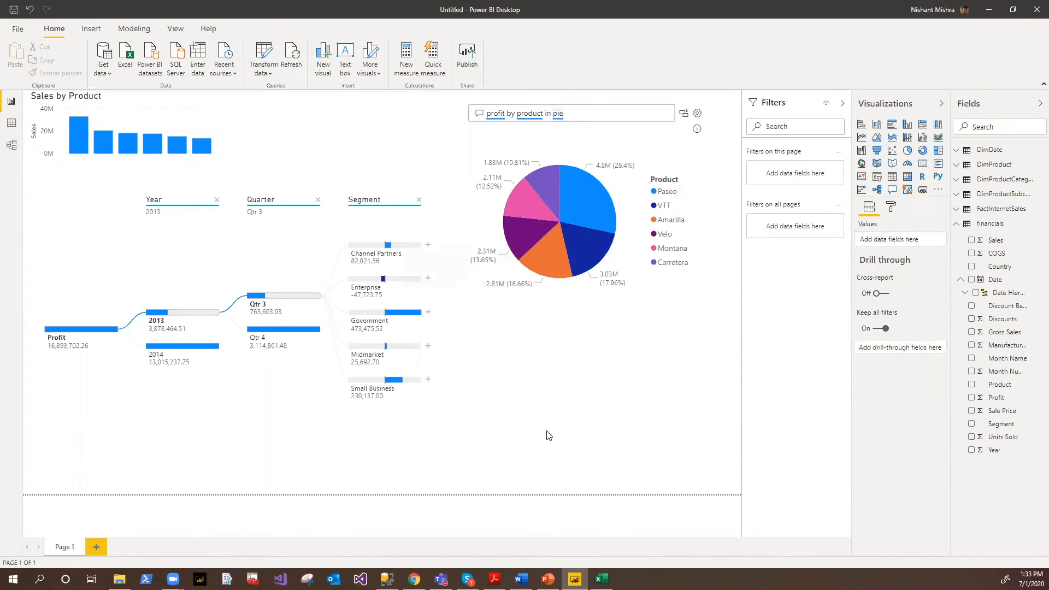
pyautogui.moveTo(827, 239)
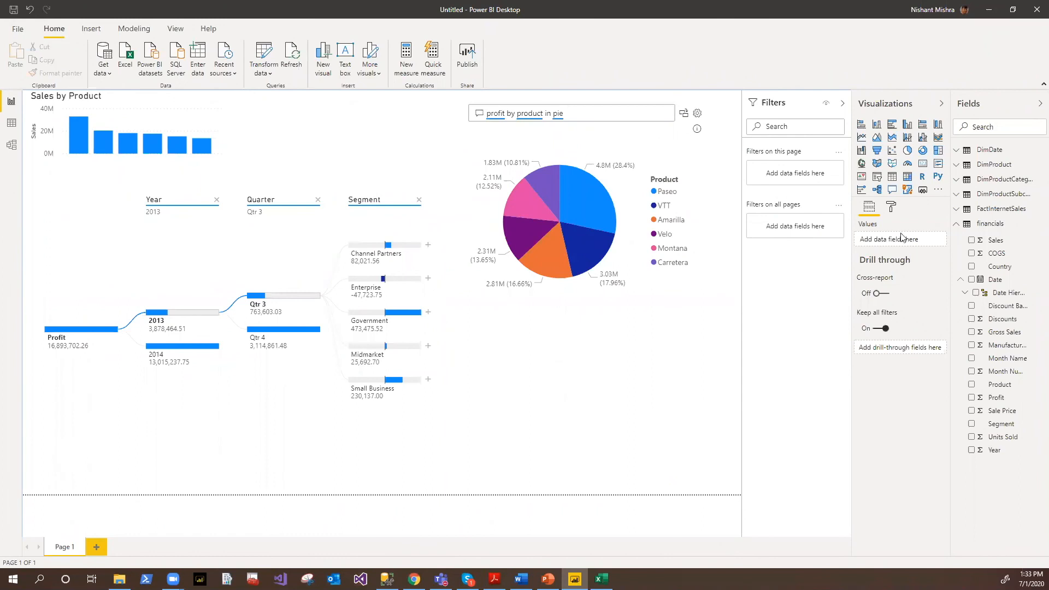
pyautogui.moveTo(168, 27)
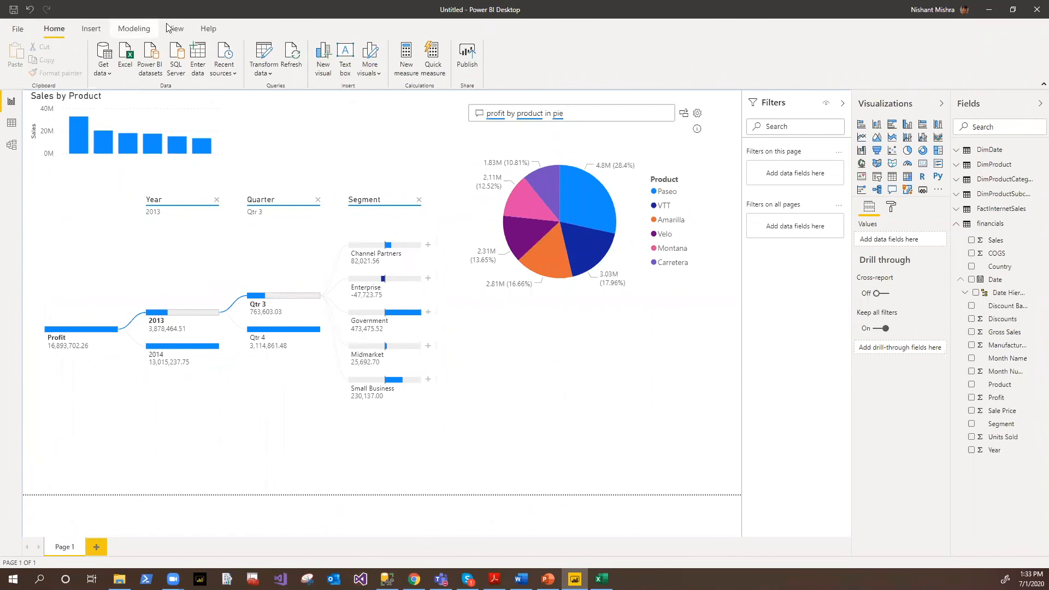
pyautogui.click(175, 29)
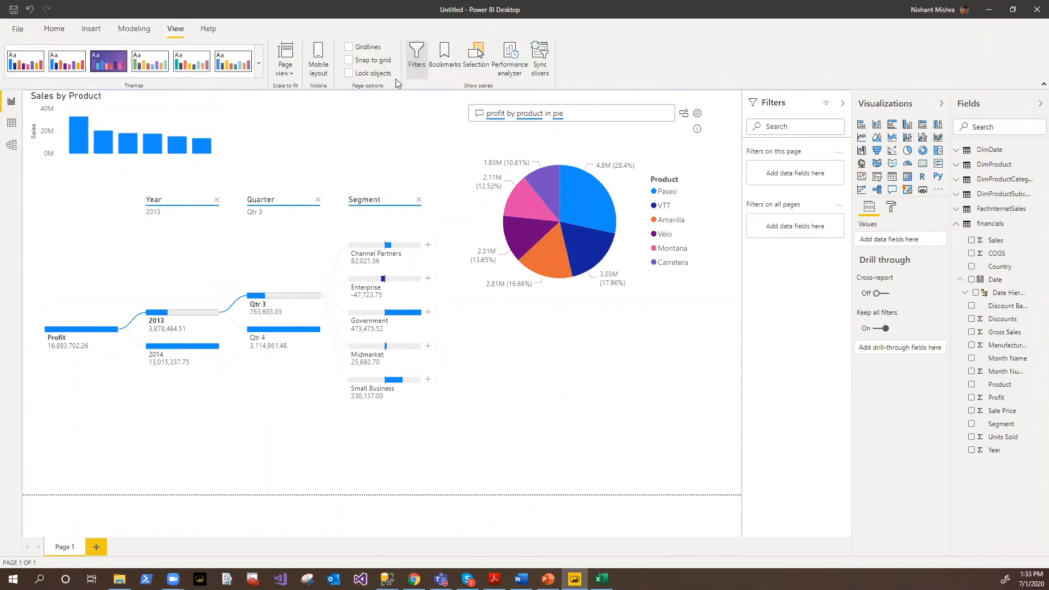
pyautogui.moveTo(446, 55)
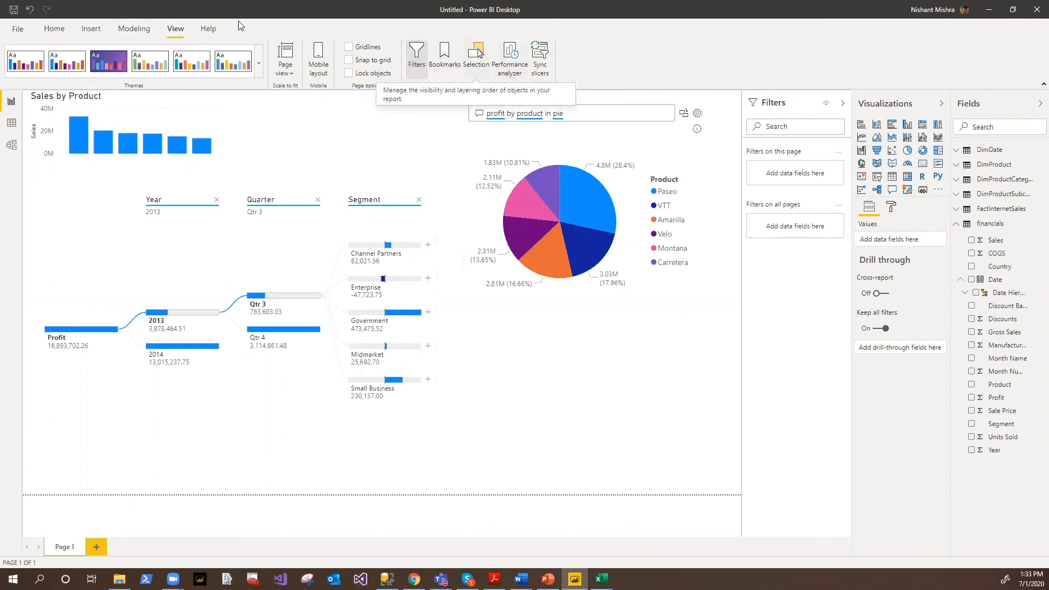
pyautogui.click(134, 28)
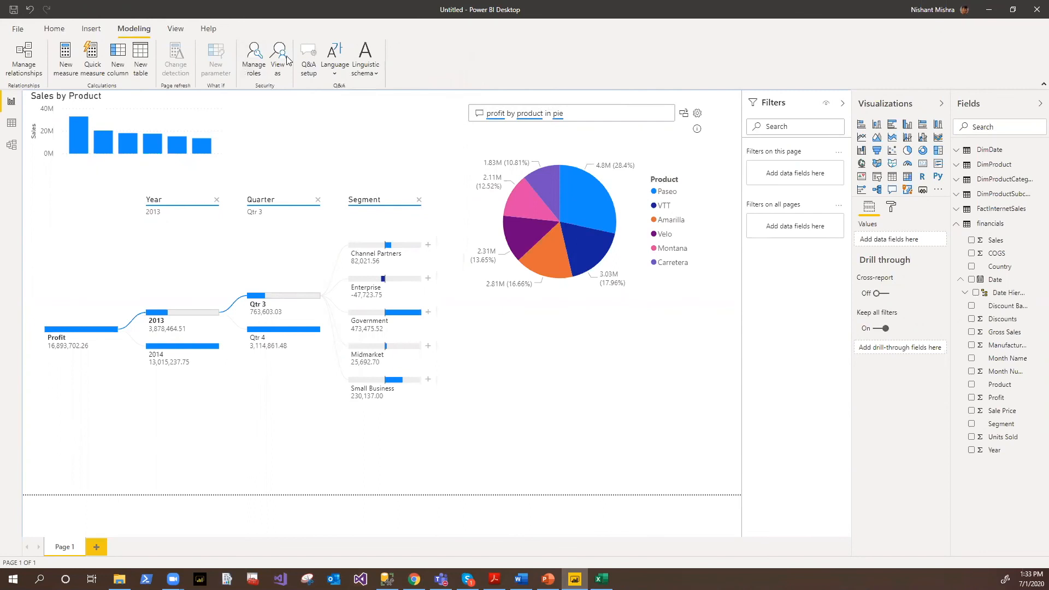
pyautogui.moveTo(284, 98)
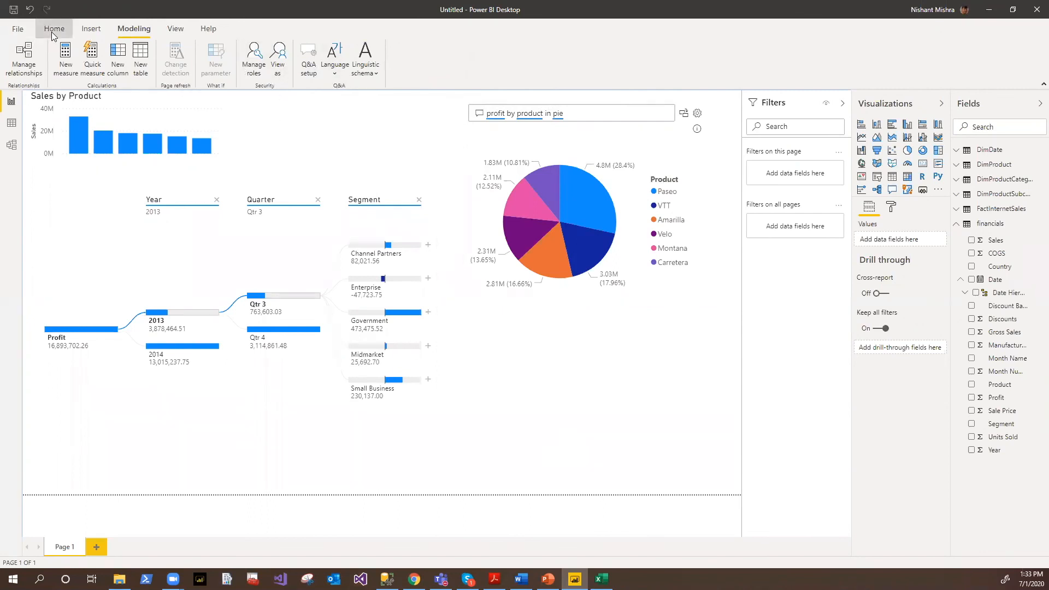
pyautogui.click(54, 28)
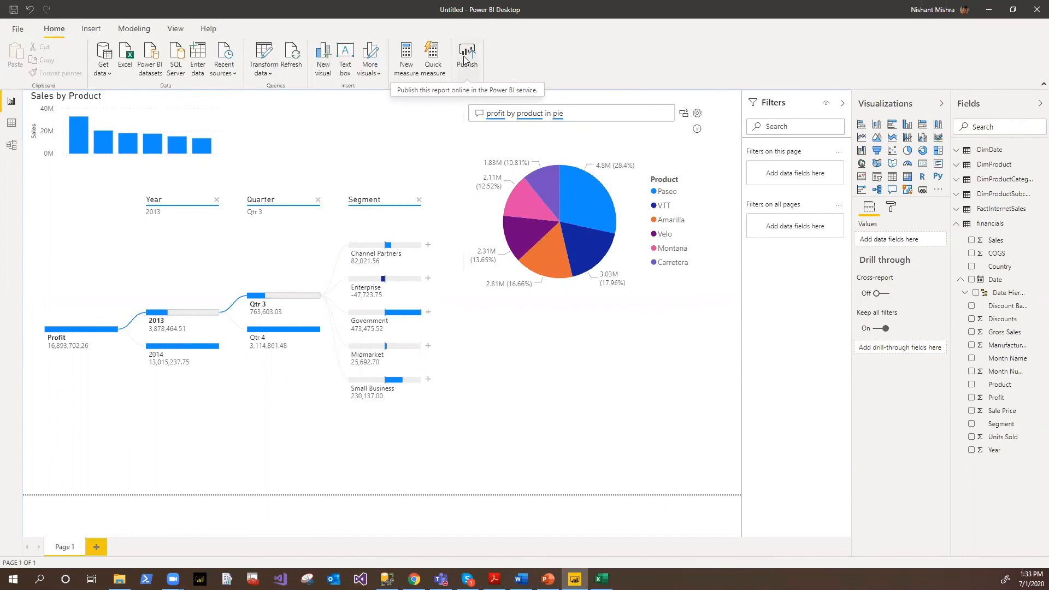
# Start publishing, agree to save first, and name the report 'PBI Web 1'
pyautogui.click(467, 55)
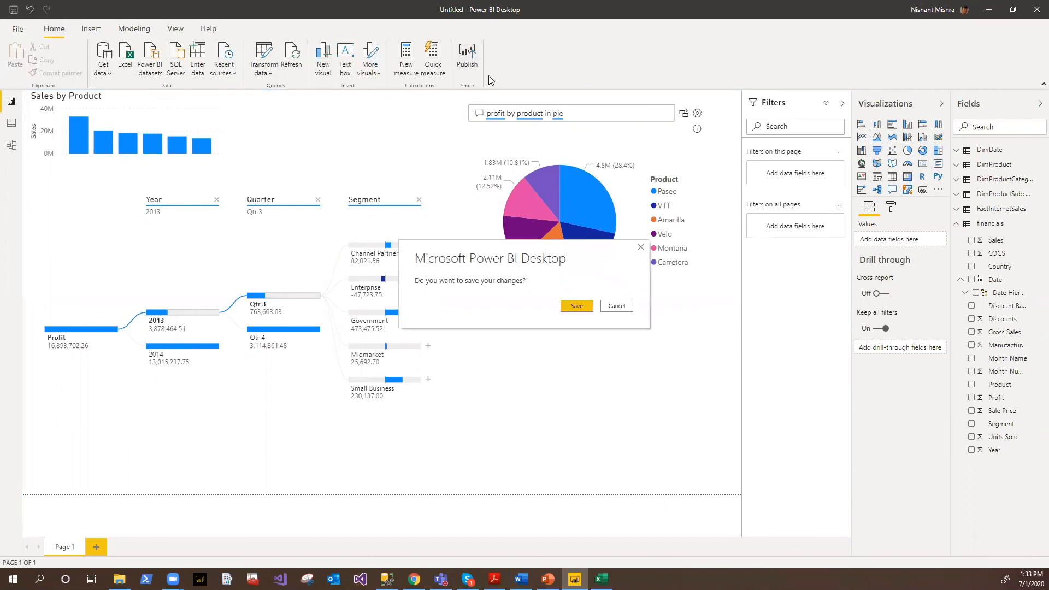
pyautogui.moveTo(946, 27)
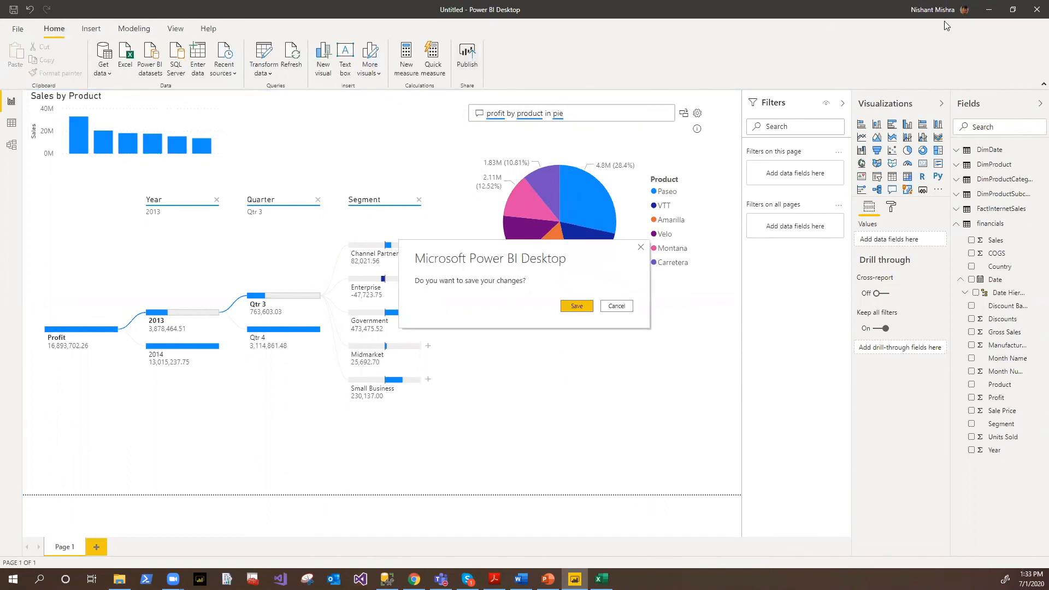
pyautogui.moveTo(552, 337)
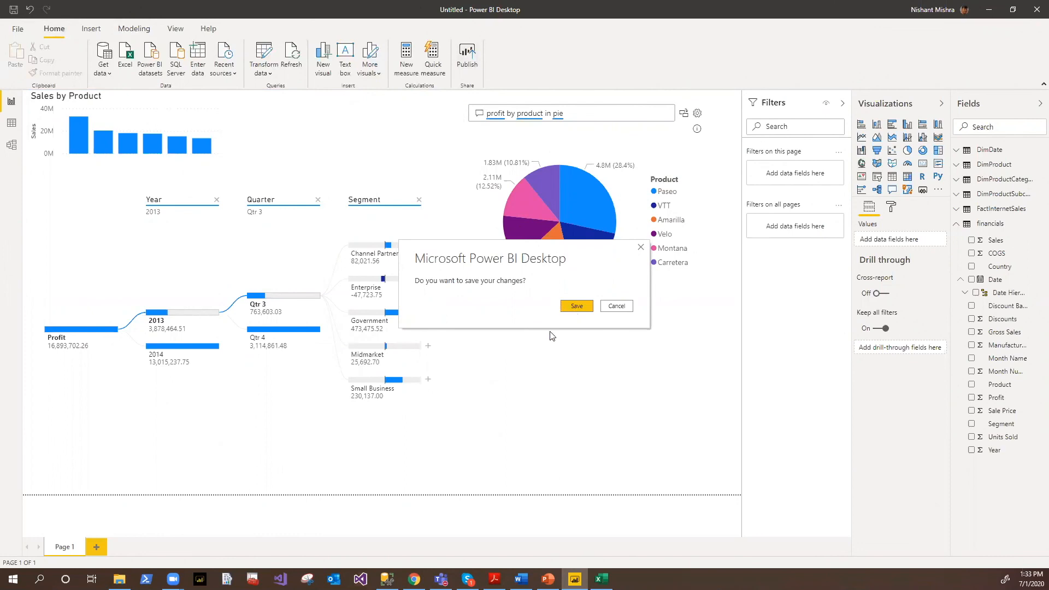
pyautogui.click(577, 306)
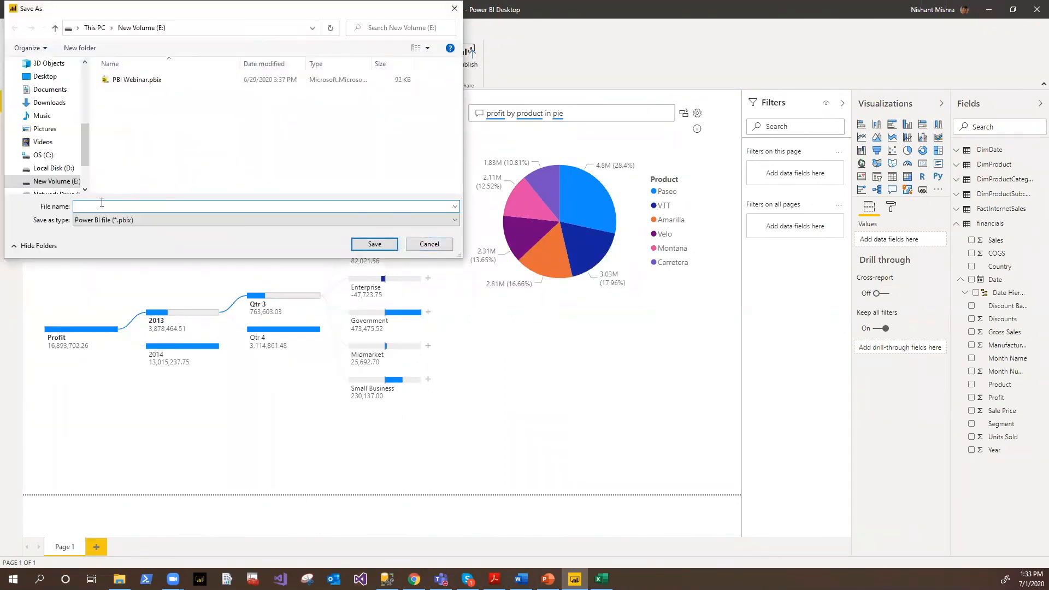
pyautogui.write('PBI')
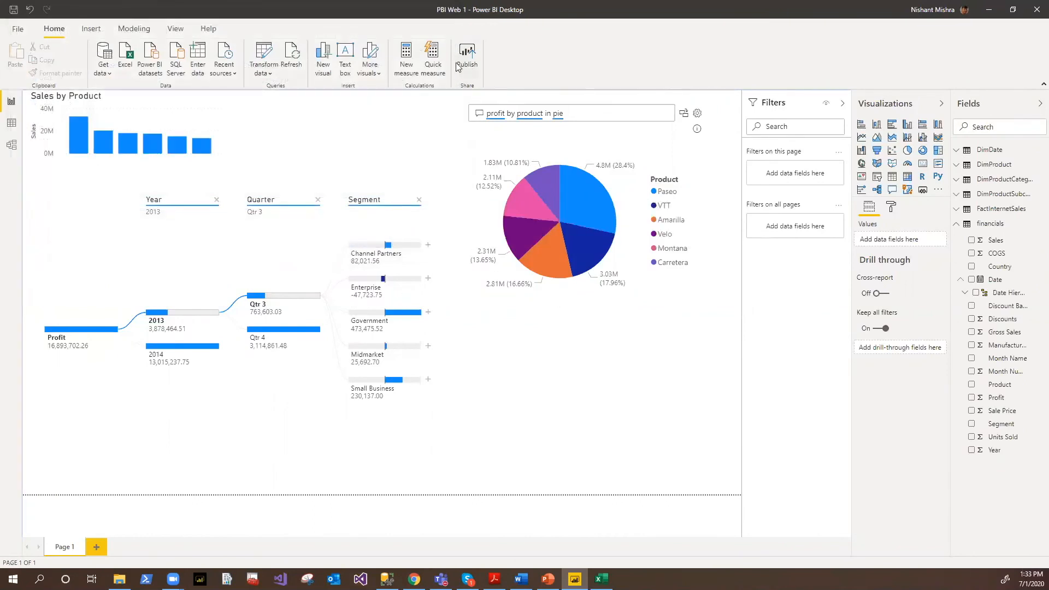
pyautogui.moveTo(473, 200)
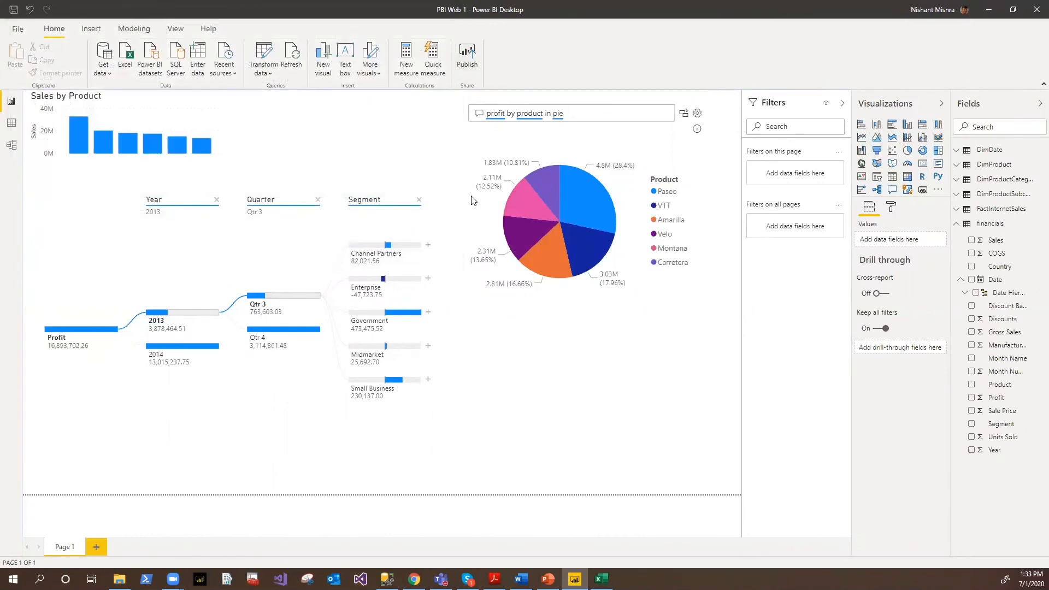